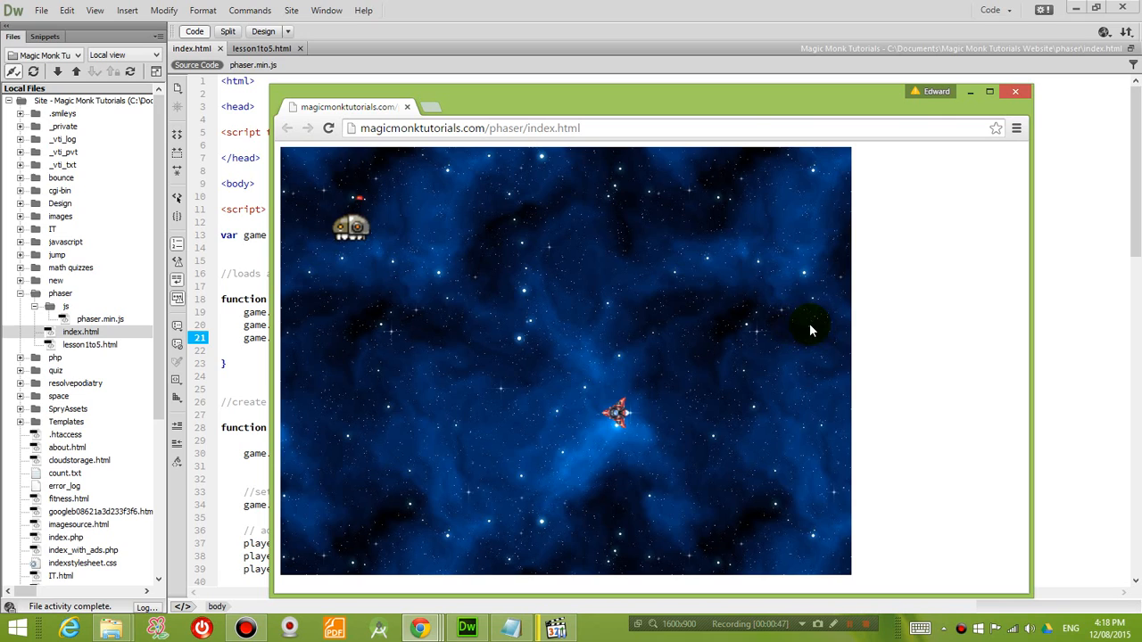
mouse_move(810, 174)
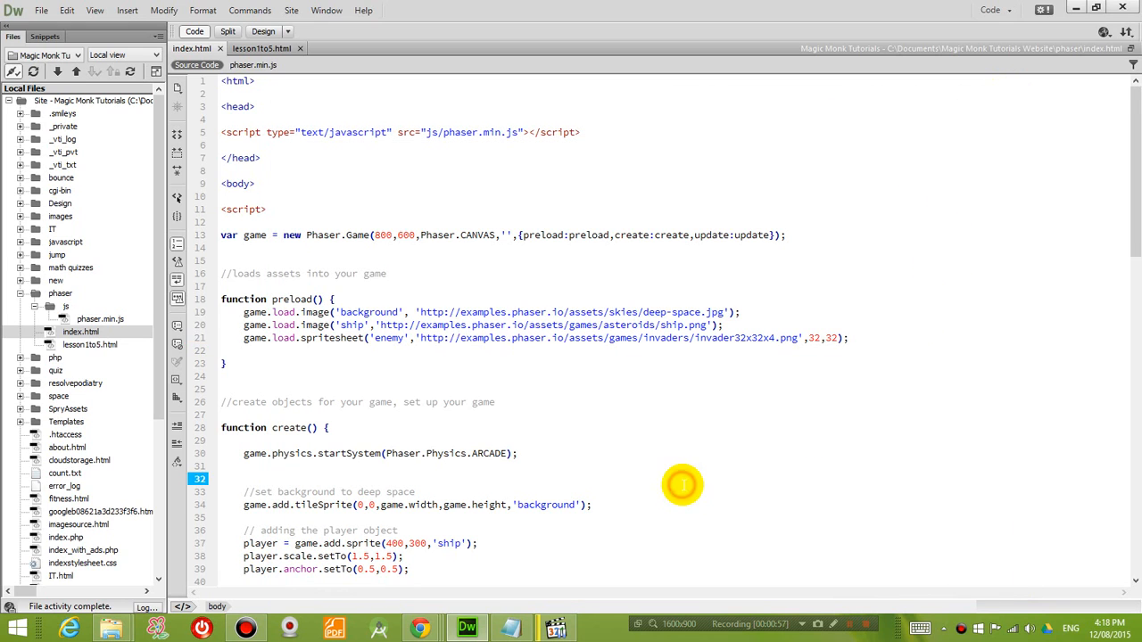
- Add an empty function render() {} below update, correcting the misspelled function name
scroll(down, 3)
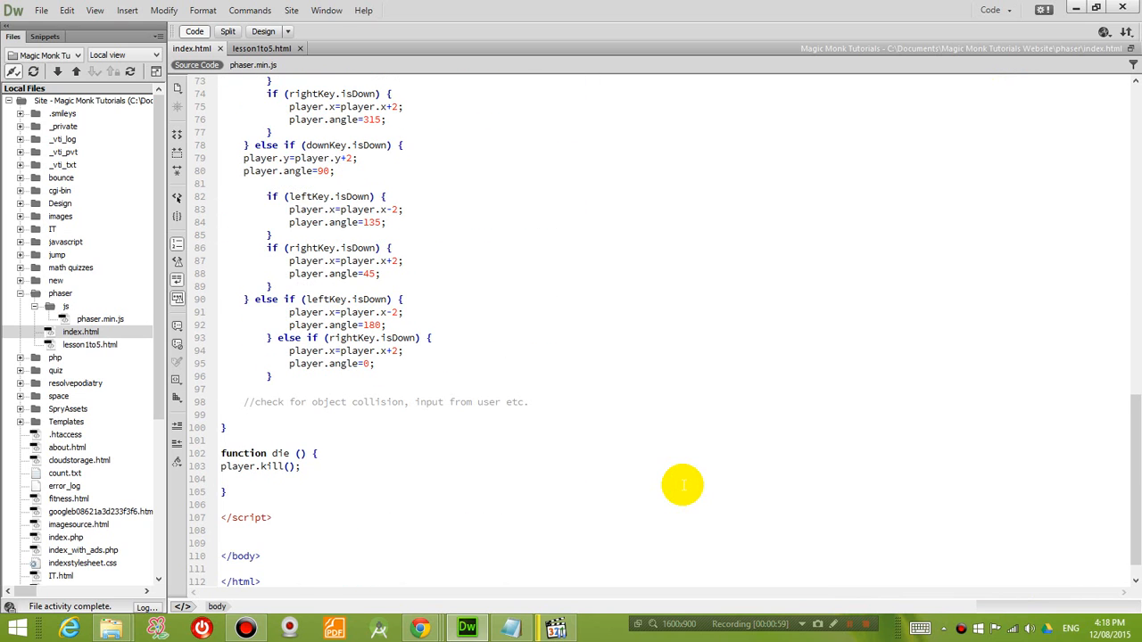
click(226, 427)
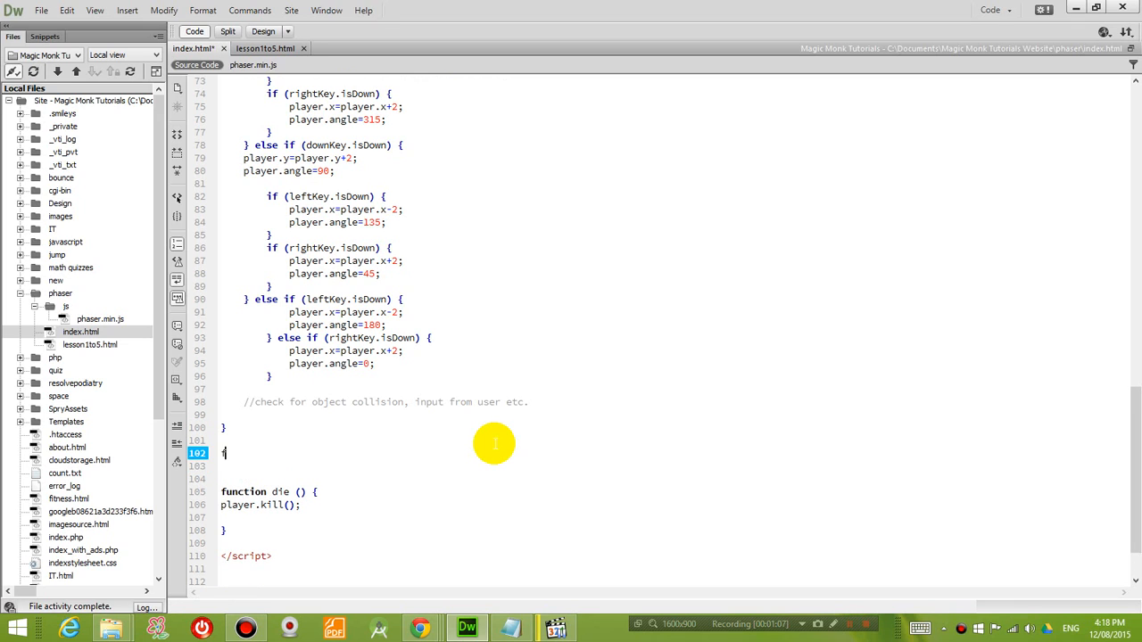
text(function re)
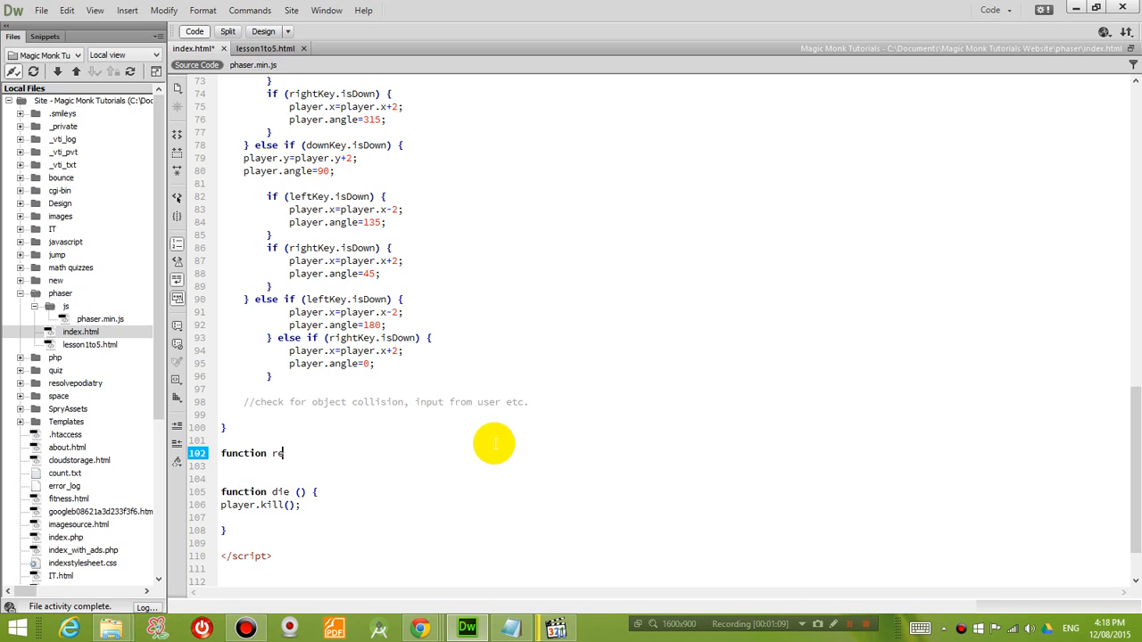
text(eder ())
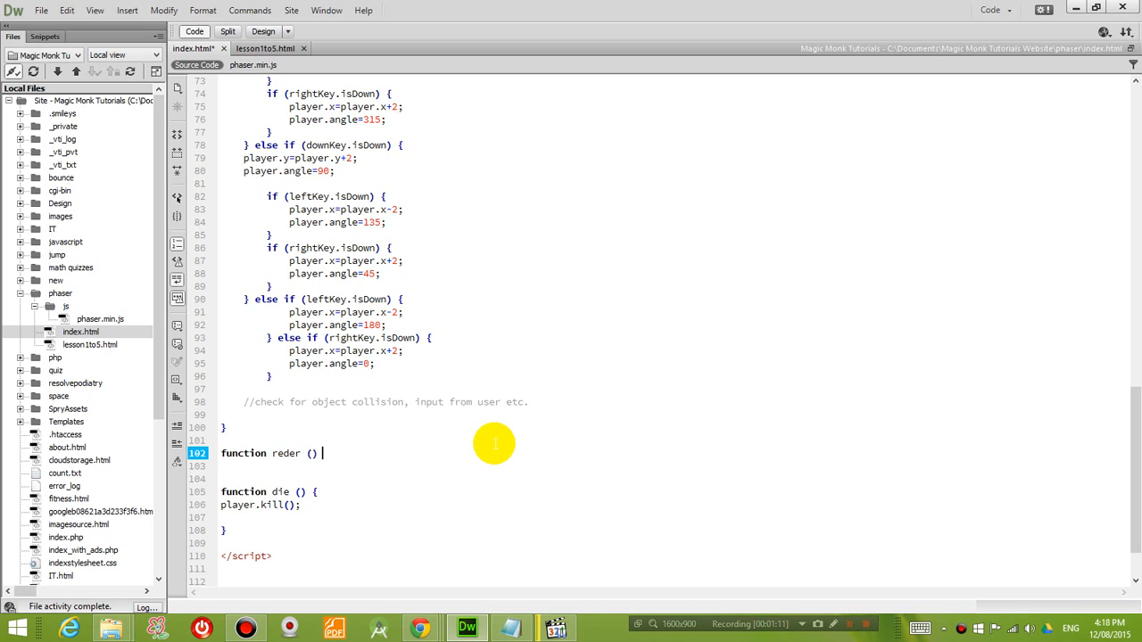
text({)
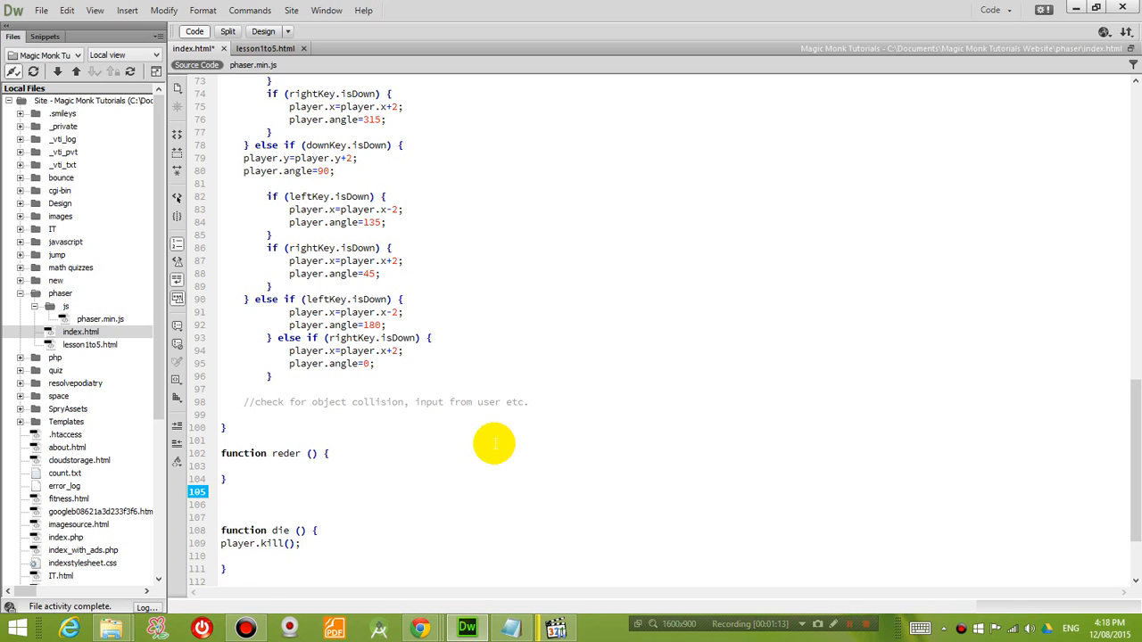
click(285, 453)
text(n)
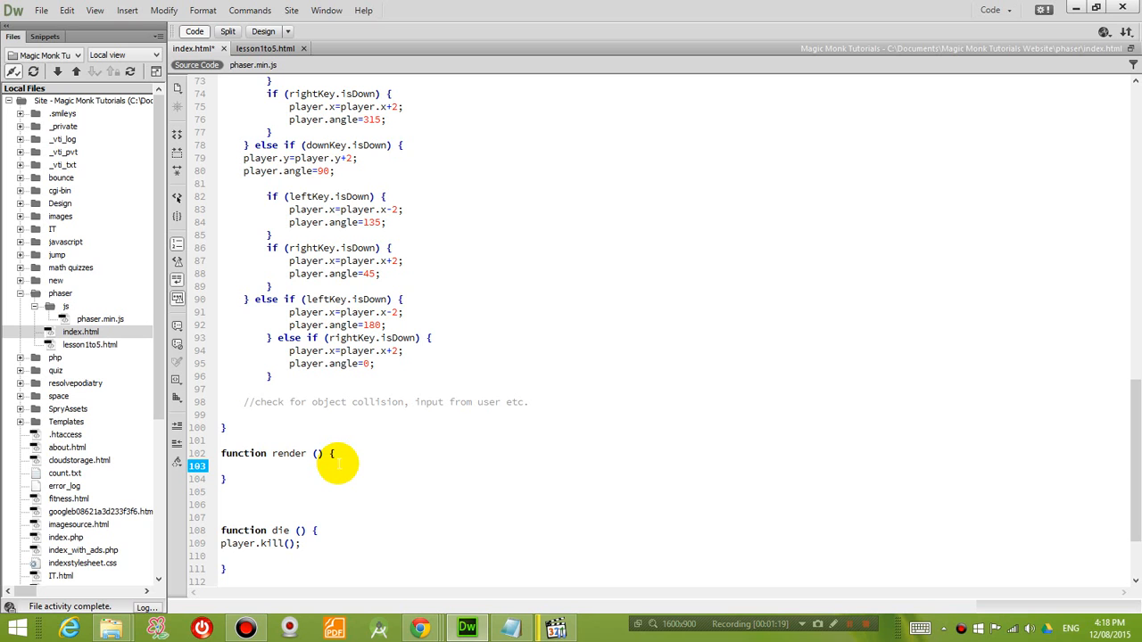
click(338, 467)
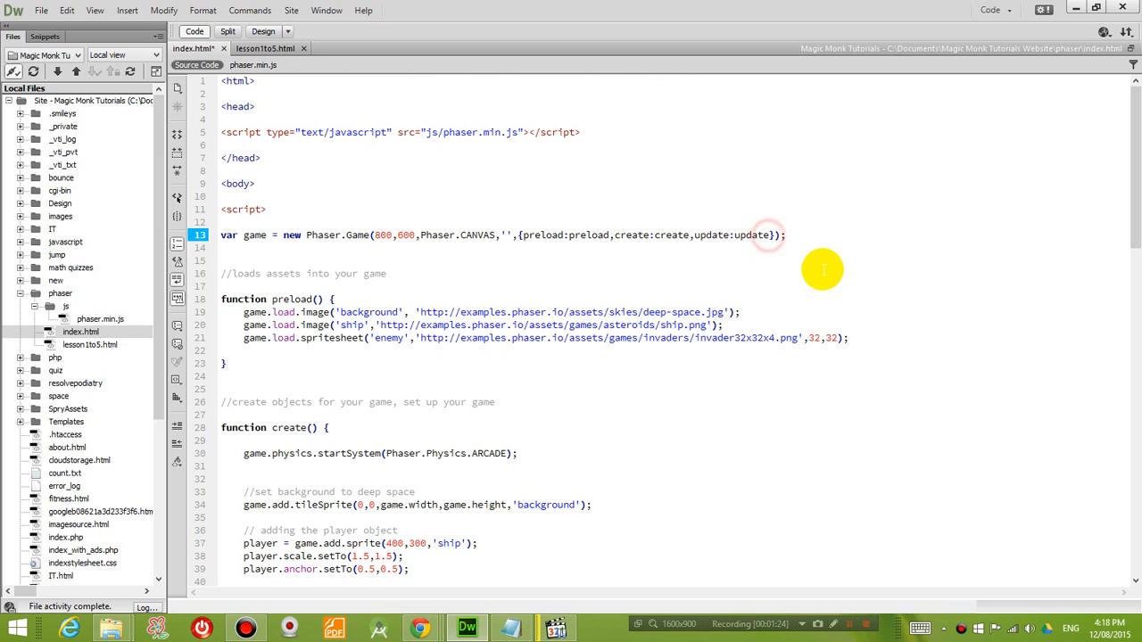
- Append render:render to the Phaser.Game state object after preload, create and update
text(,re)
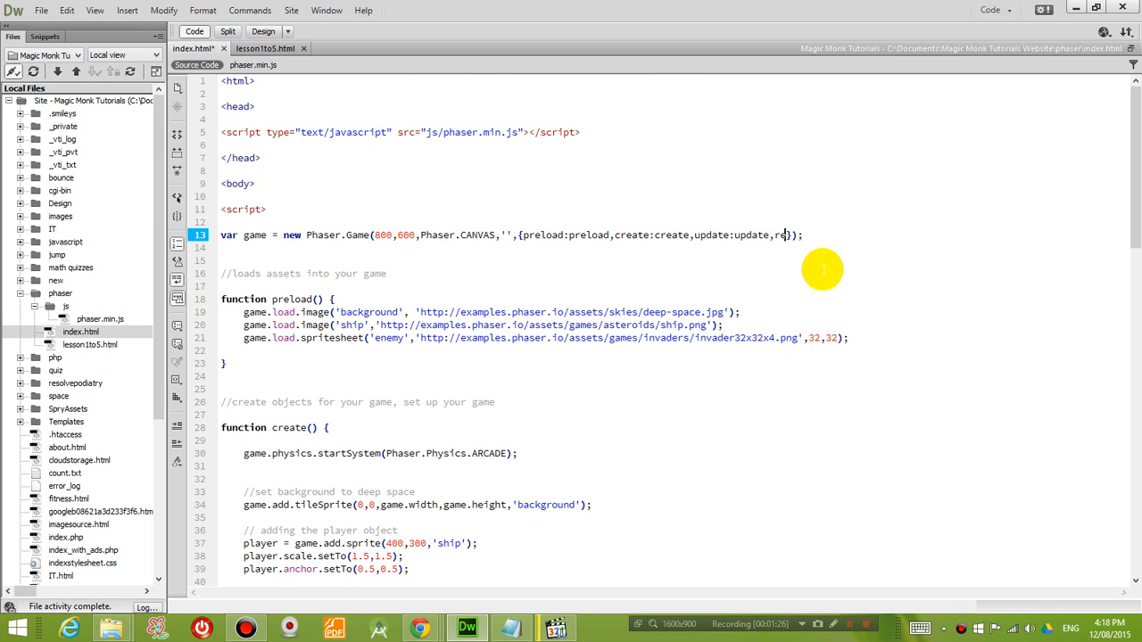
text(ender:render)
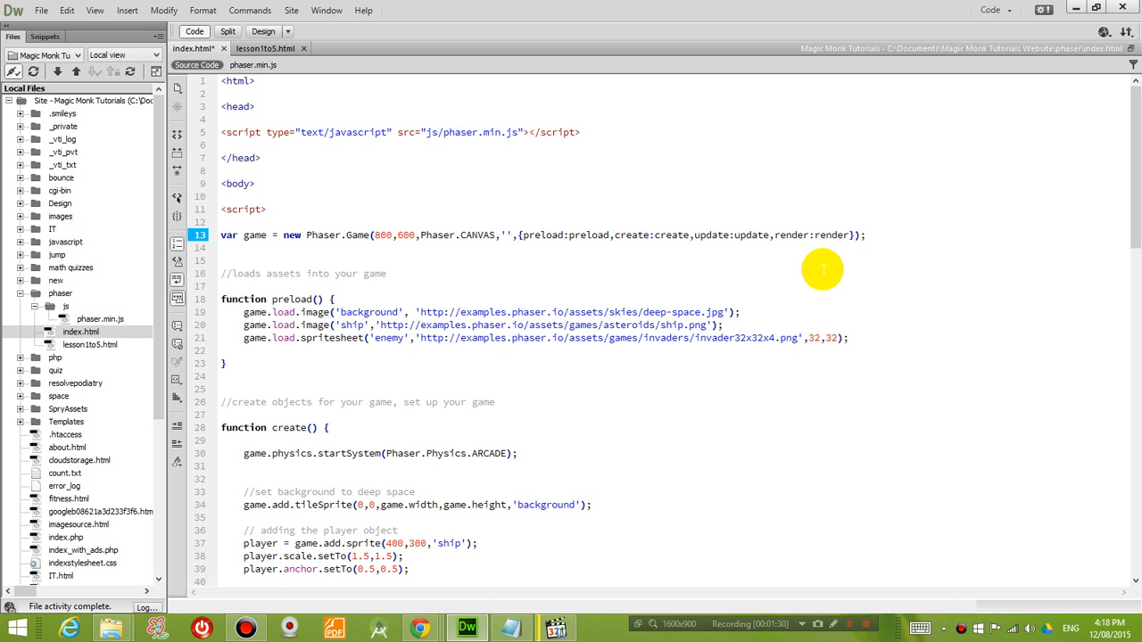
mouse_move(783, 385)
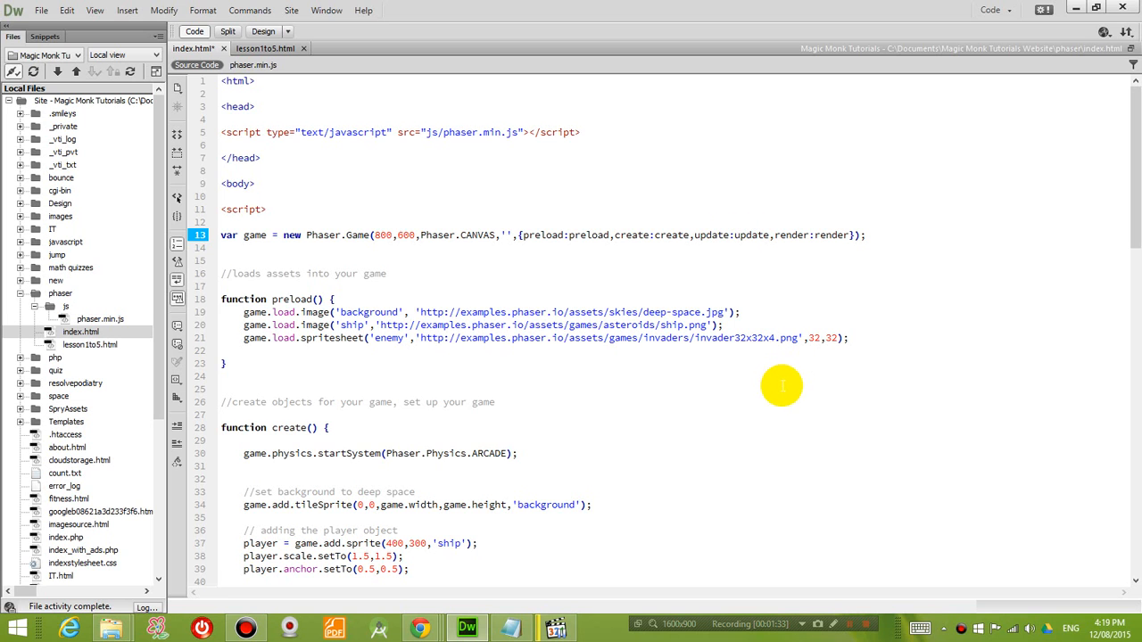
scroll(down, 3)
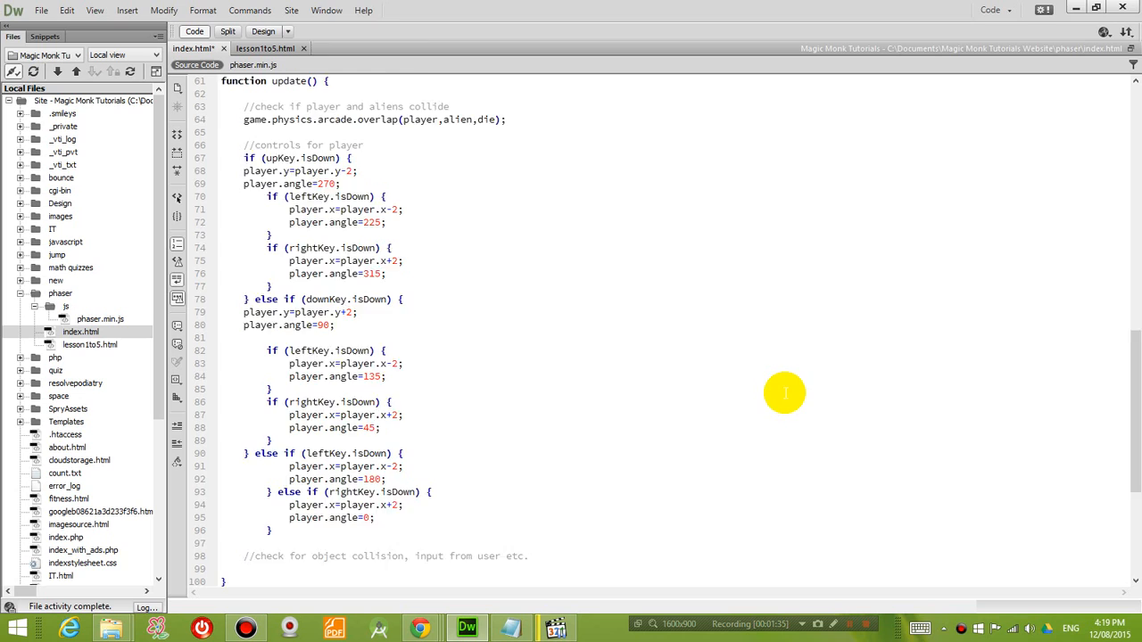
scroll(down, 3)
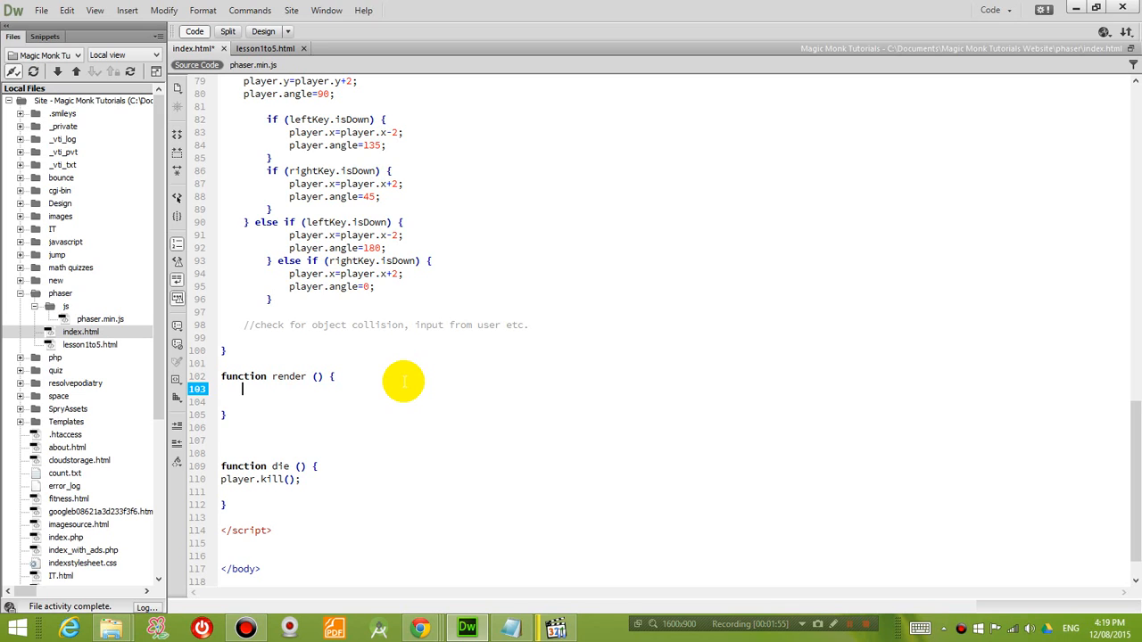
mouse_move(403, 401)
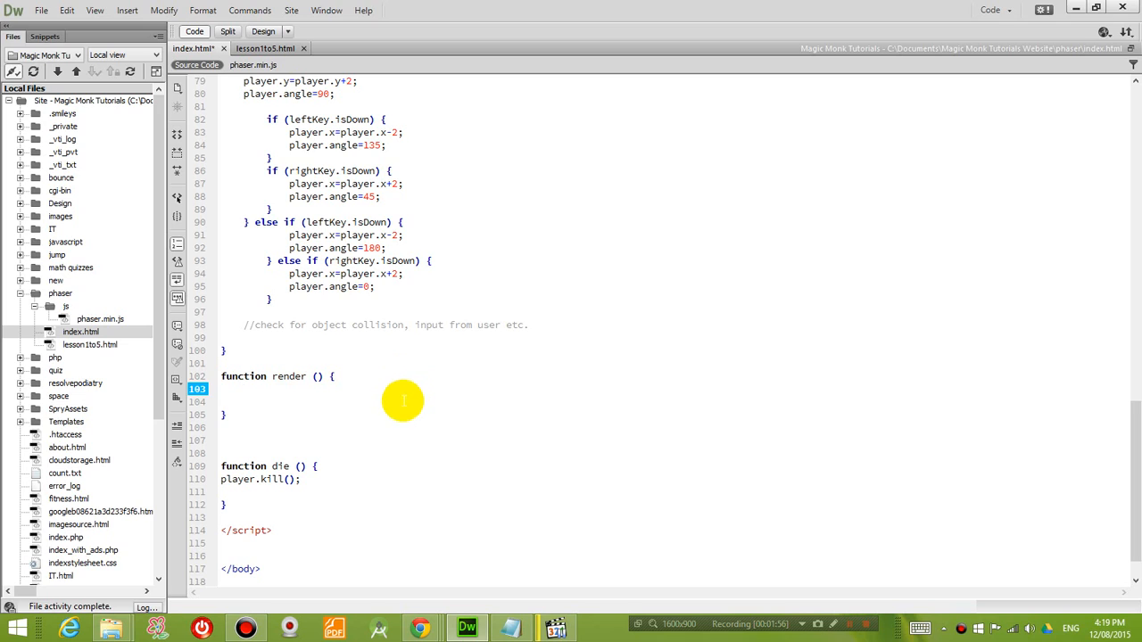
click(241, 390)
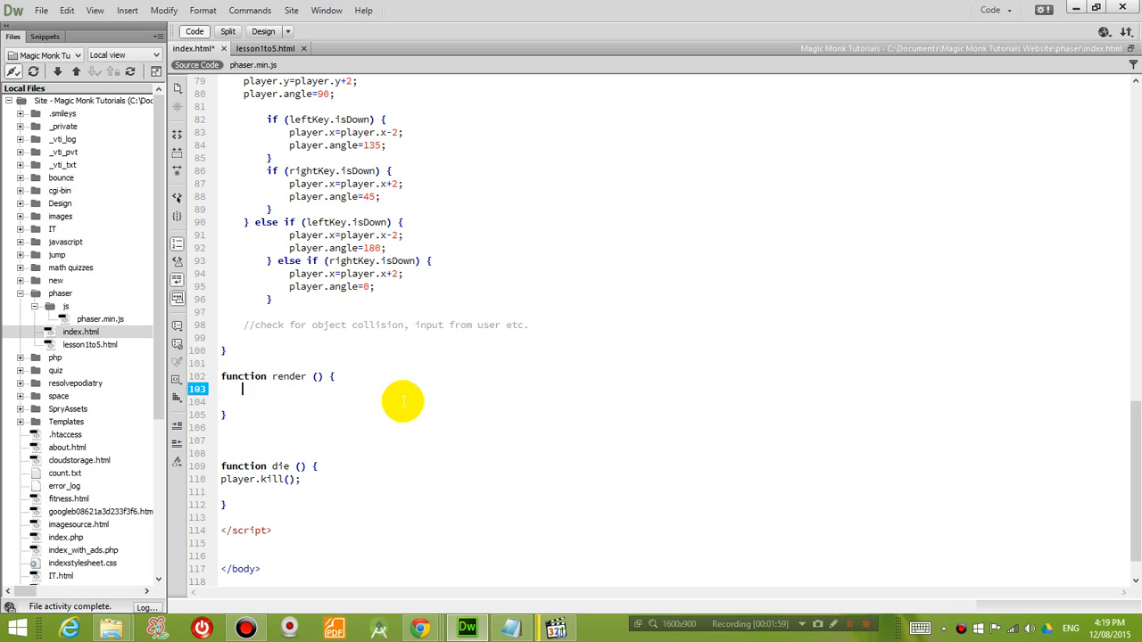
mouse_move(270, 392)
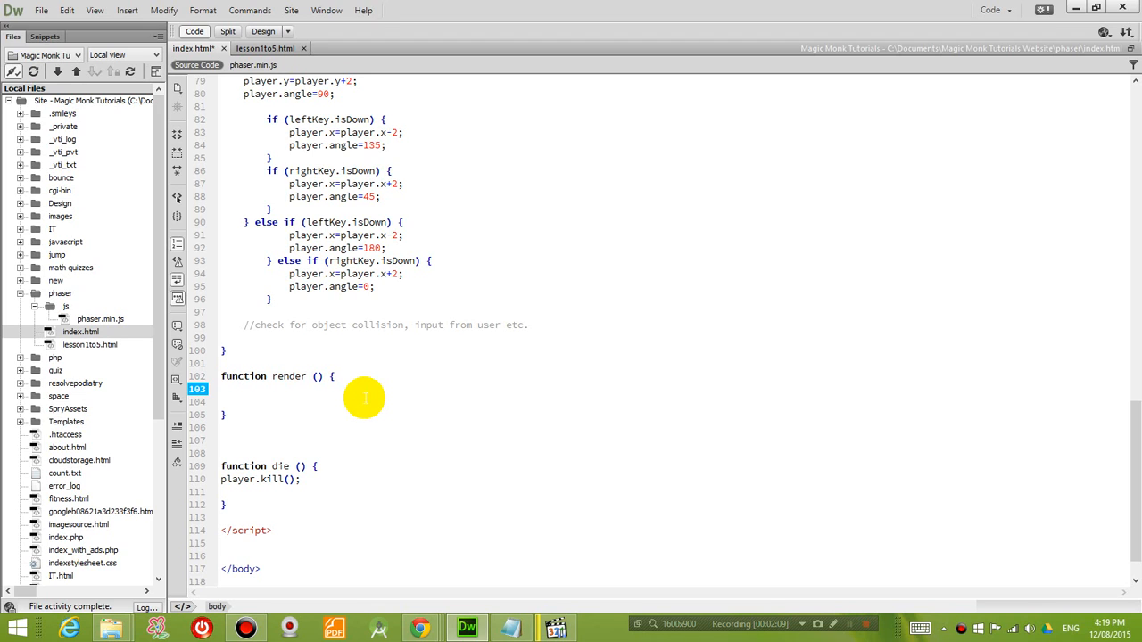
- Write game.debug.text('Hello',50,50); as the body of render on line 103
text(g)
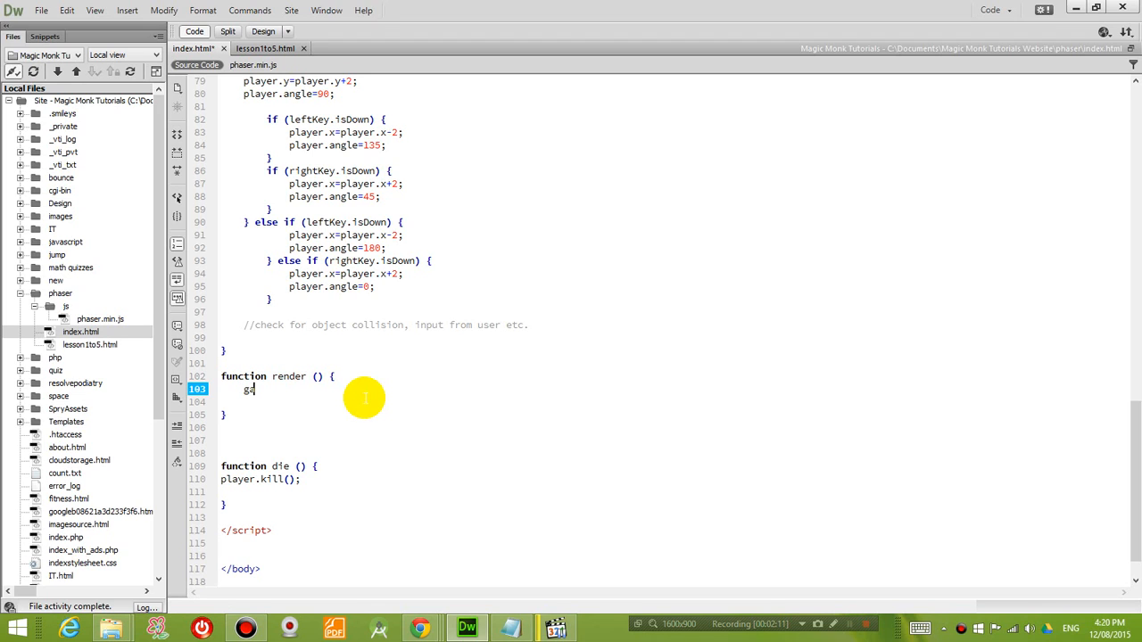
text(ame.debug)
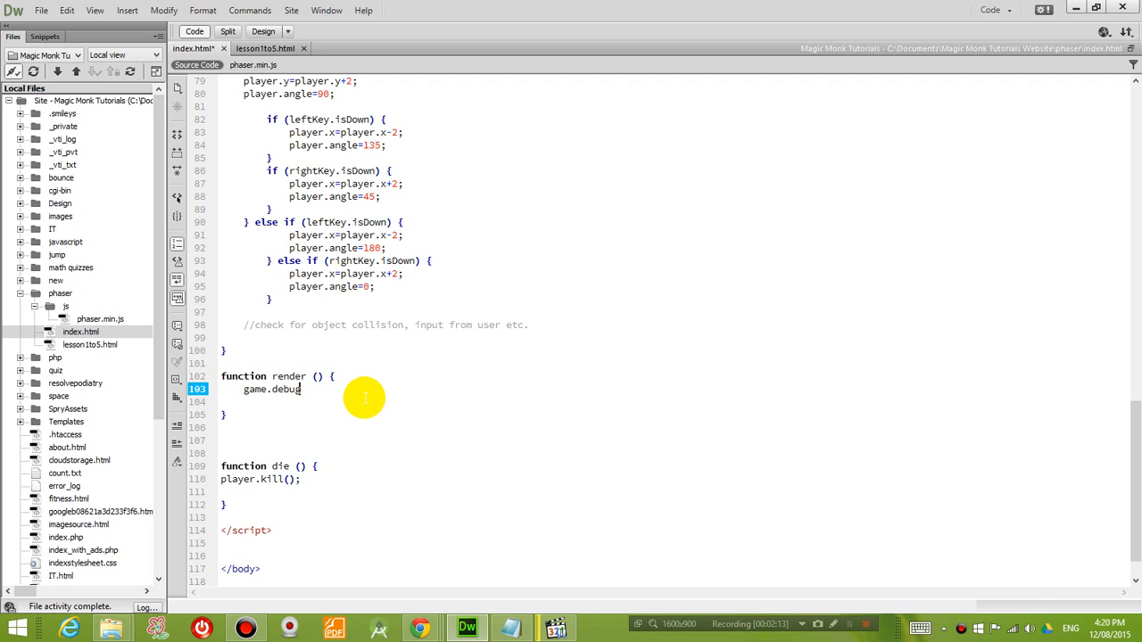
text(.text)
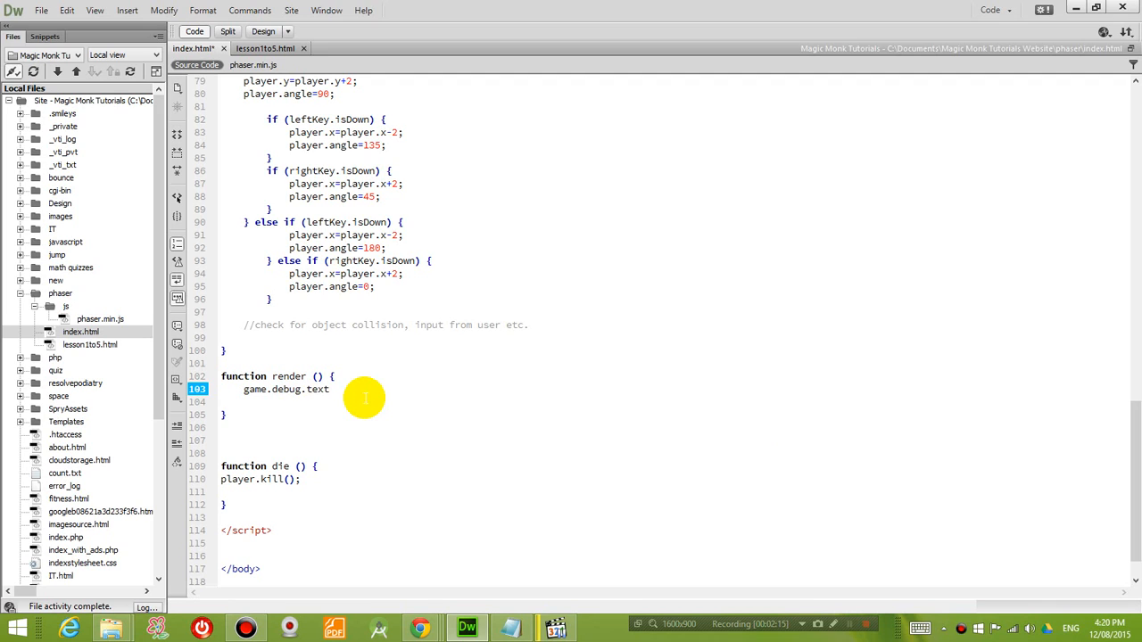
click(328, 390)
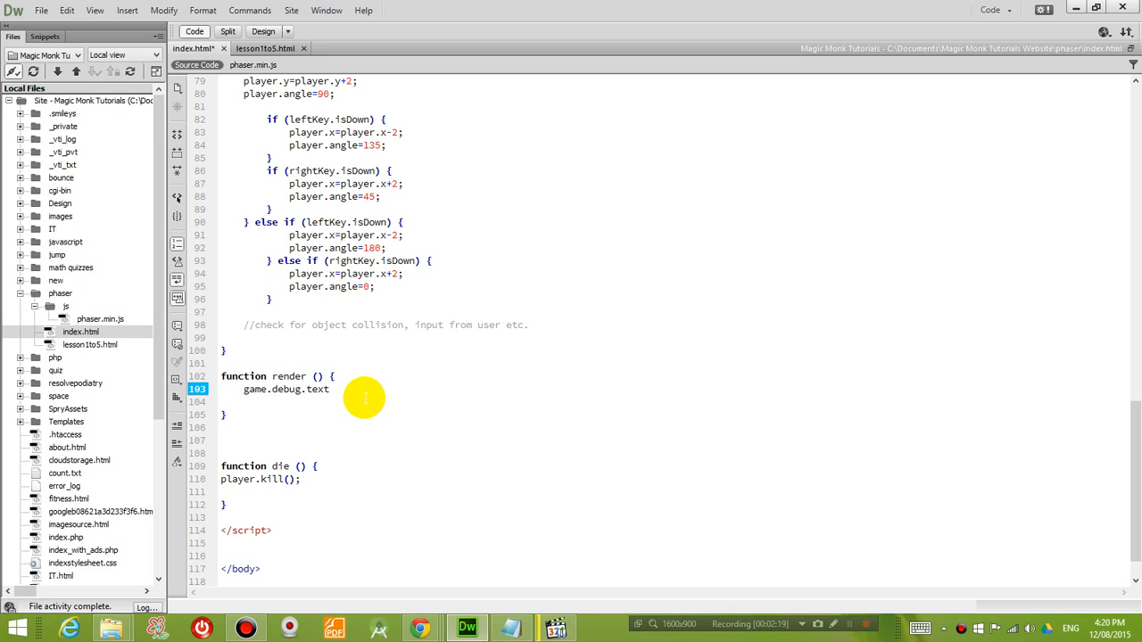
click(328, 390)
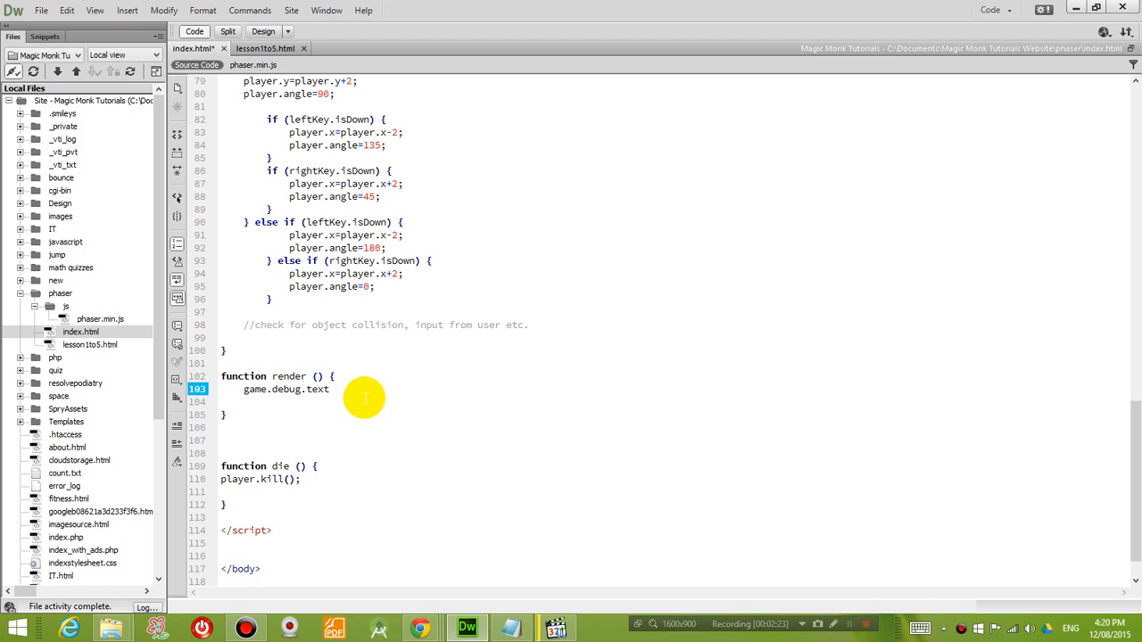
text(()
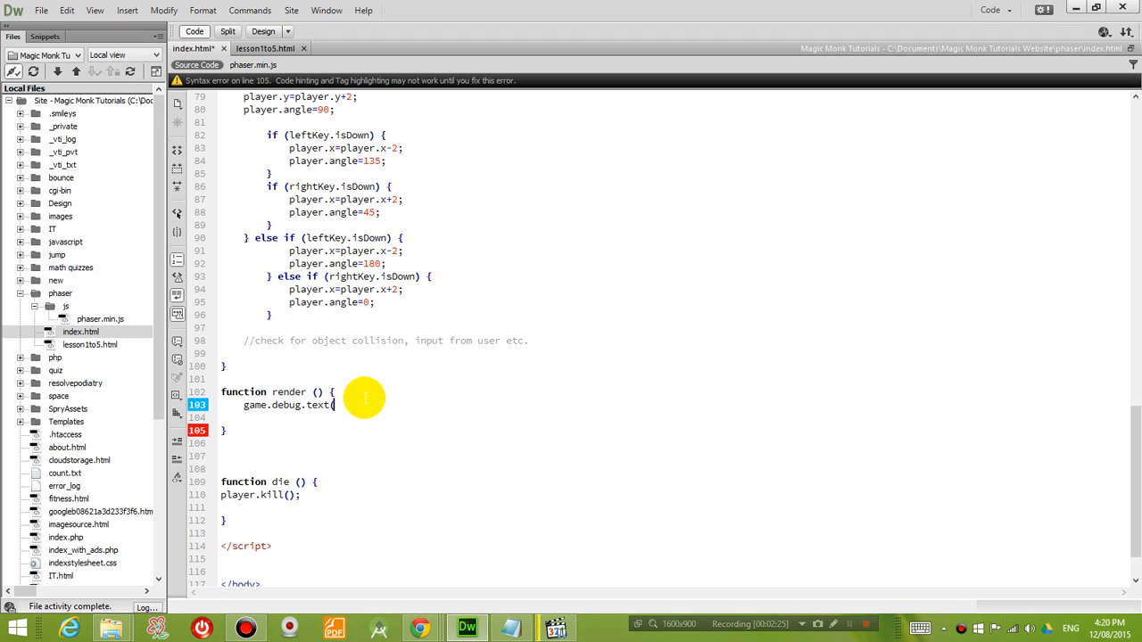
text('Hello')
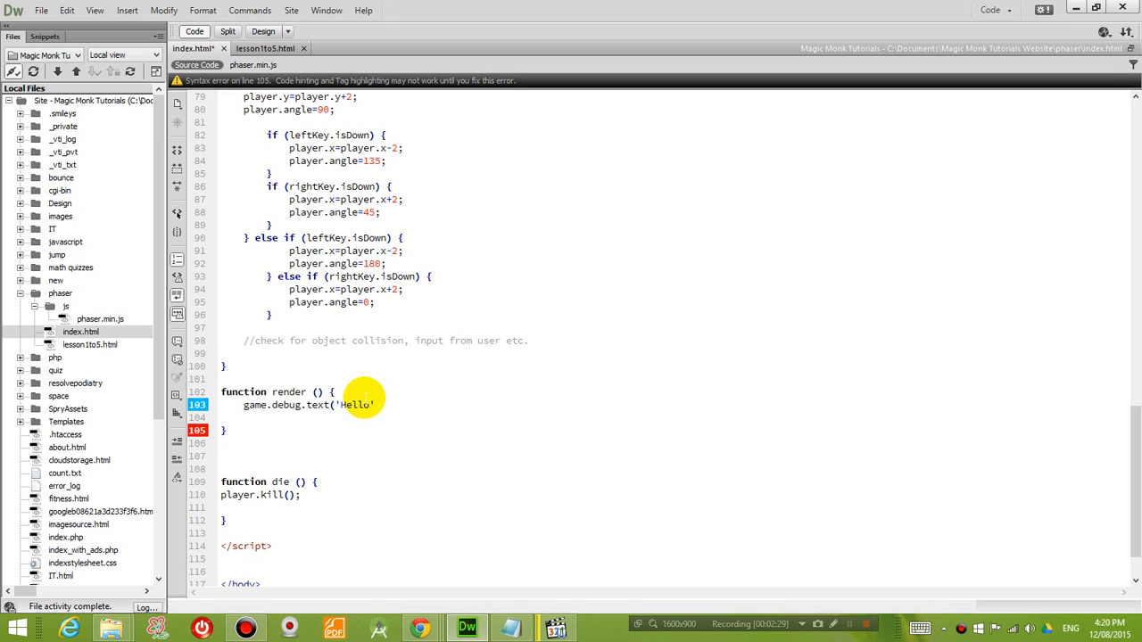
text(,)
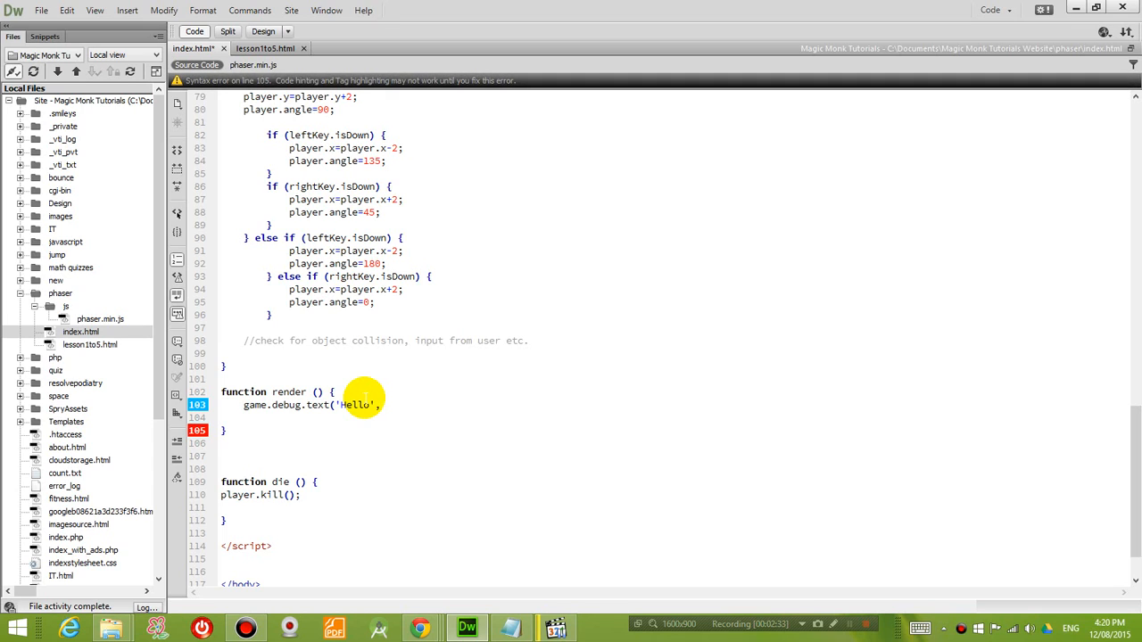
text(,50)
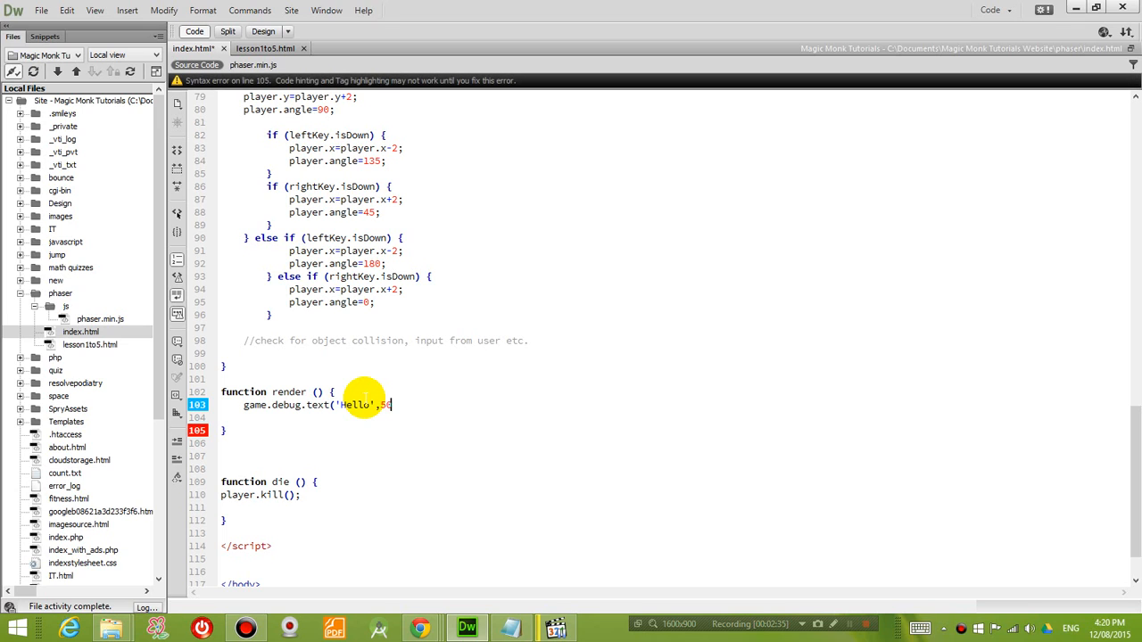
text(0)
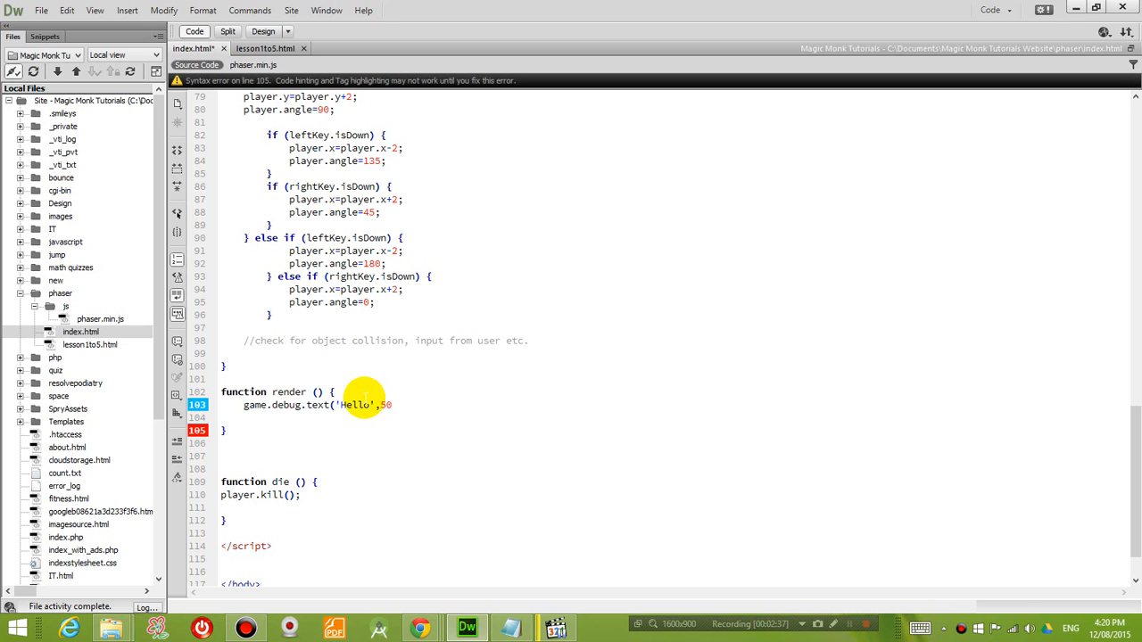
text(,50))
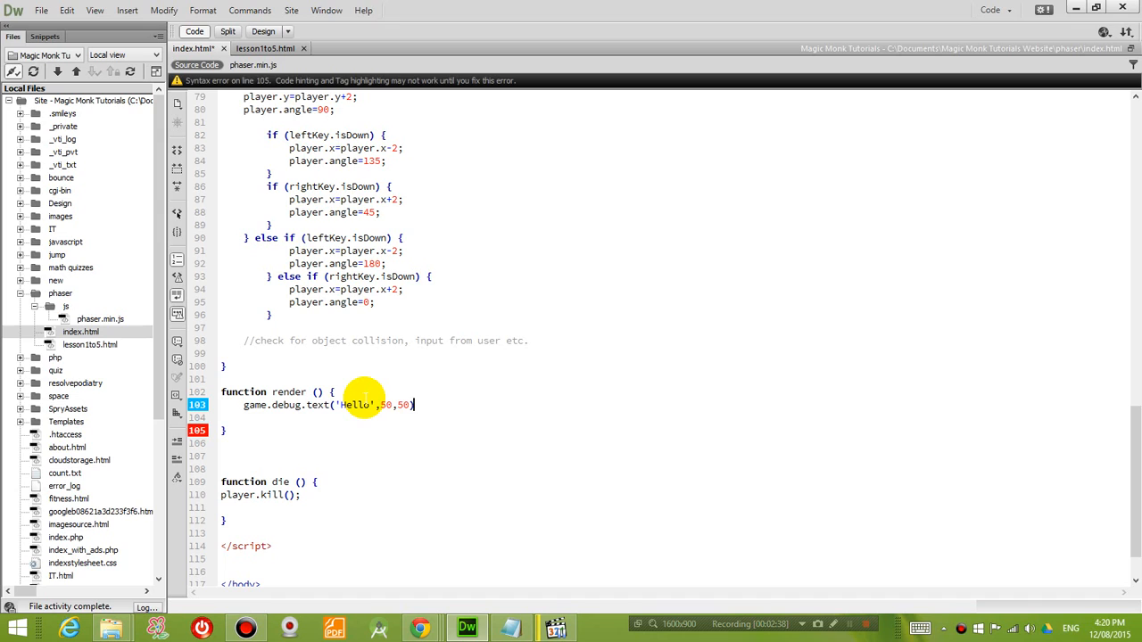
text(;)
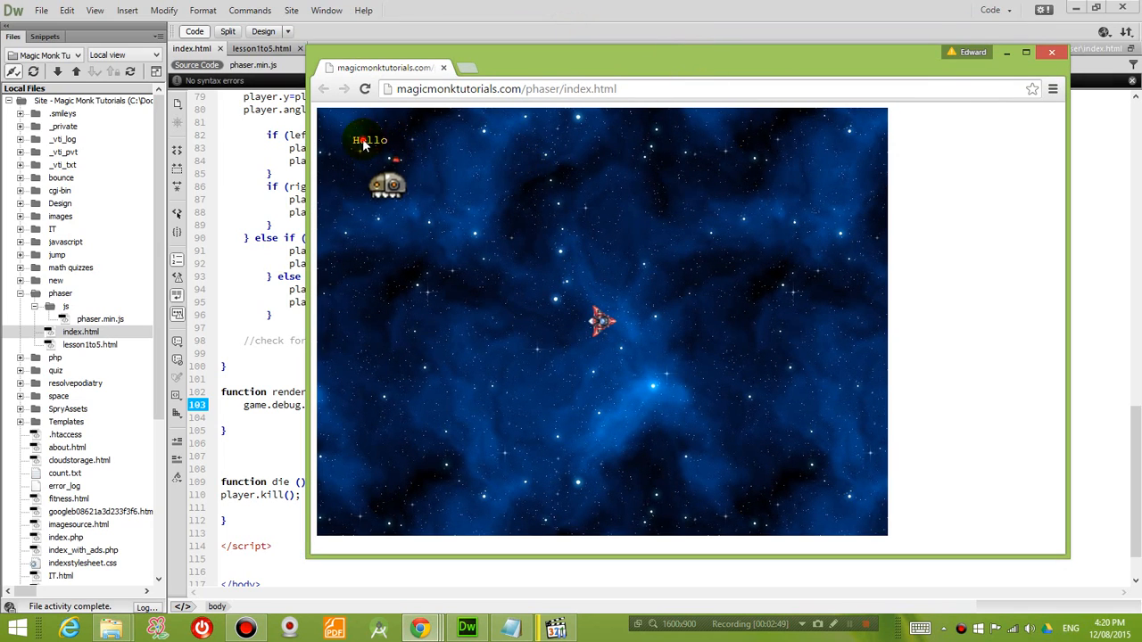
mouse_move(461, 235)
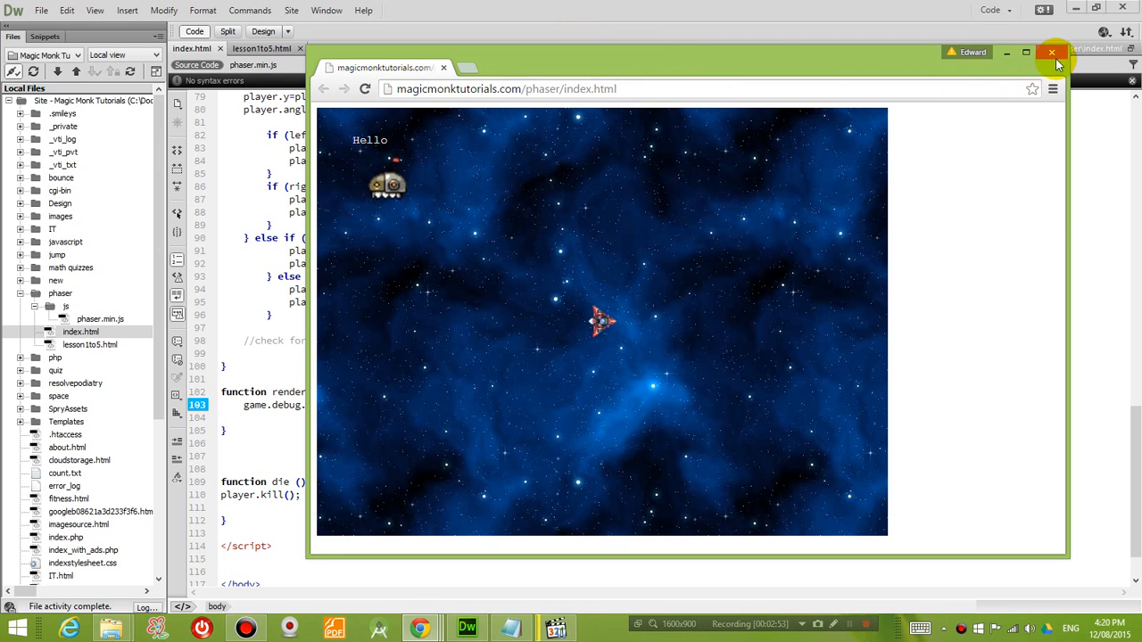
- Close the Chrome game preview after checking 'Hello' appears top-left
click(1052, 53)
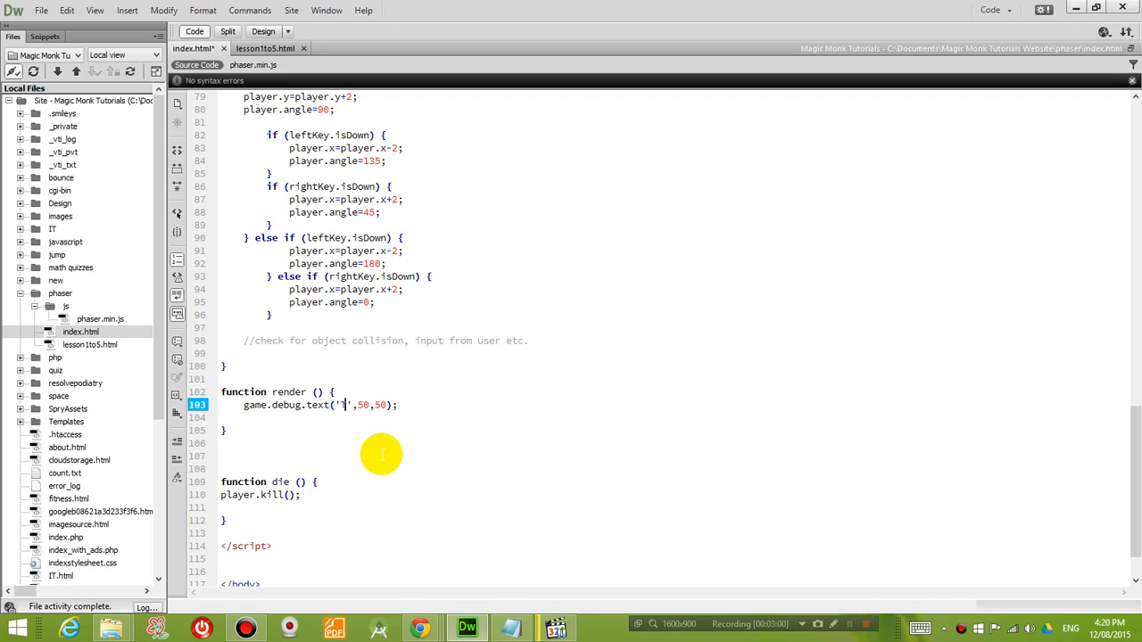
- Change line 103 to game.debug.text('Time elapsed: '+game.time.now,50,50);
text(Time elapsed)
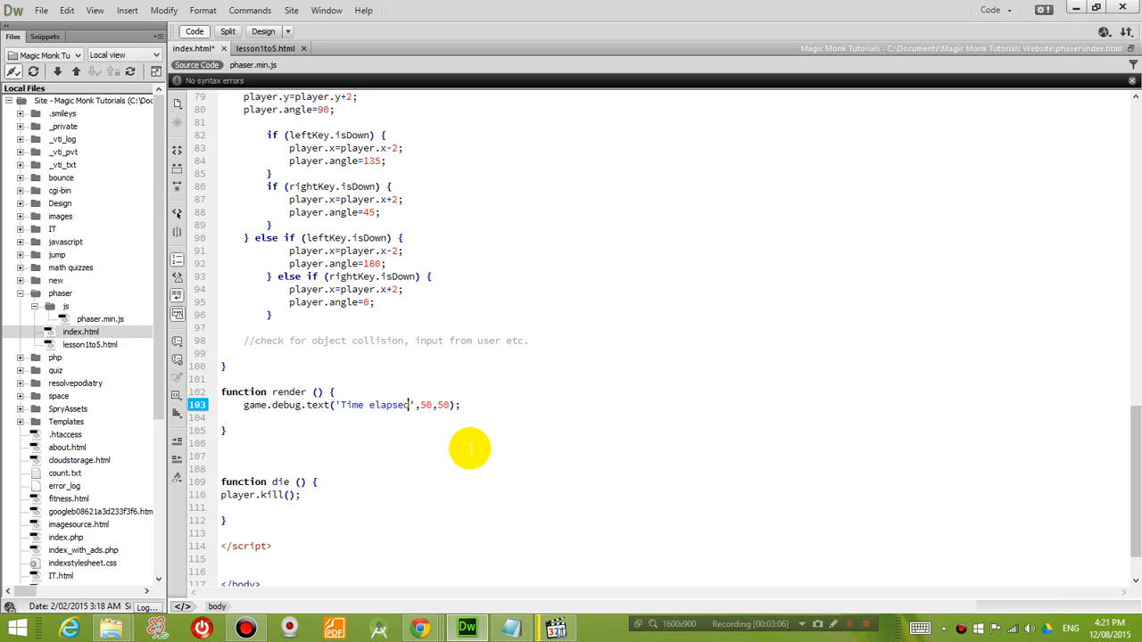
text(:)
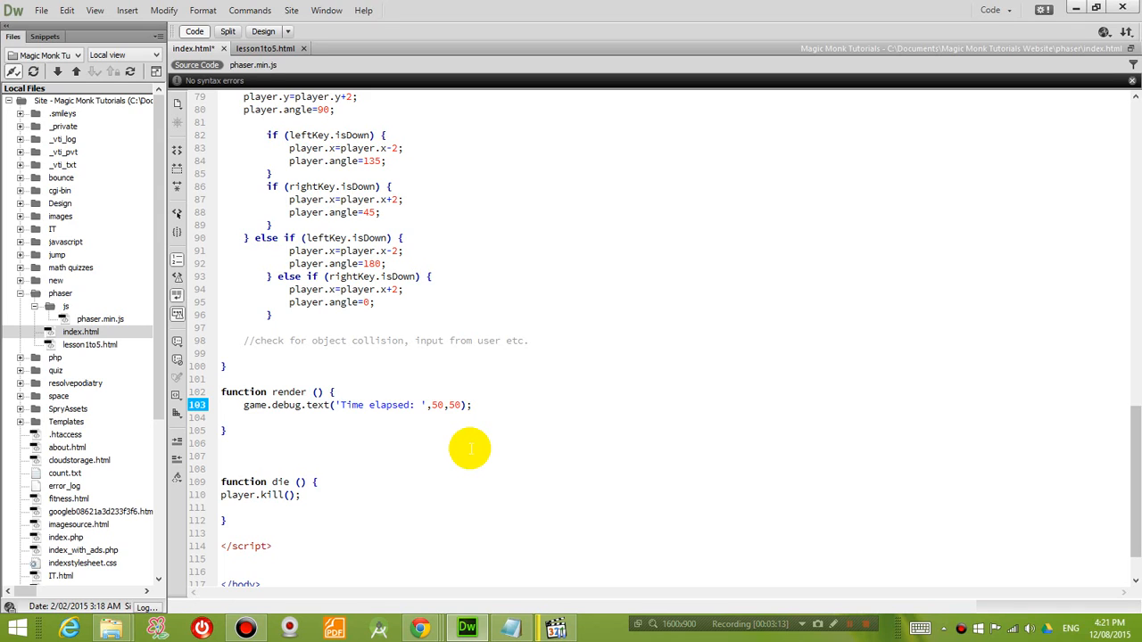
text(+)
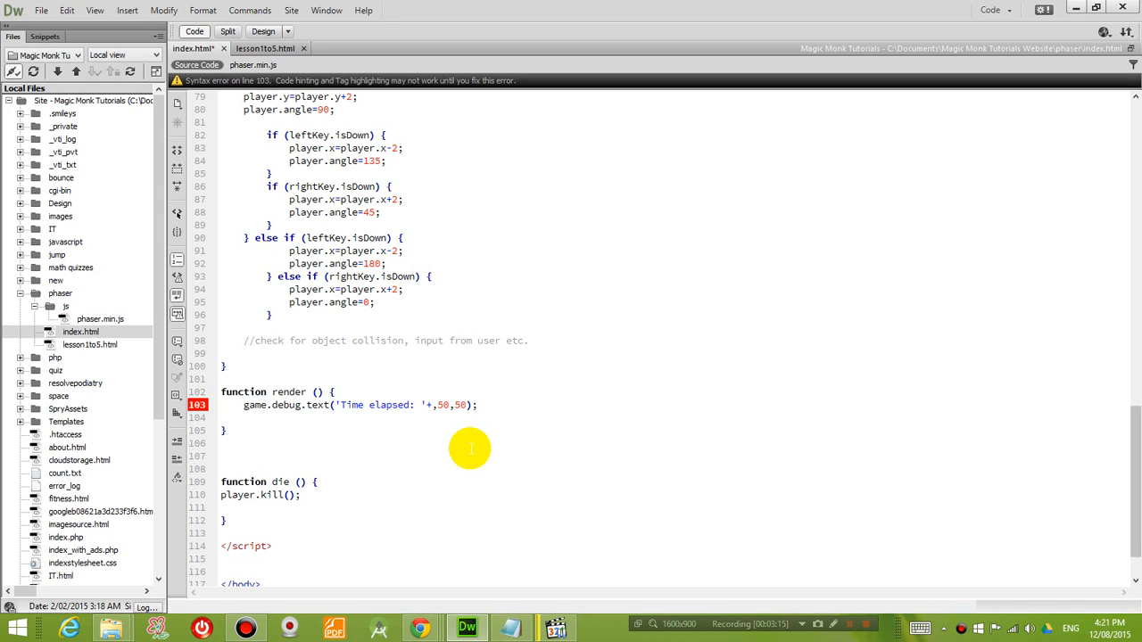
click(428, 404)
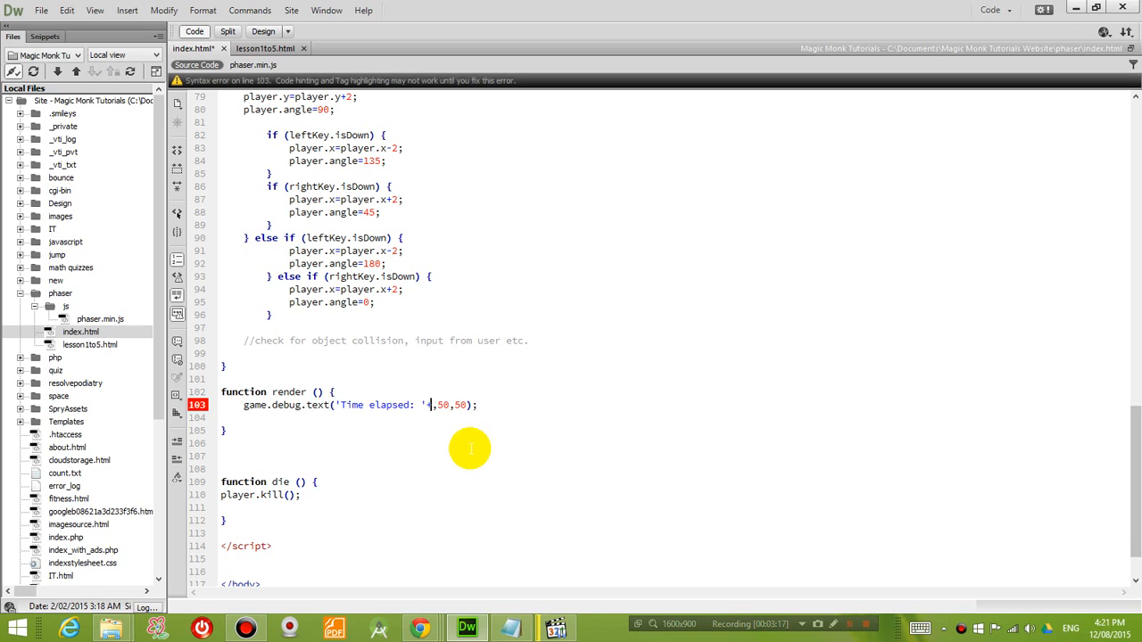
text(+)
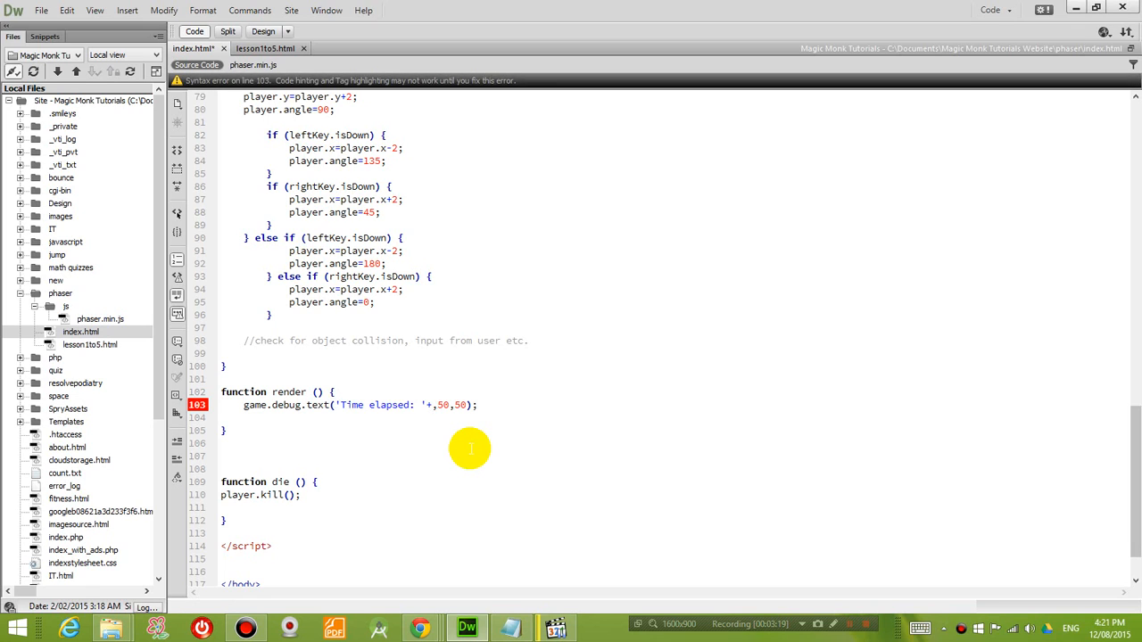
text(gam)
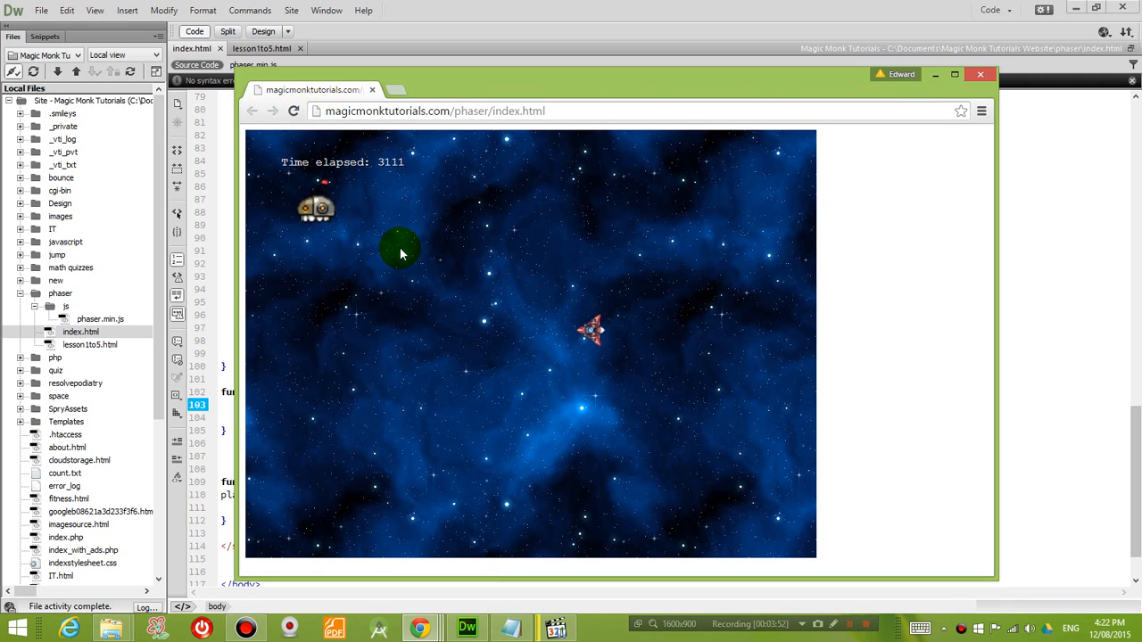
mouse_move(384, 166)
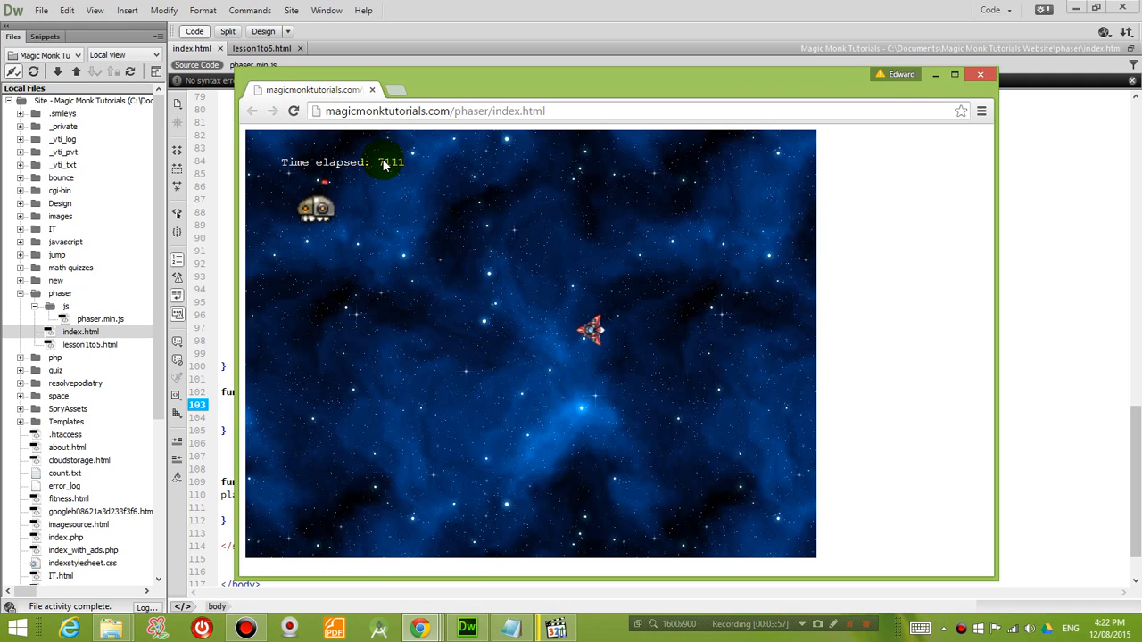
mouse_move(482, 95)
text(game.debug.text()
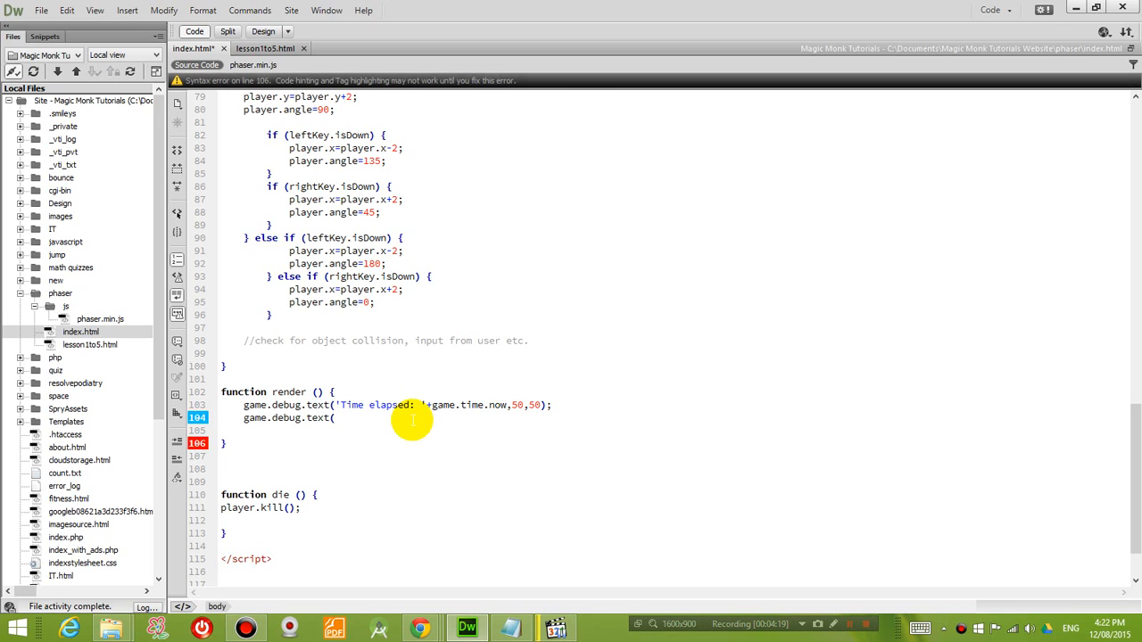
- Turn line 104 into game.debug.spriteInfo(player,50,100); below the Time elapsed line
double_click(317, 418)
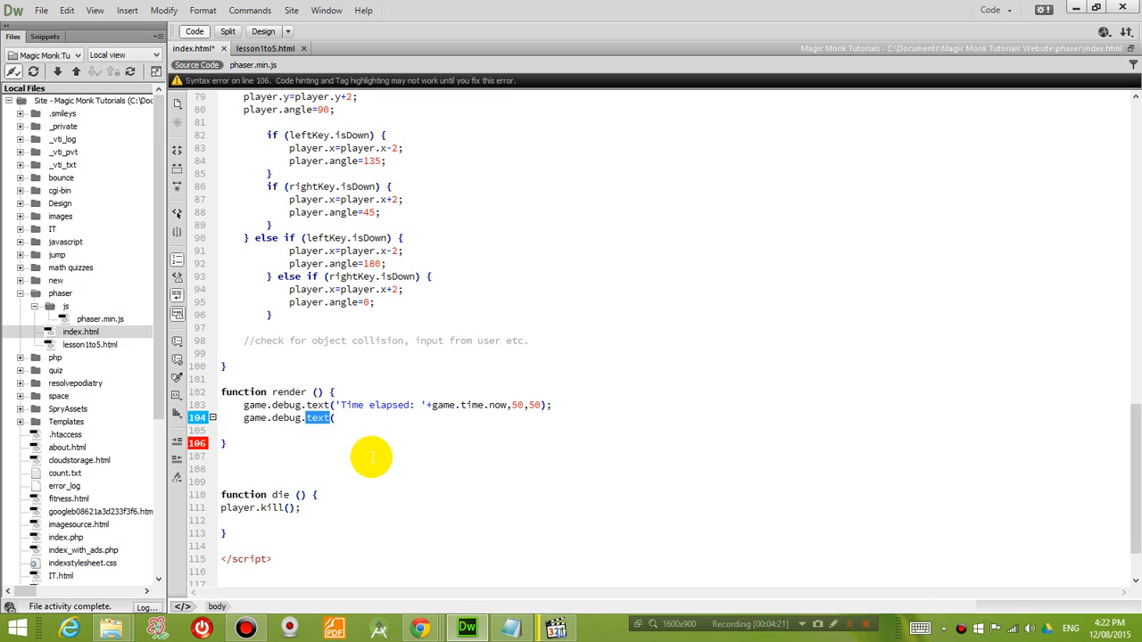
text(spr()
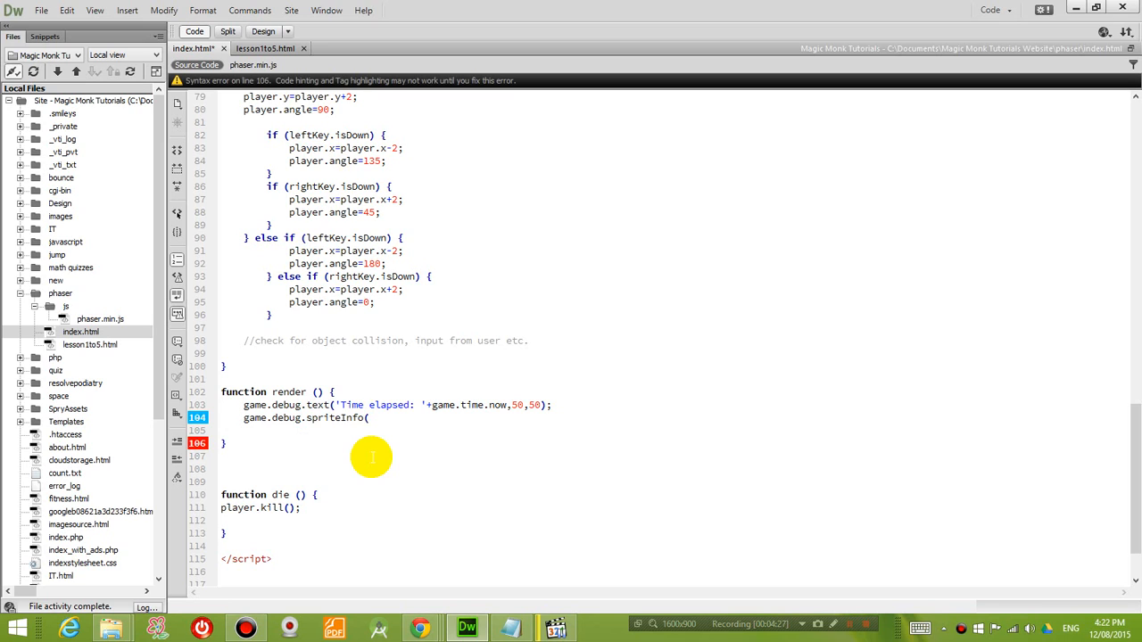
text(player,)
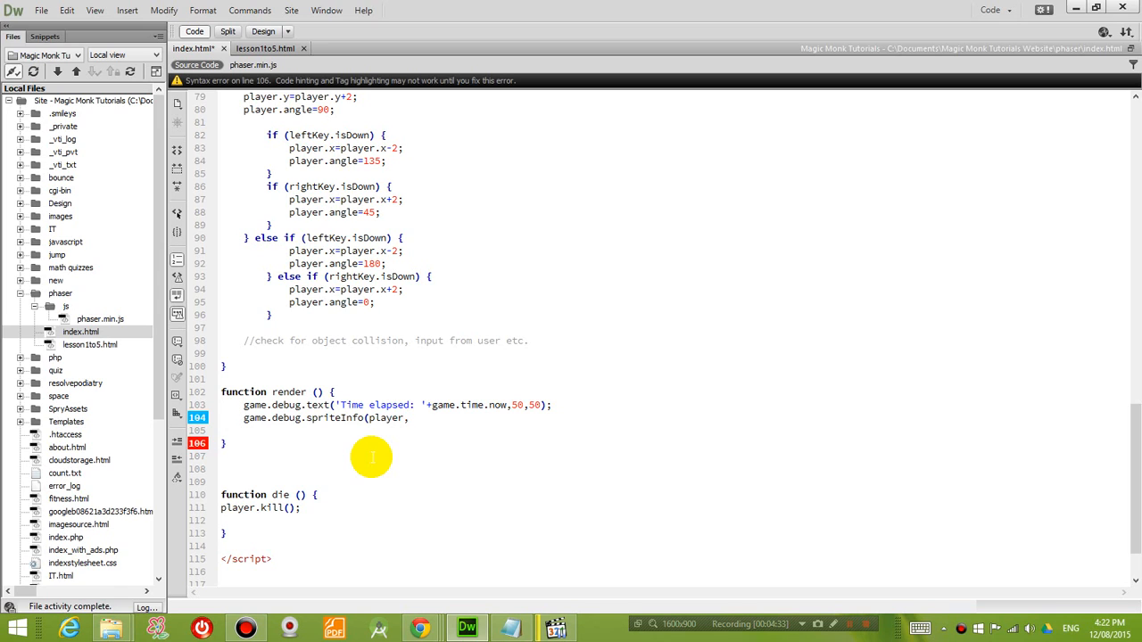
click(408, 418)
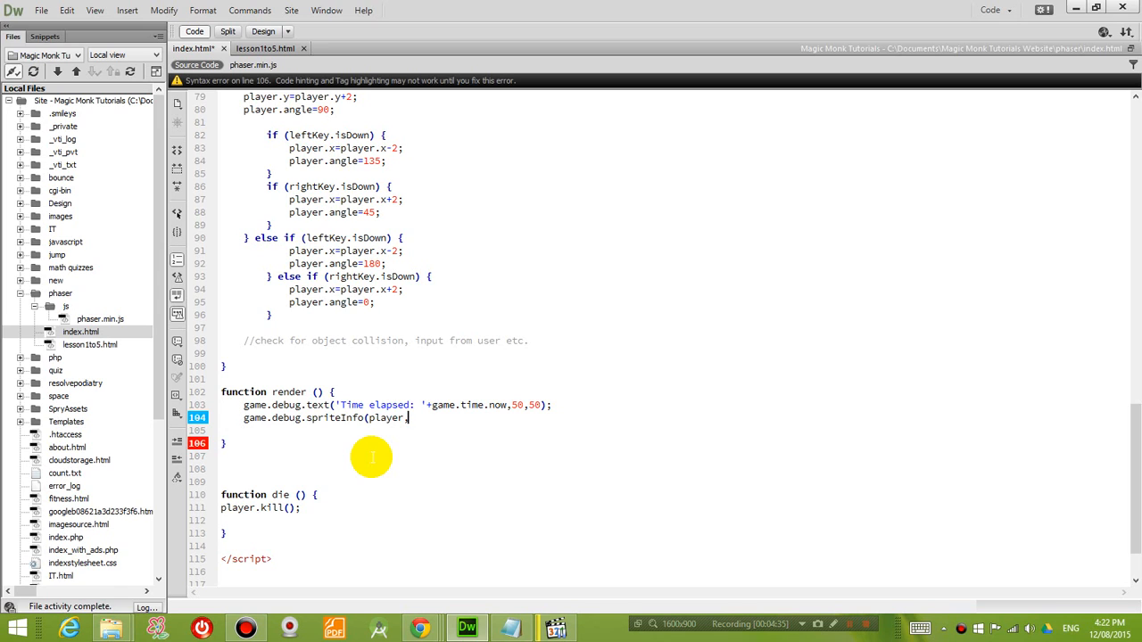
text(50)
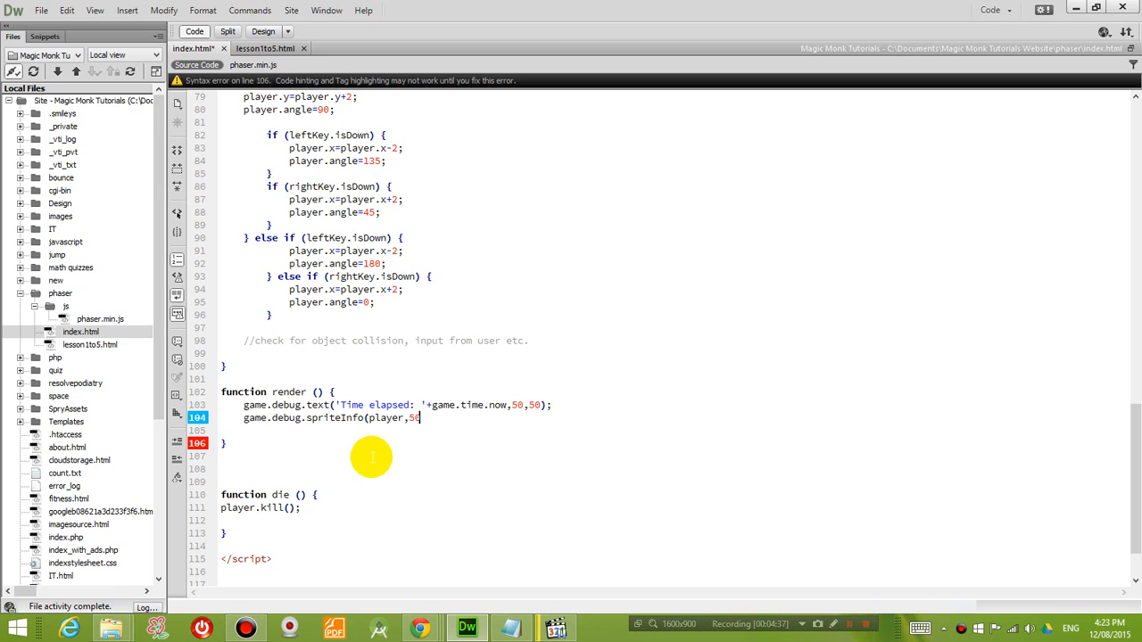
text(,100);)
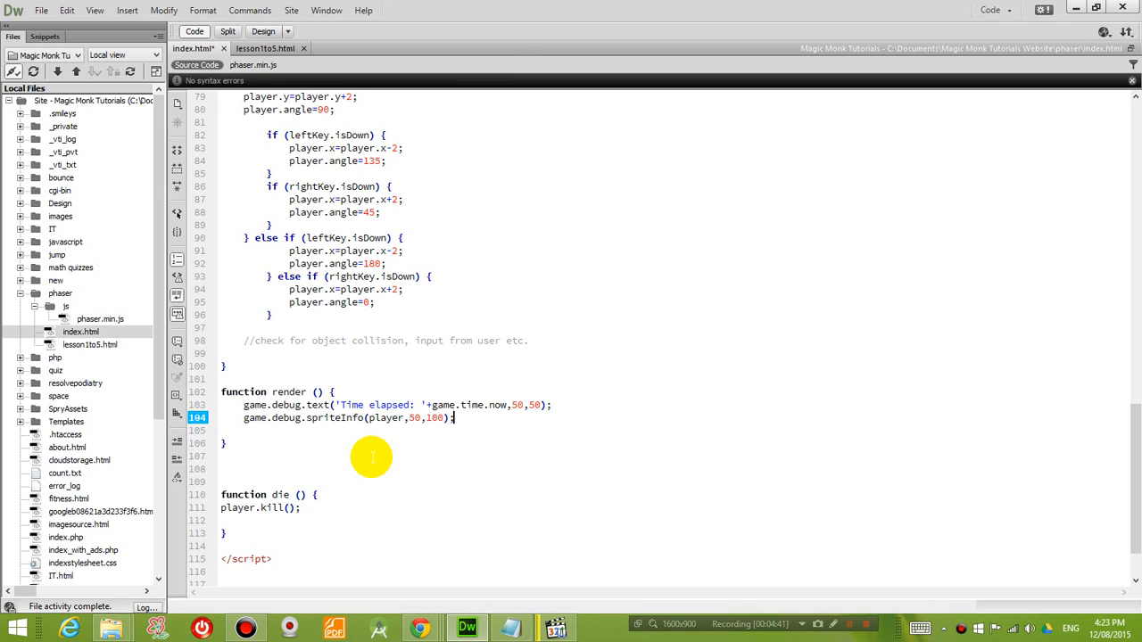
mouse_move(458, 461)
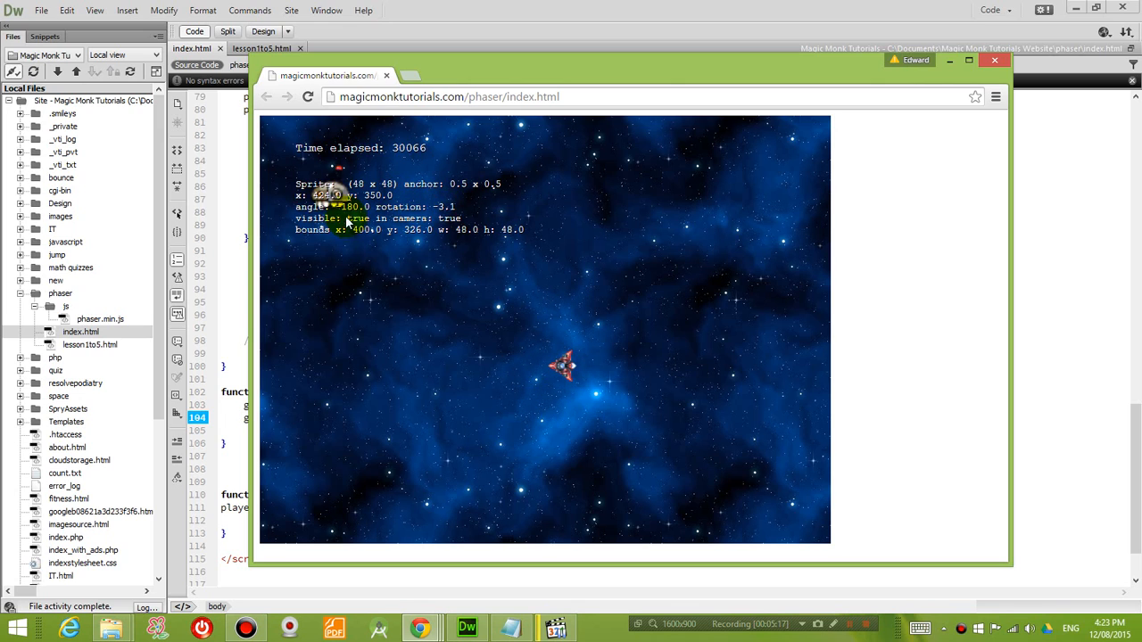
mouse_move(383, 253)
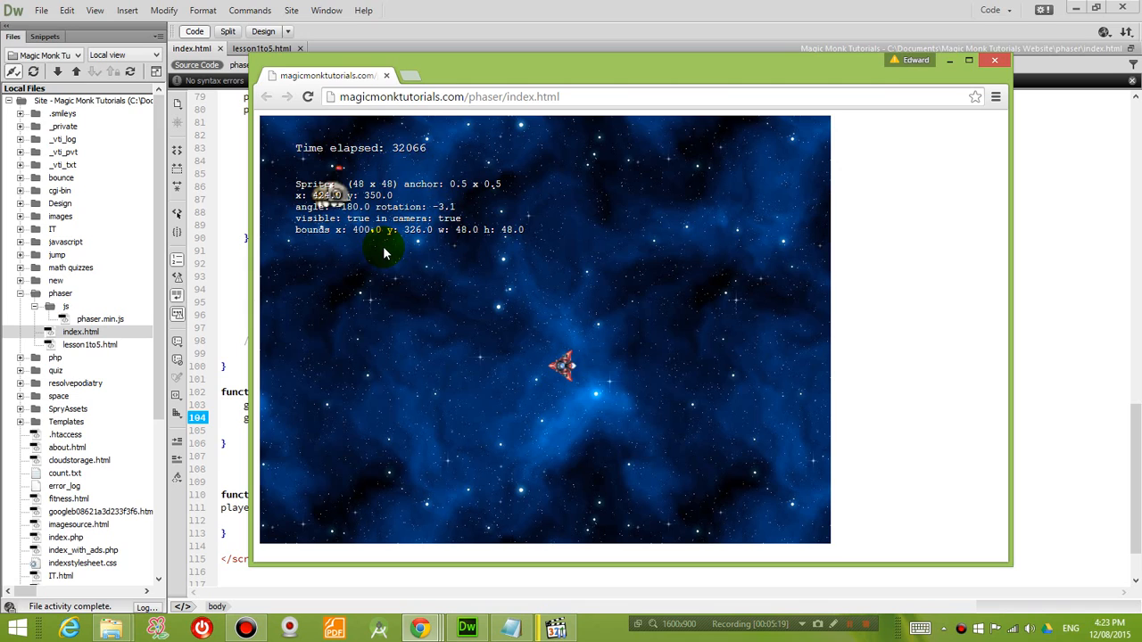
mouse_move(416, 277)
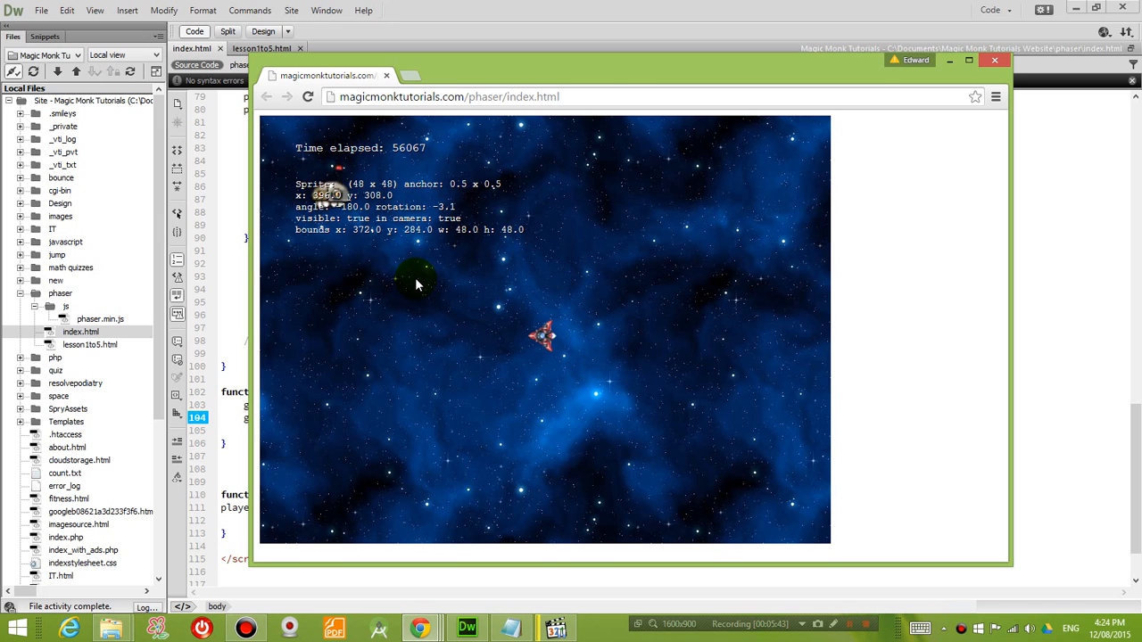
mouse_move(598, 70)
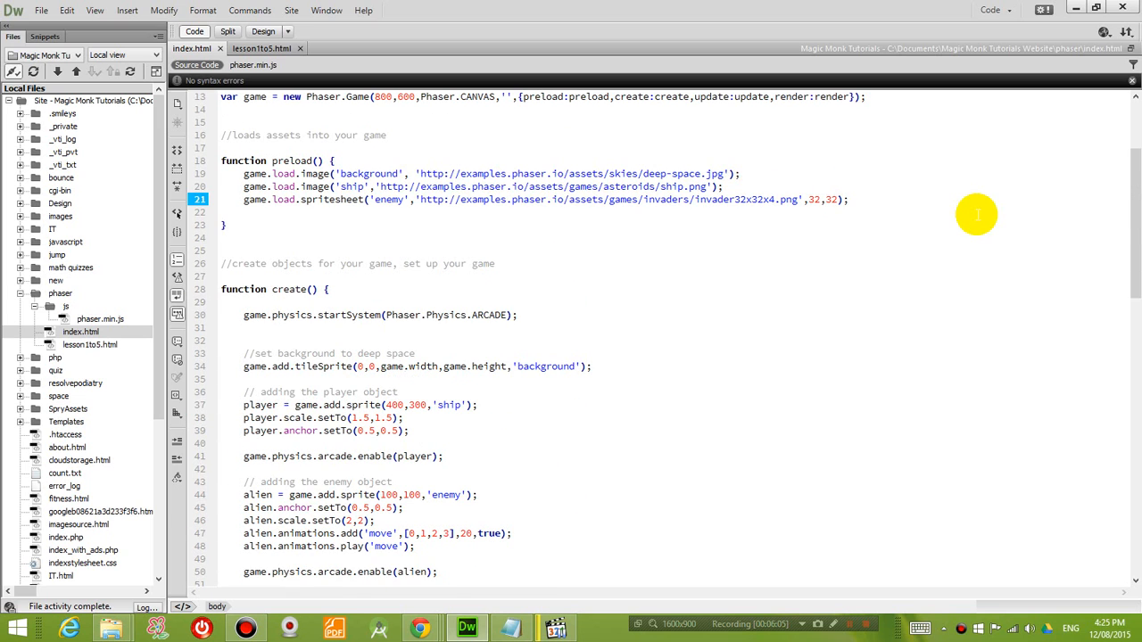
- Add game.load.image('bulletSprite', purple_ball.png asset URL) to the preload function
text(game.load.image)
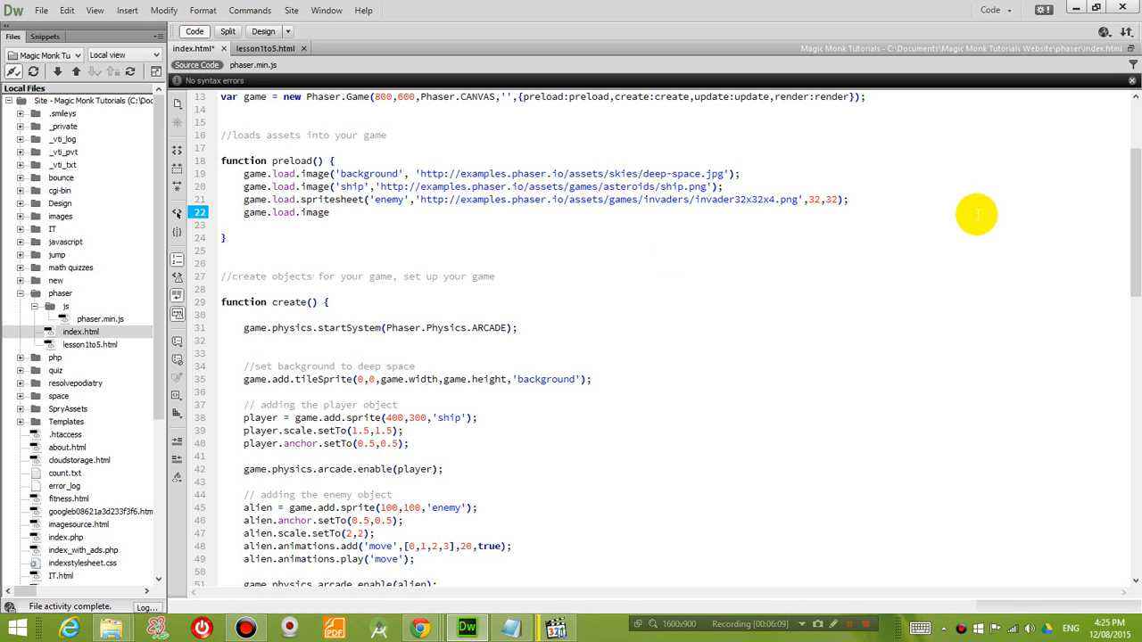
text((')
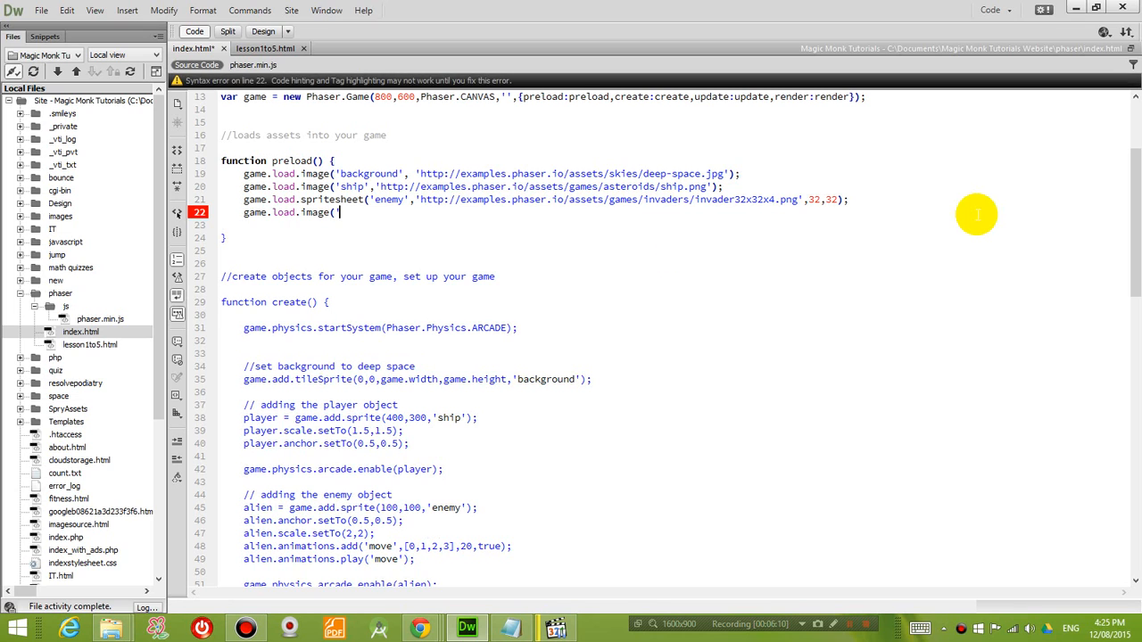
text(bullet','http://examples.phaser.io/assets/sprites/purple_ball.png');)
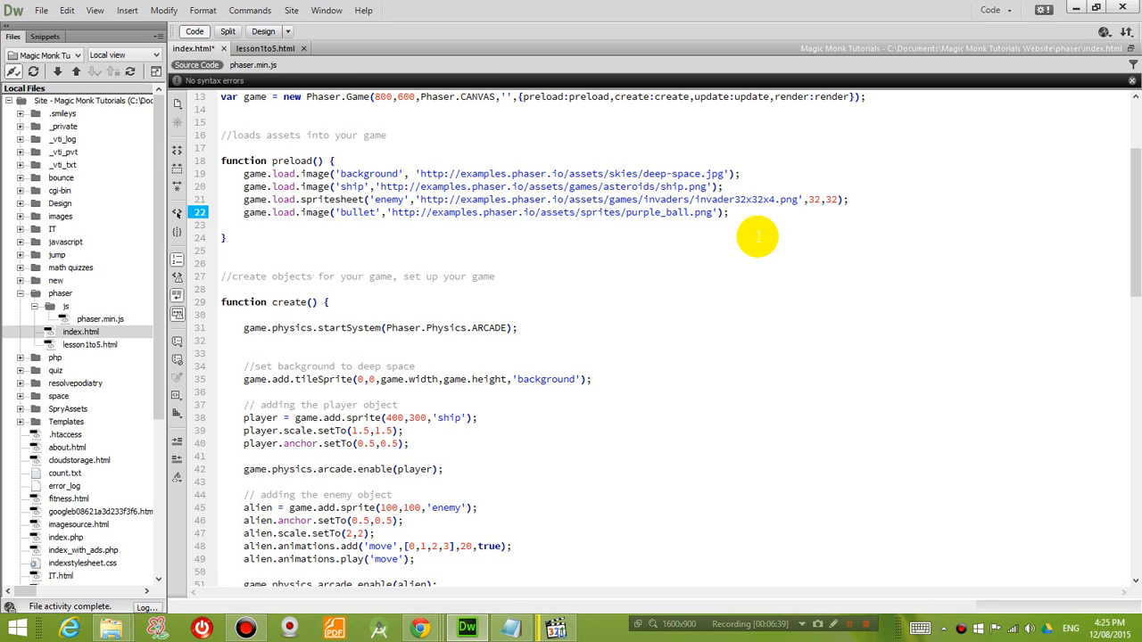
click(723, 212)
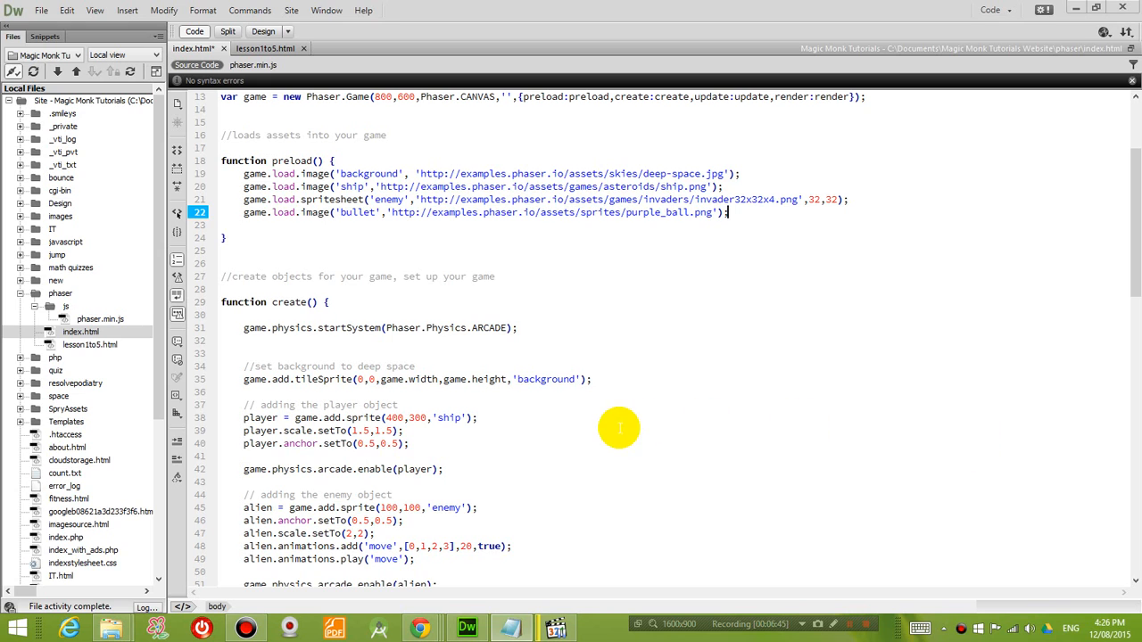
scroll(down, 3)
text(Sprite)
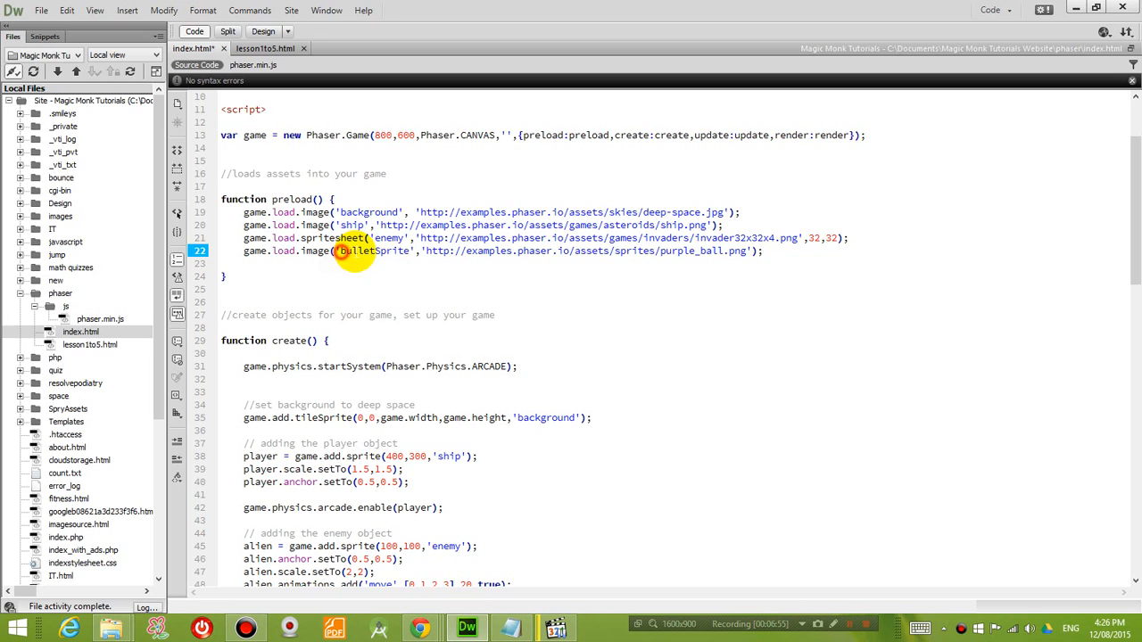
double_click(374, 251)
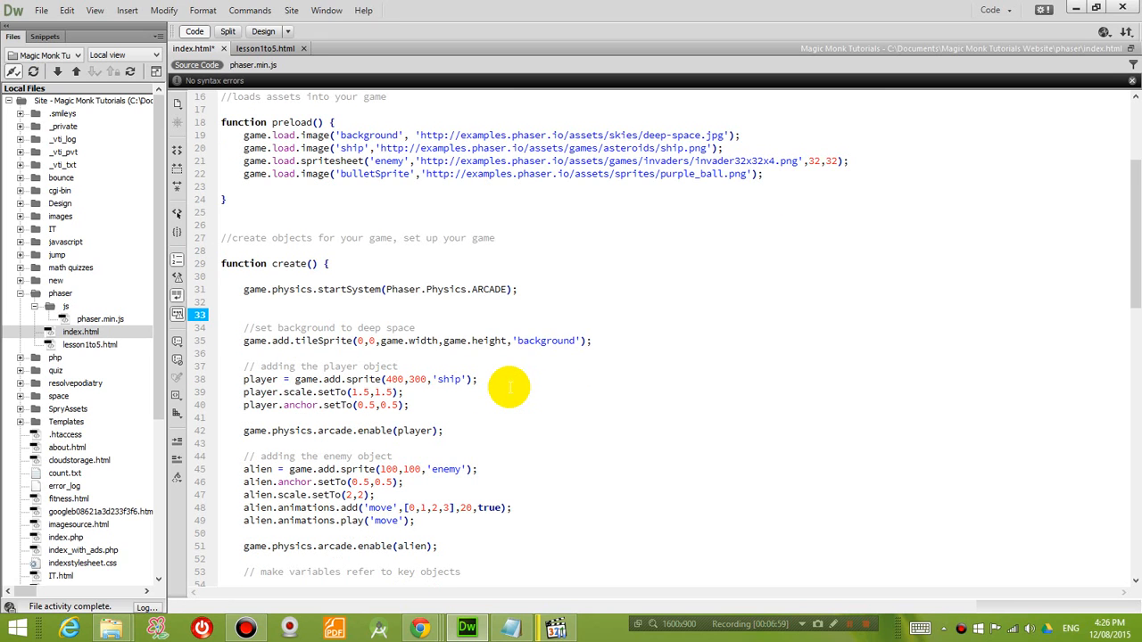
click(250, 314)
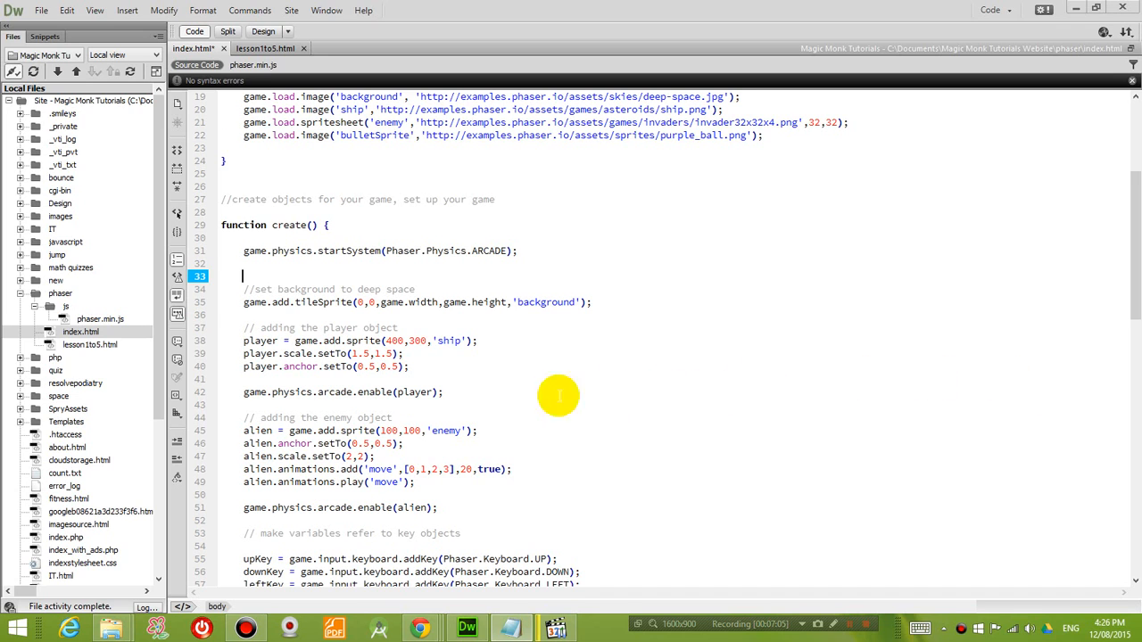
- Add a '// set up bullets' comment followed by bullets = game.add.group(); on line 55
scroll(down, 3)
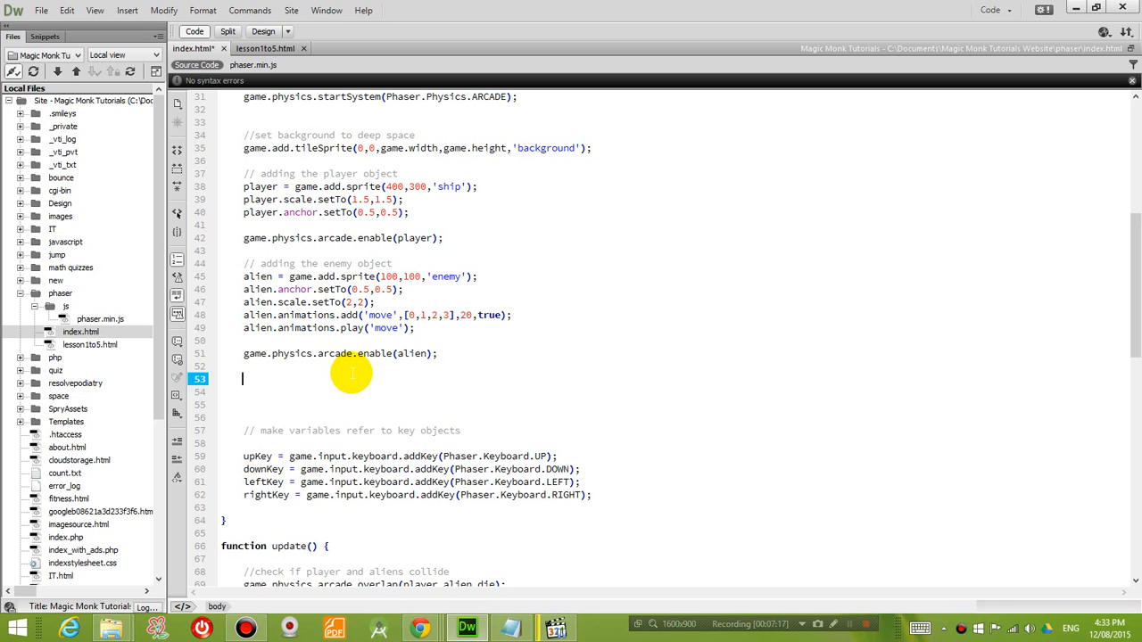
text(.. set)
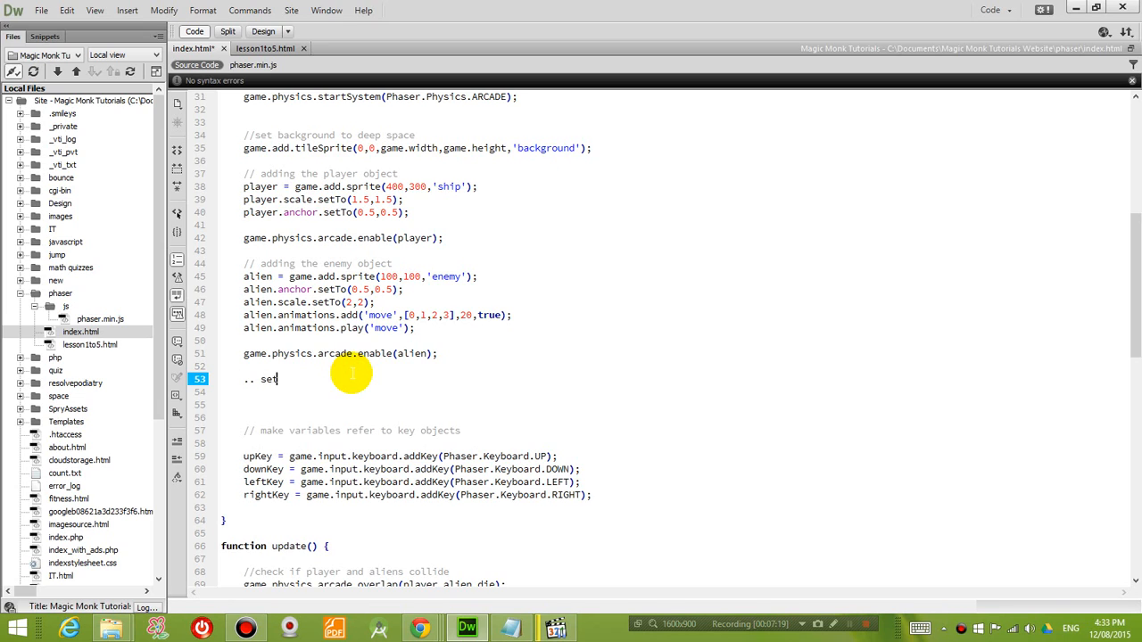
key(BackSpace)
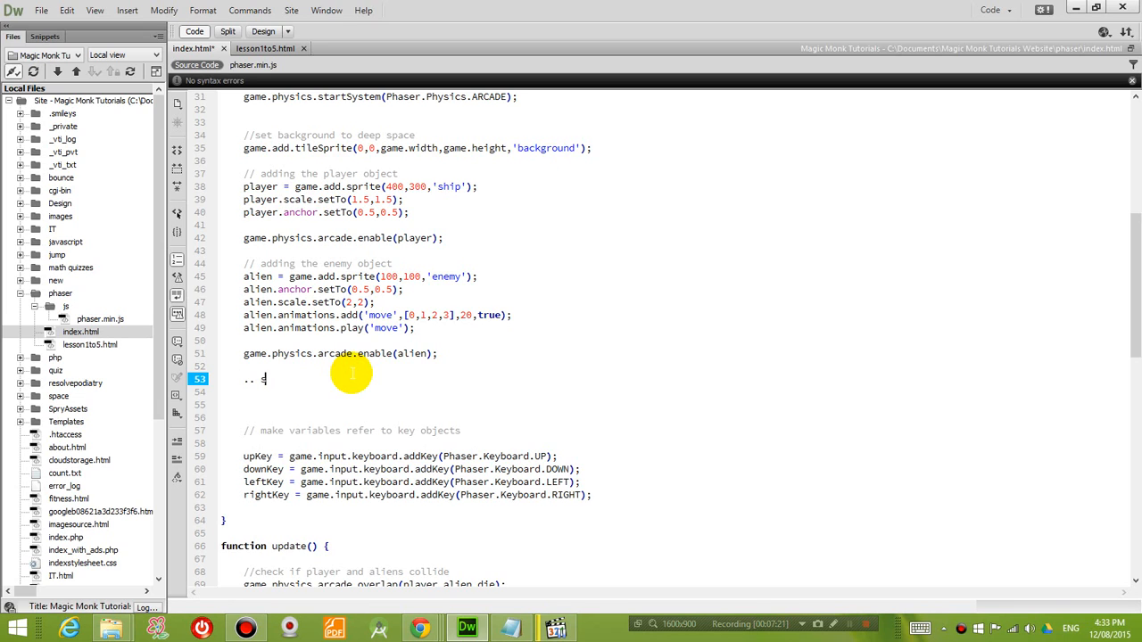
text(// set up bullets)
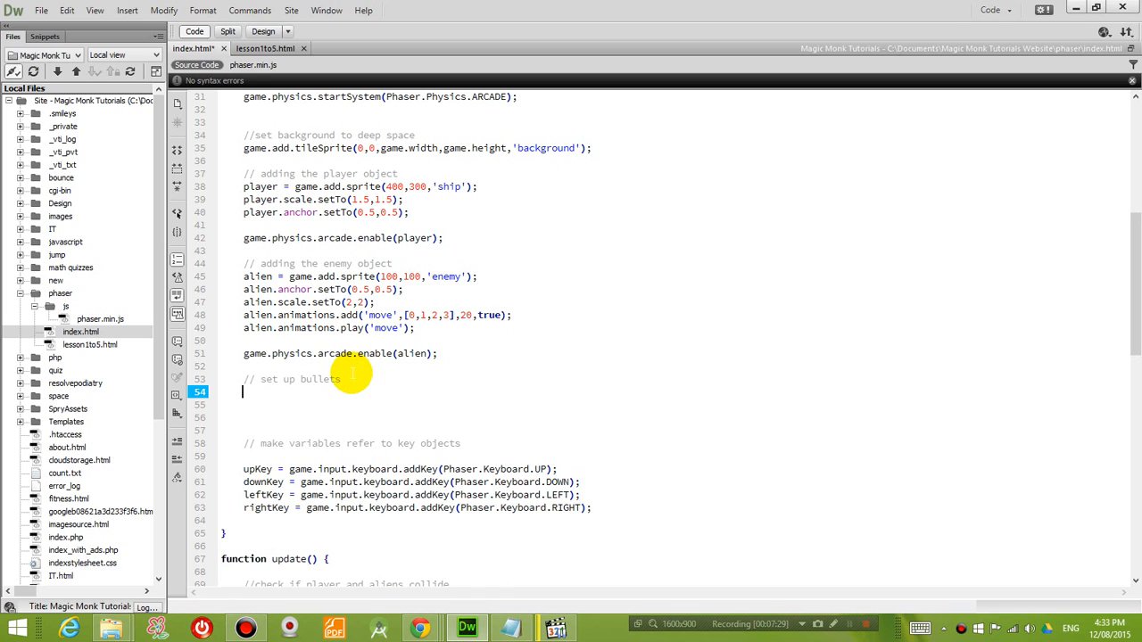
text(bullets = gam)
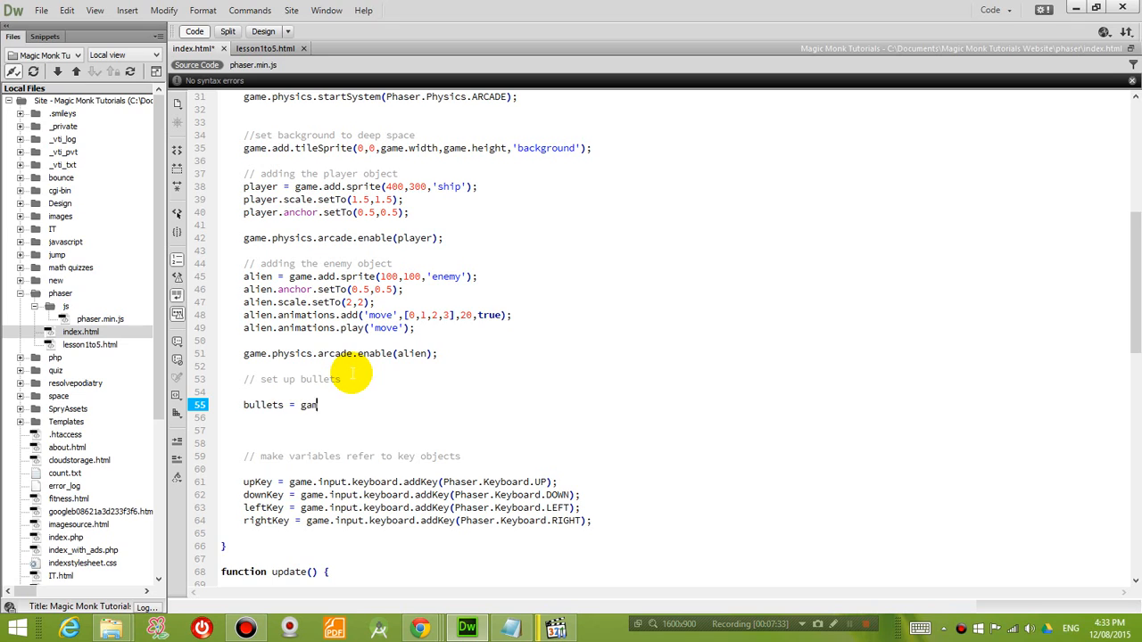
text(e.add.group();)
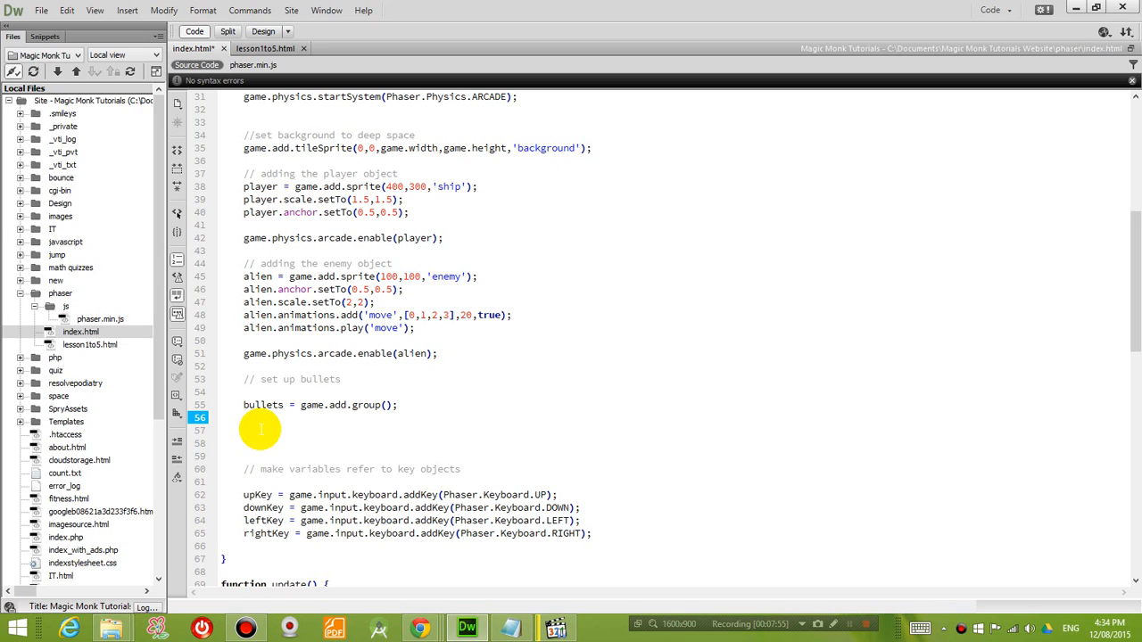
- Set bullets.enableBody=true and bullets.physicsBodyType = Phaser.Physics.ARCADE, referencing the player's physics line
click(243, 417)
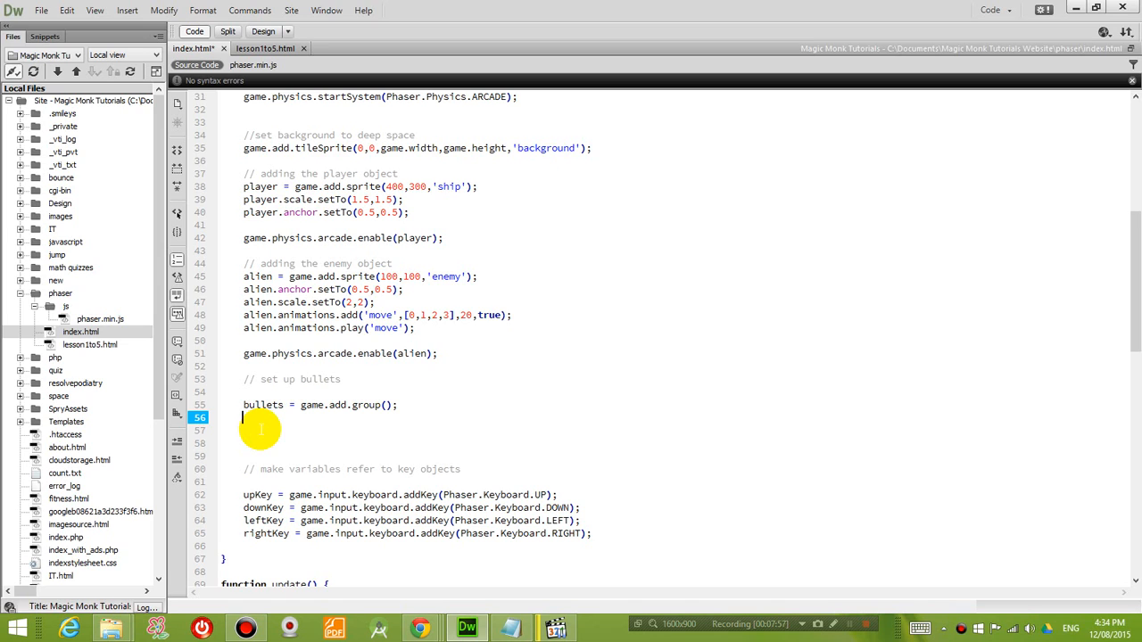
text(bullets.)
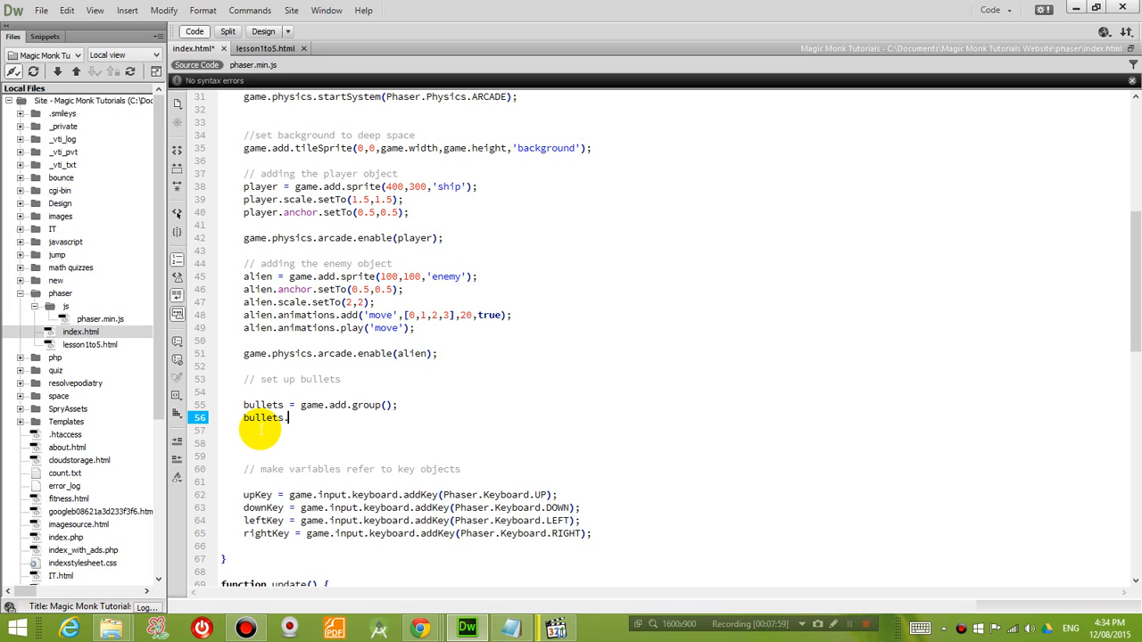
text(.enableBody=)
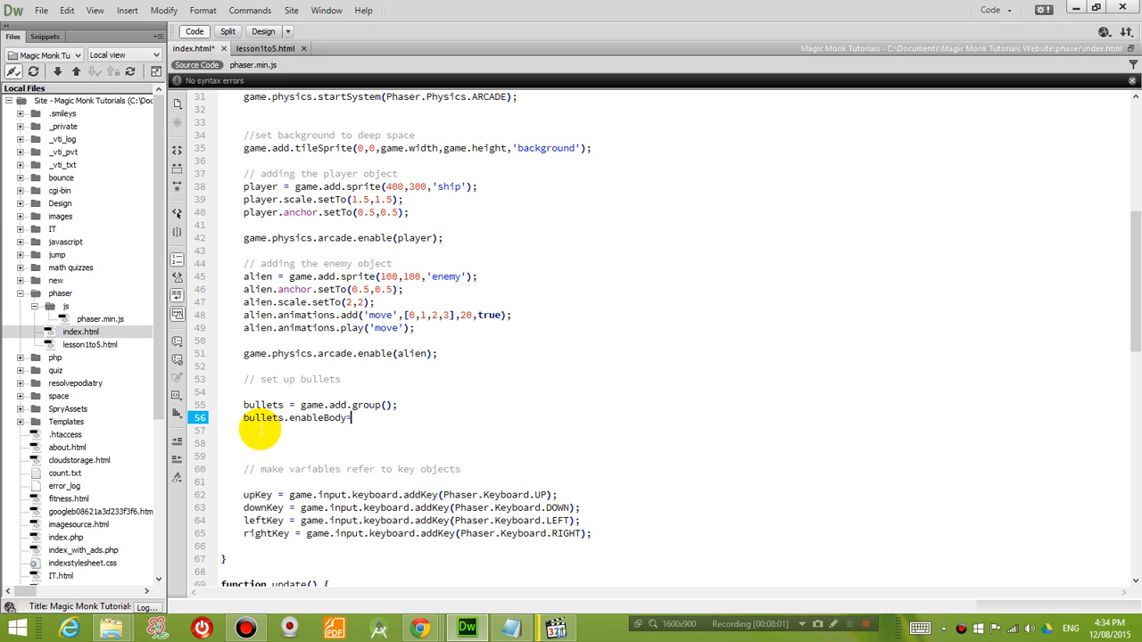
text(=true;)
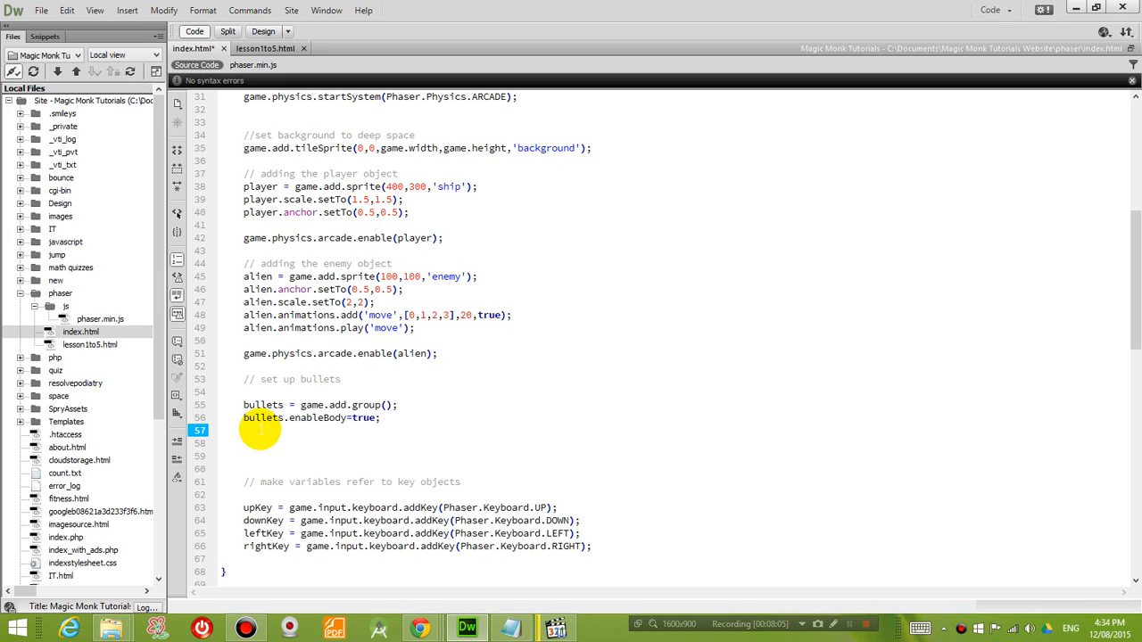
text(bullets.)
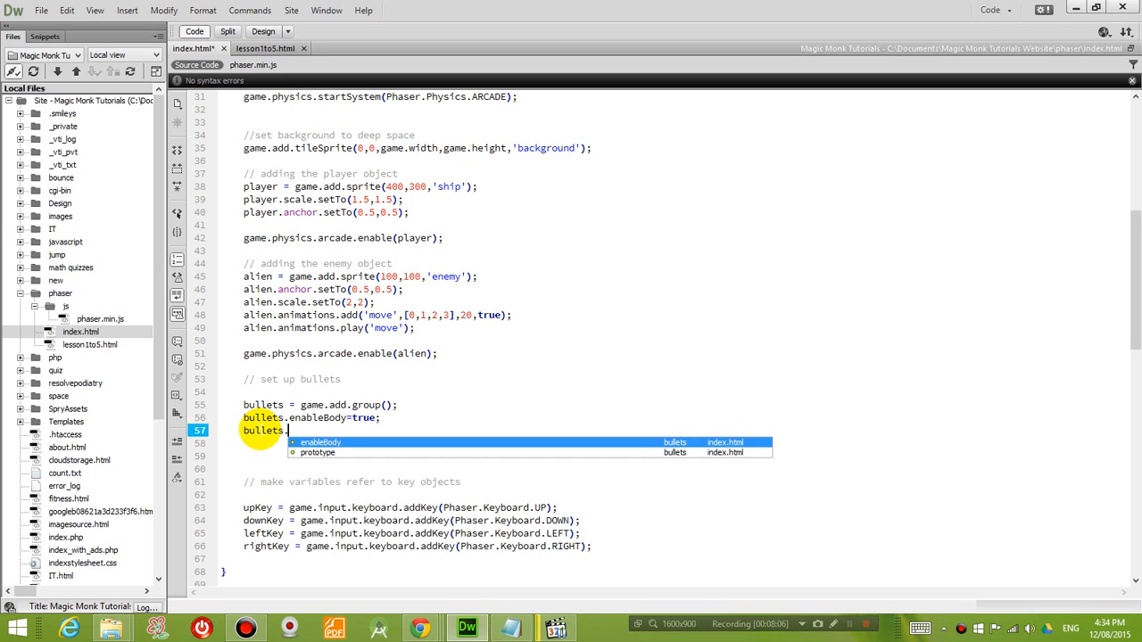
text(physicsBodyType =)
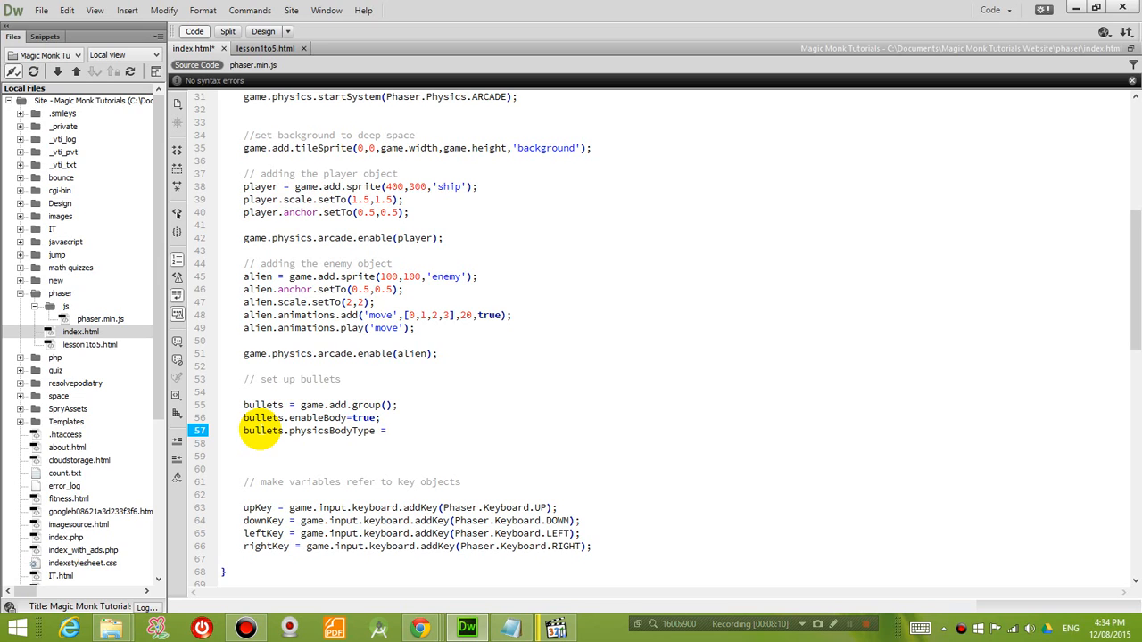
text(Phaser.Ph)
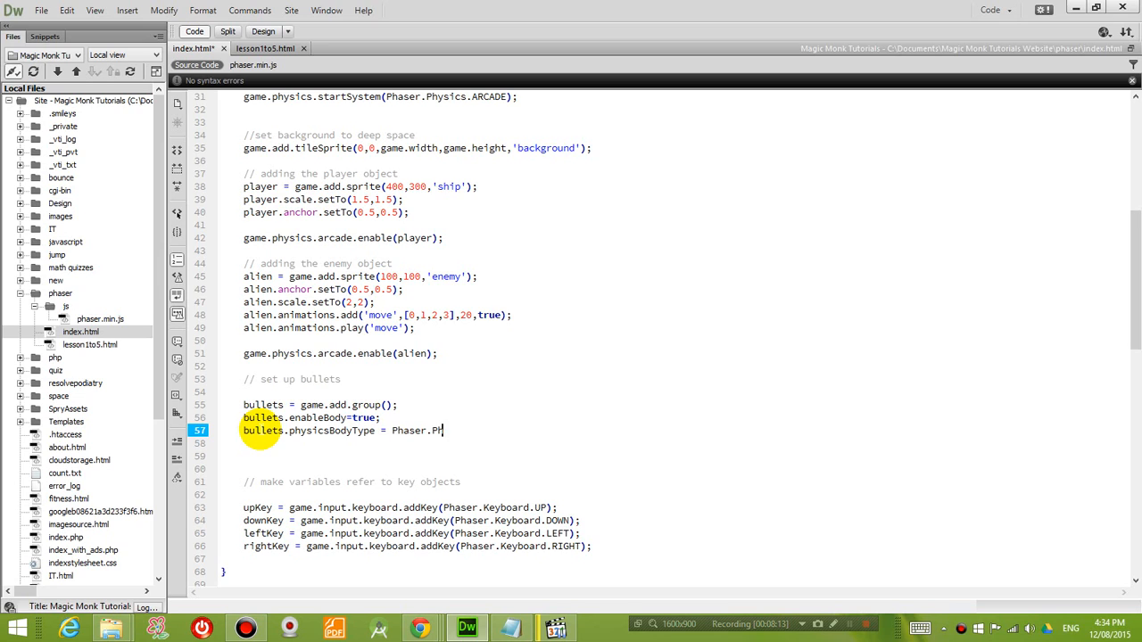
text(ysics.ARCADE)
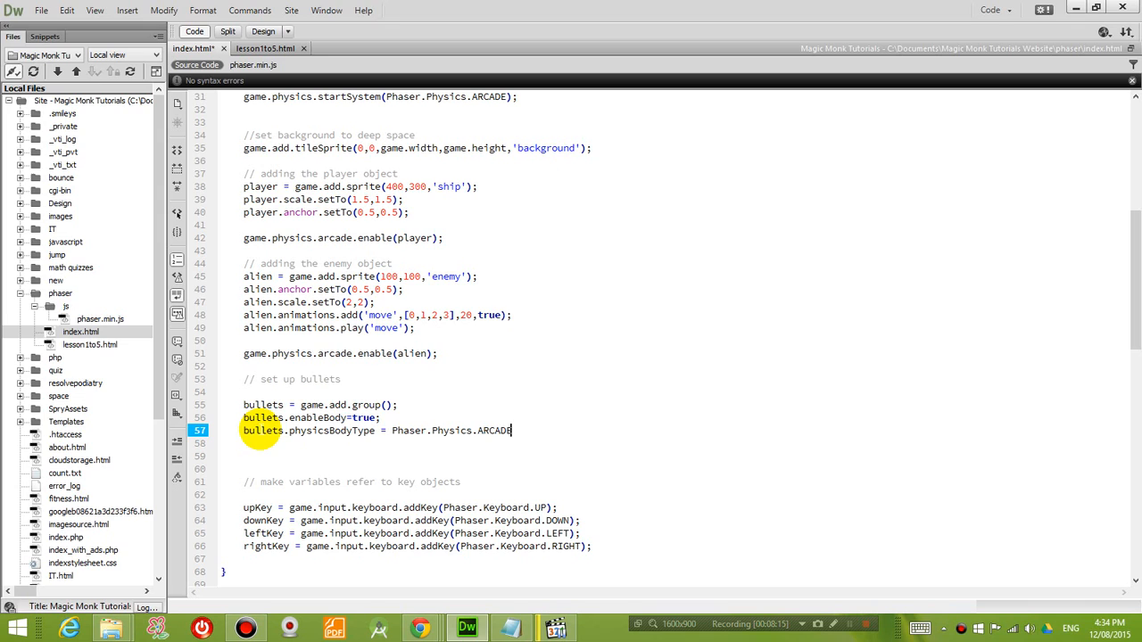
text(;)
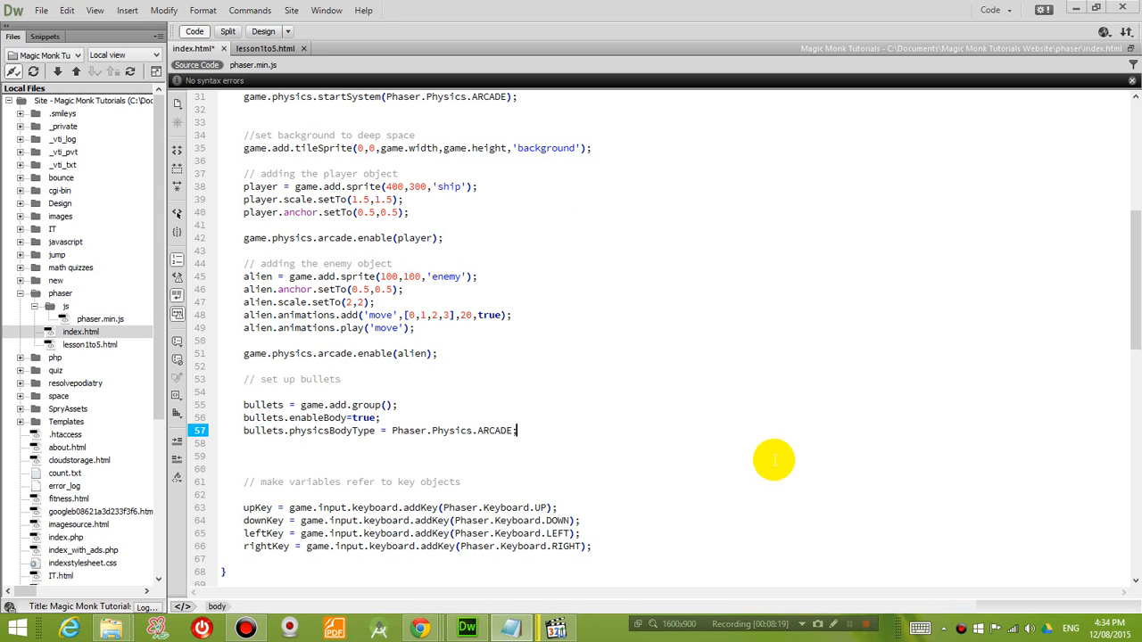
mouse_move(397, 430)
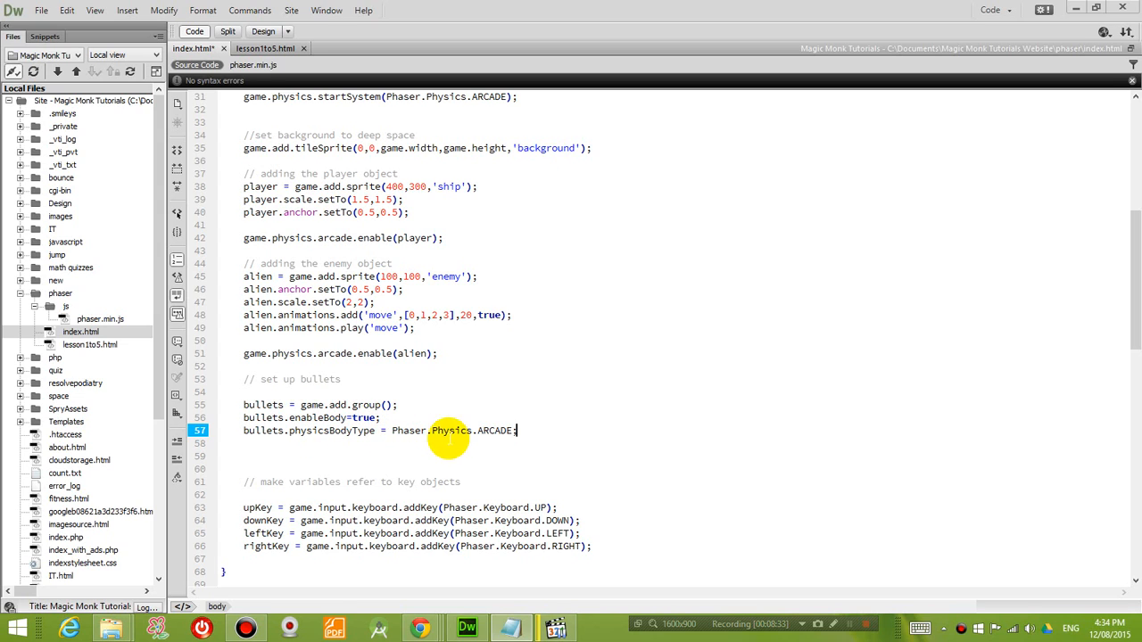
mouse_move(541, 435)
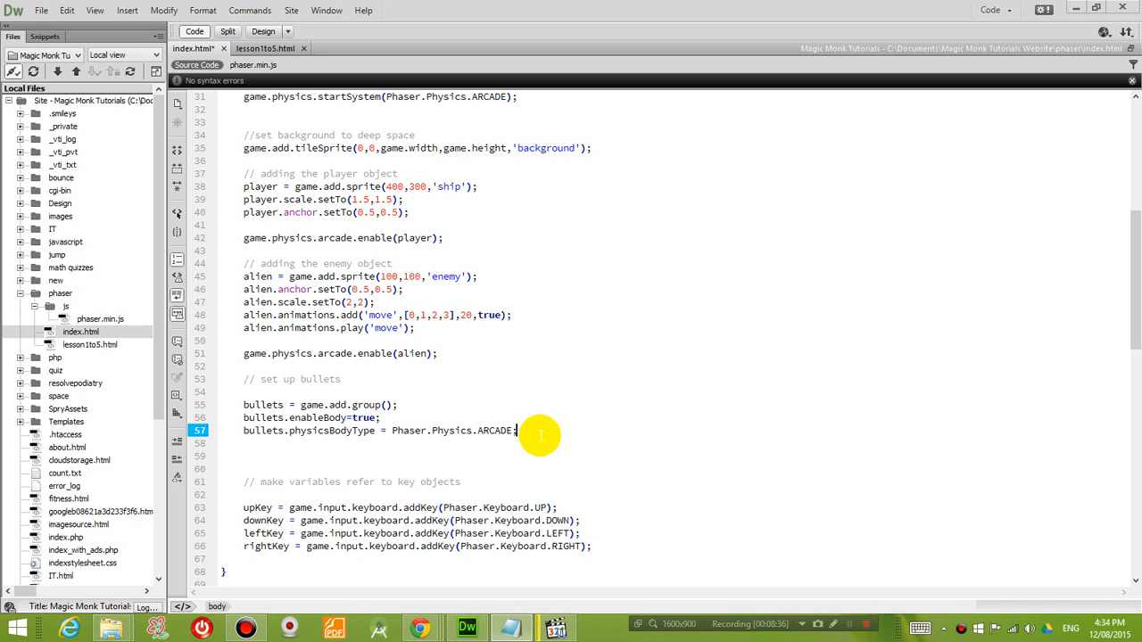
mouse_move(333, 238)
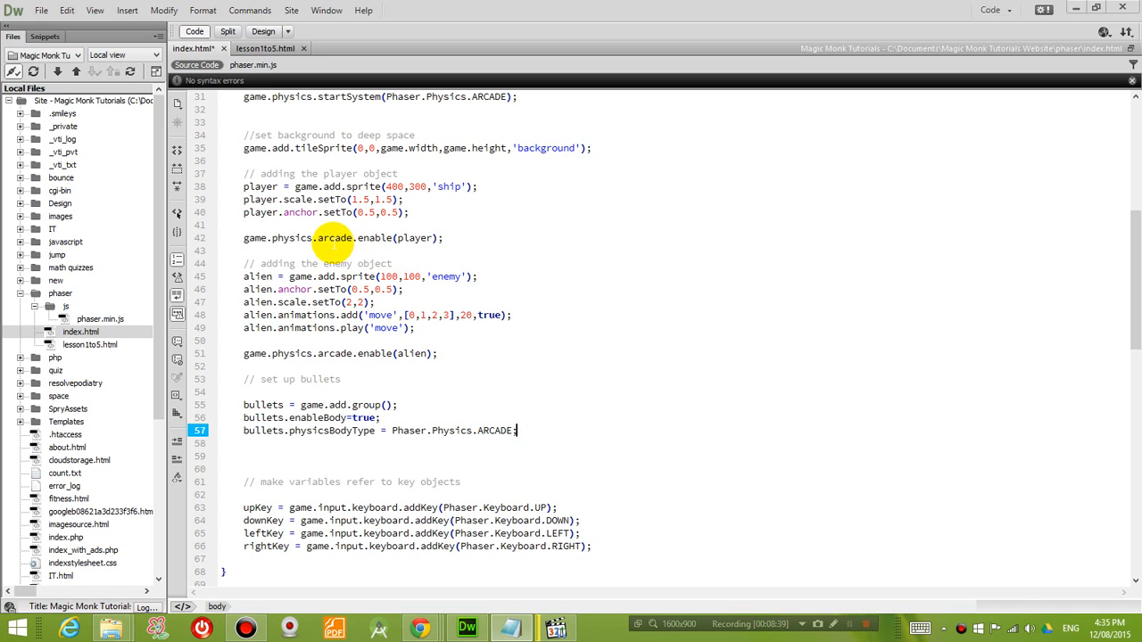
triple_click(342, 237)
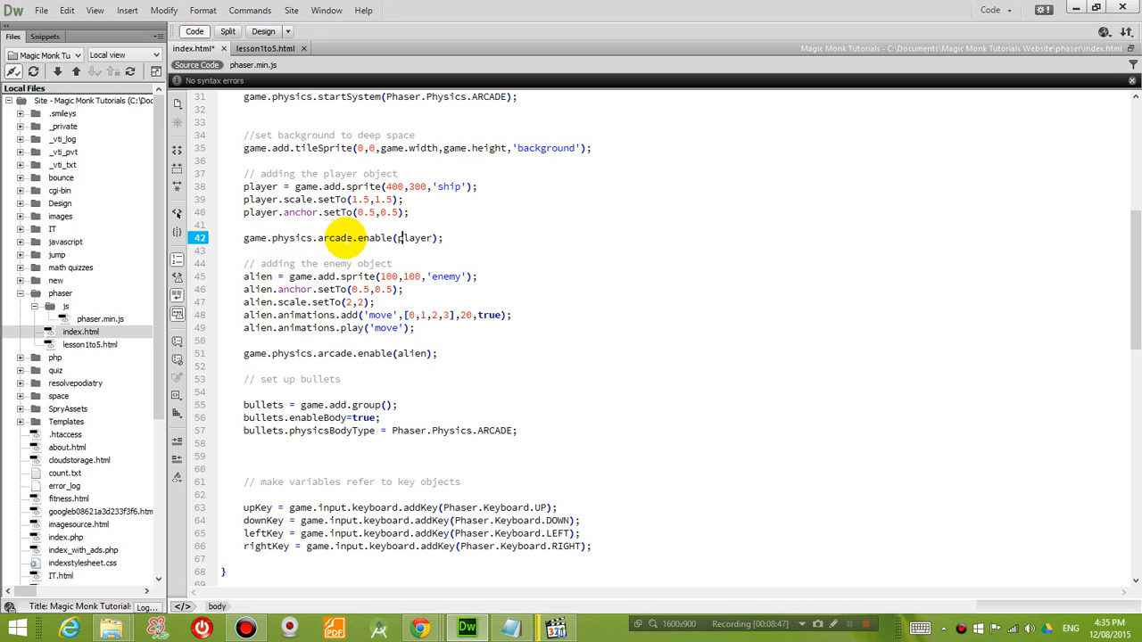
scroll(down, 3)
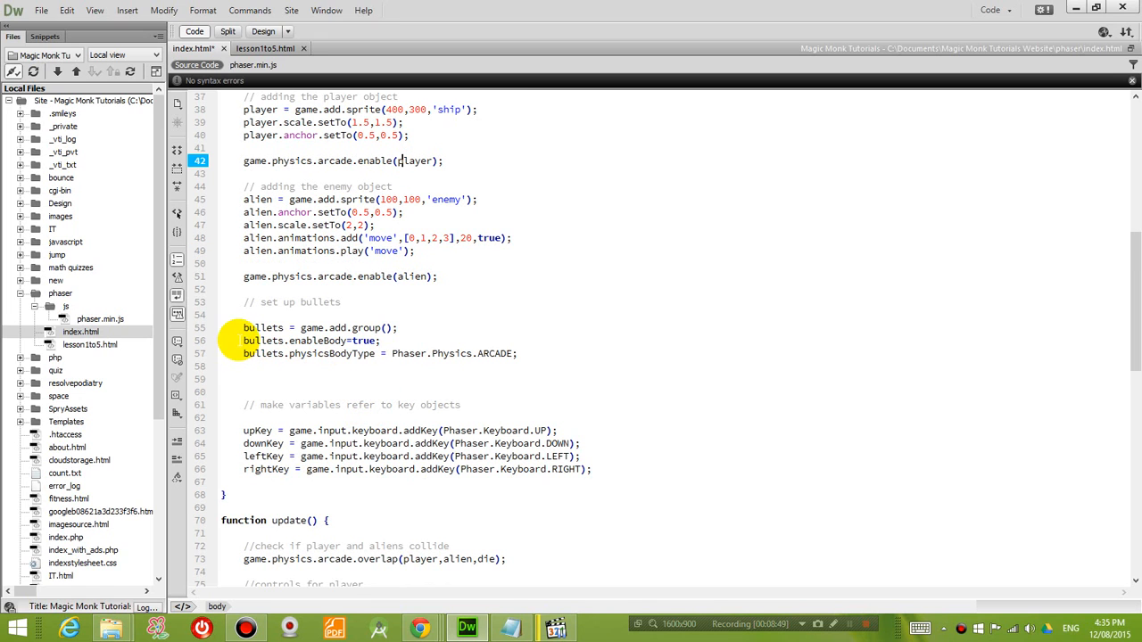
drag(245, 340, 518, 353)
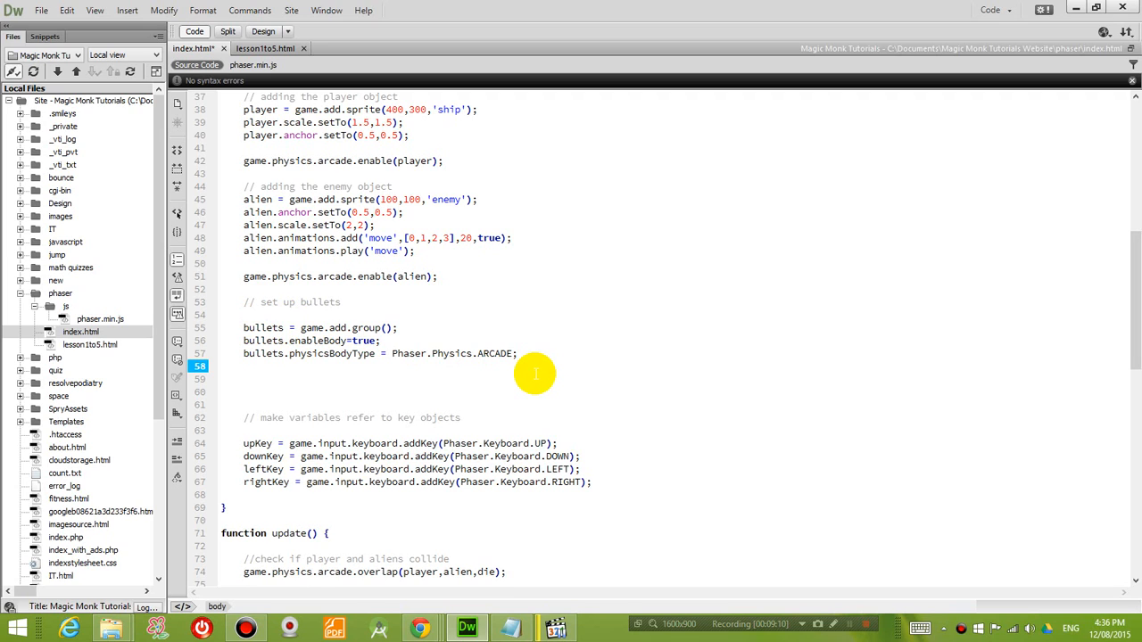
- Add bullets.createMultiple(50,'bulletSprite'); on line 58 with a blank line after it
text(bullets)
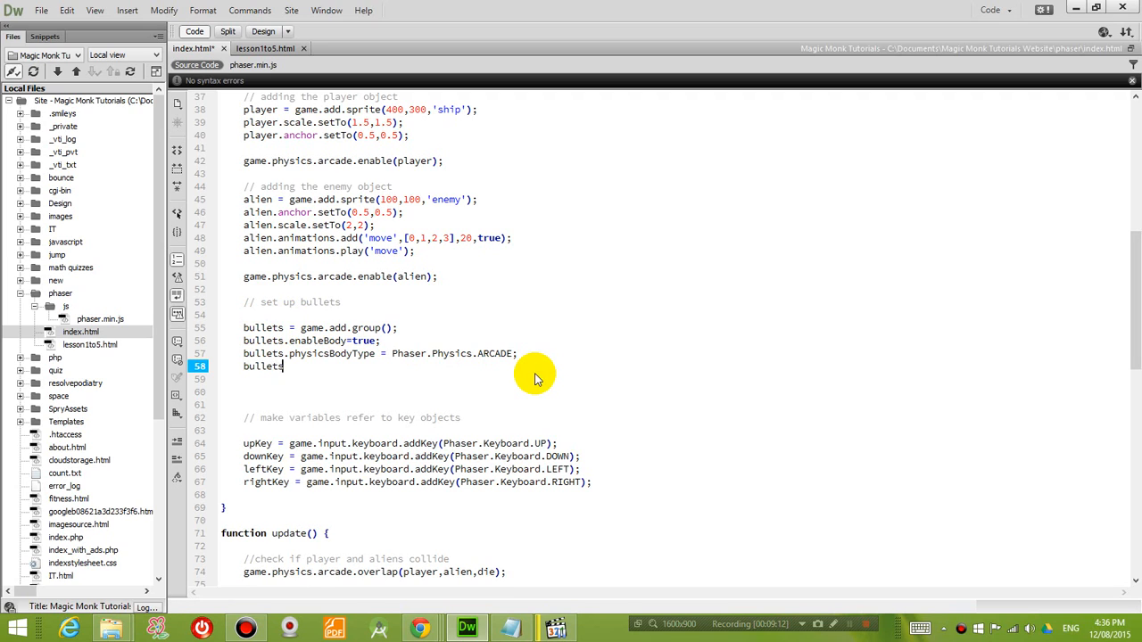
text(createMultiple()
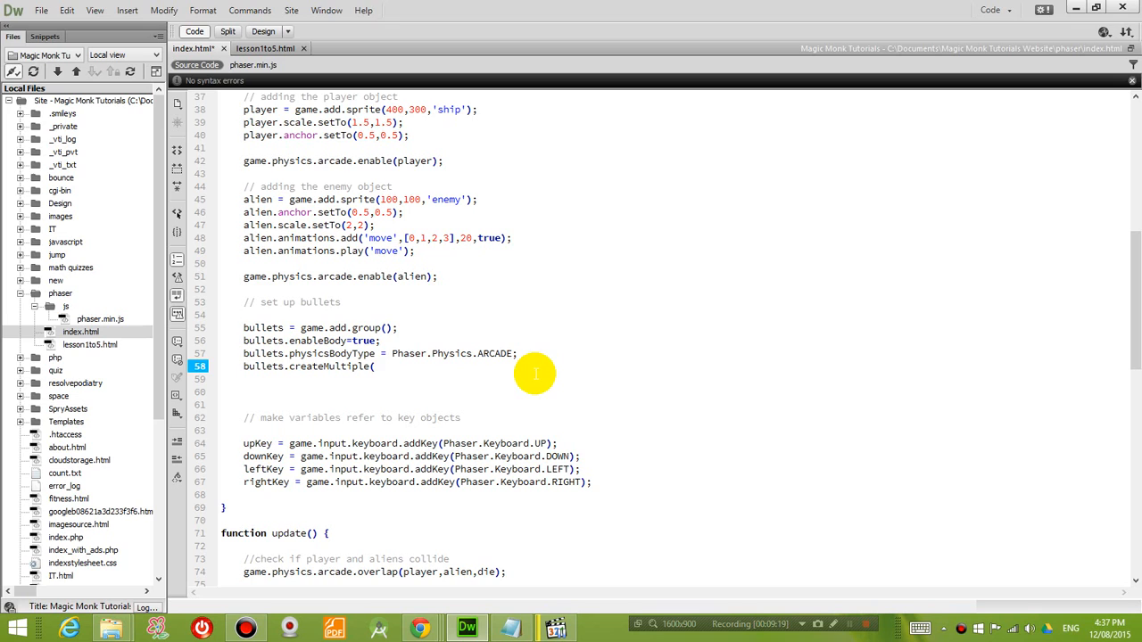
text(50)
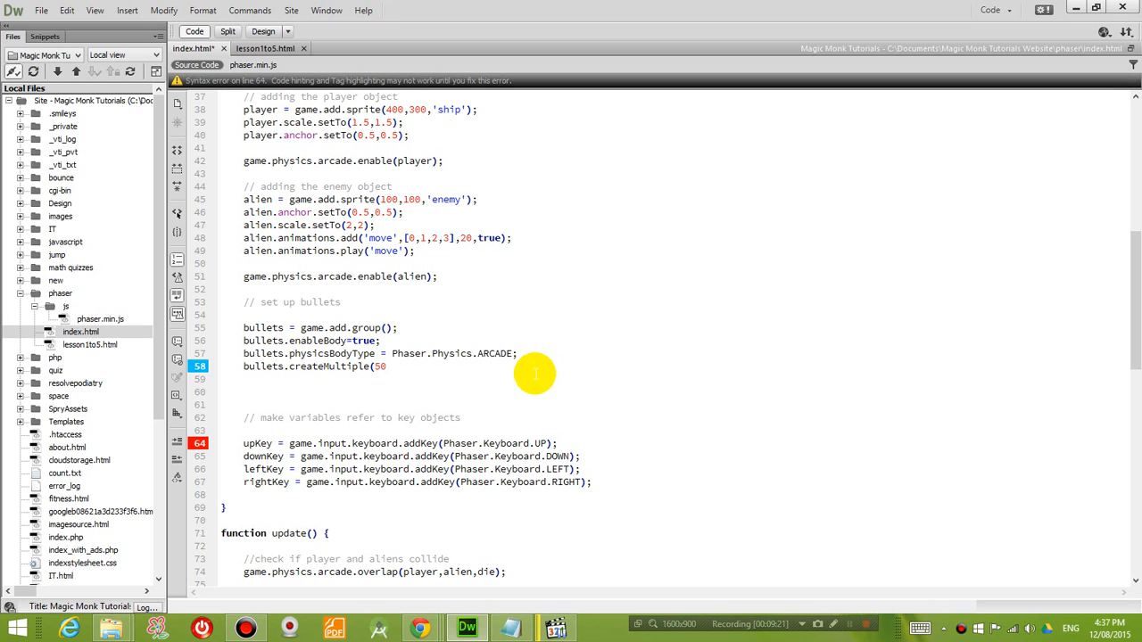
text(,'bulletSprite'))
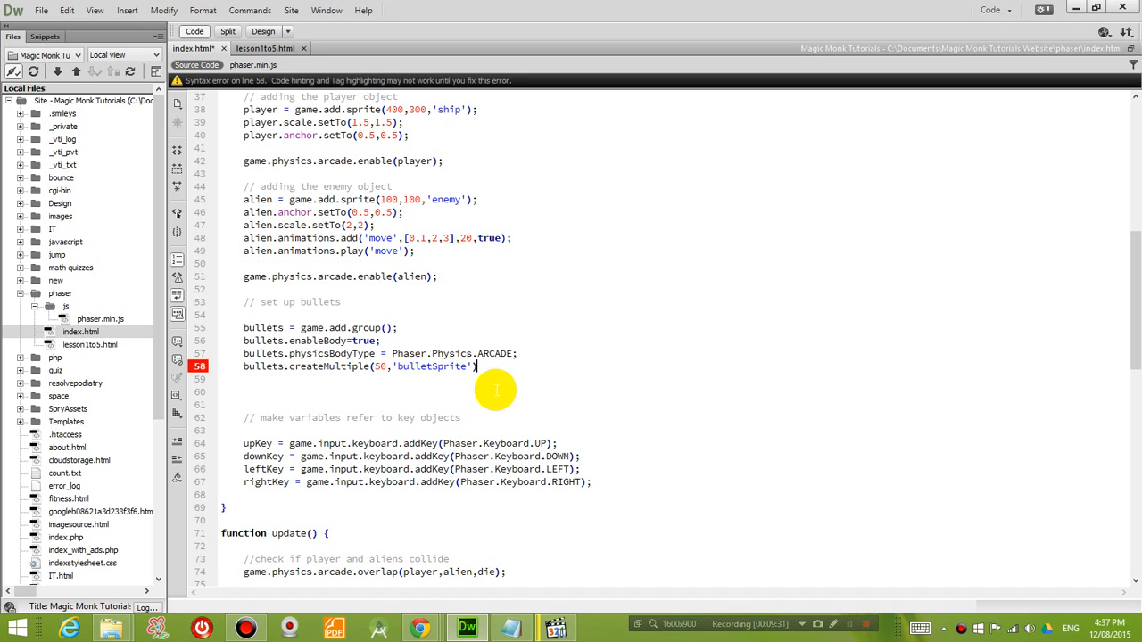
text(;)
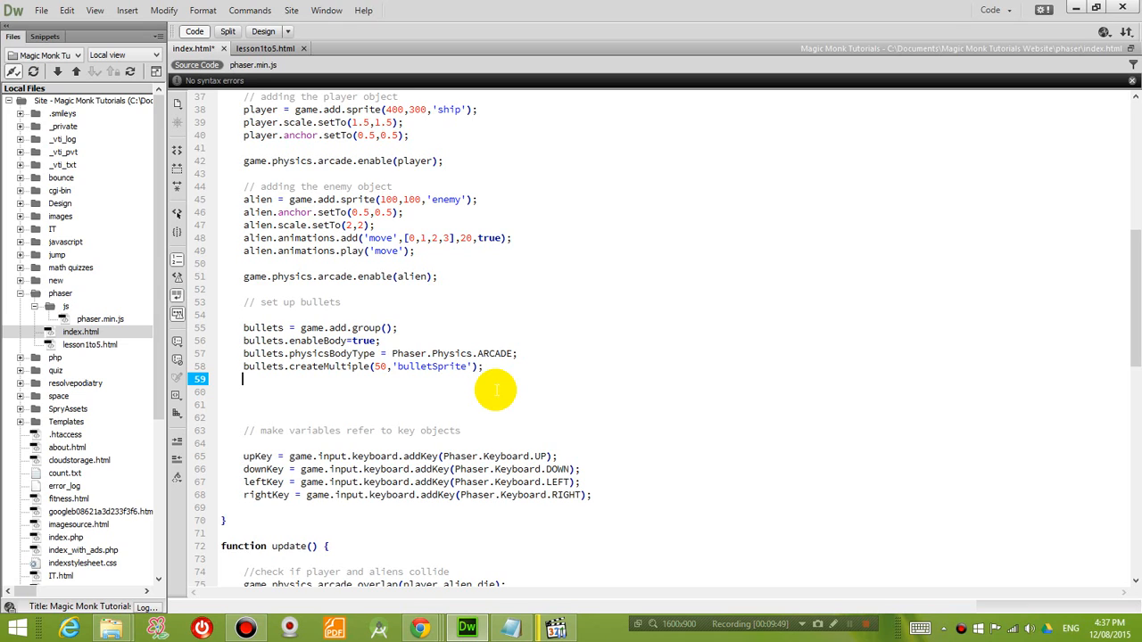
- Add bullets.setAll('checkWorldBounds',true) after createMultiple in create()
text(bullets)
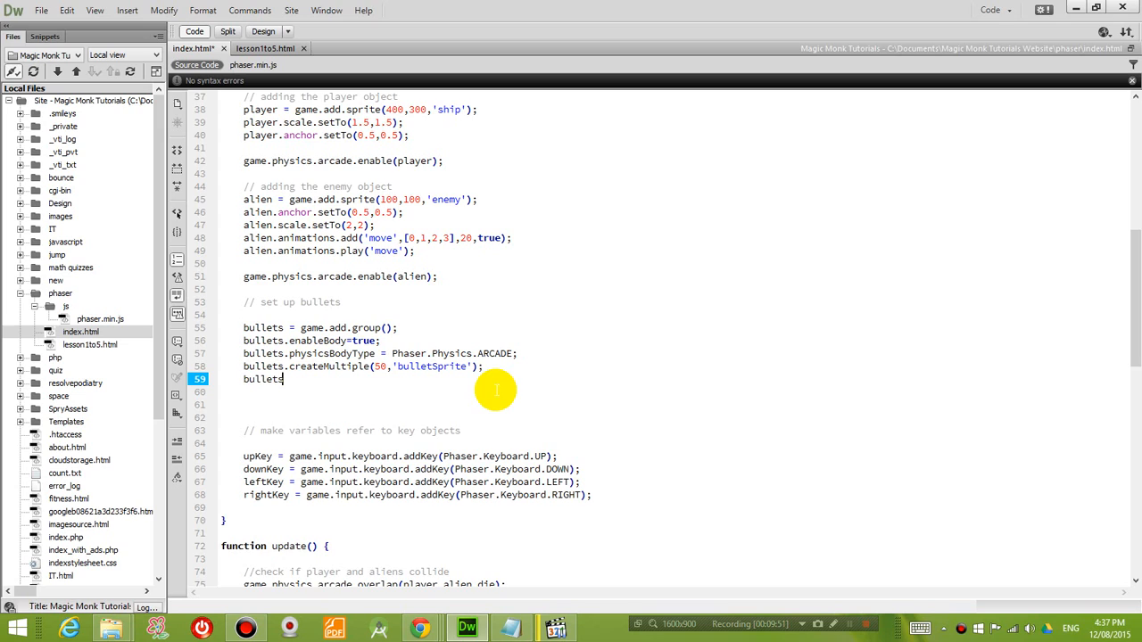
text(.set)
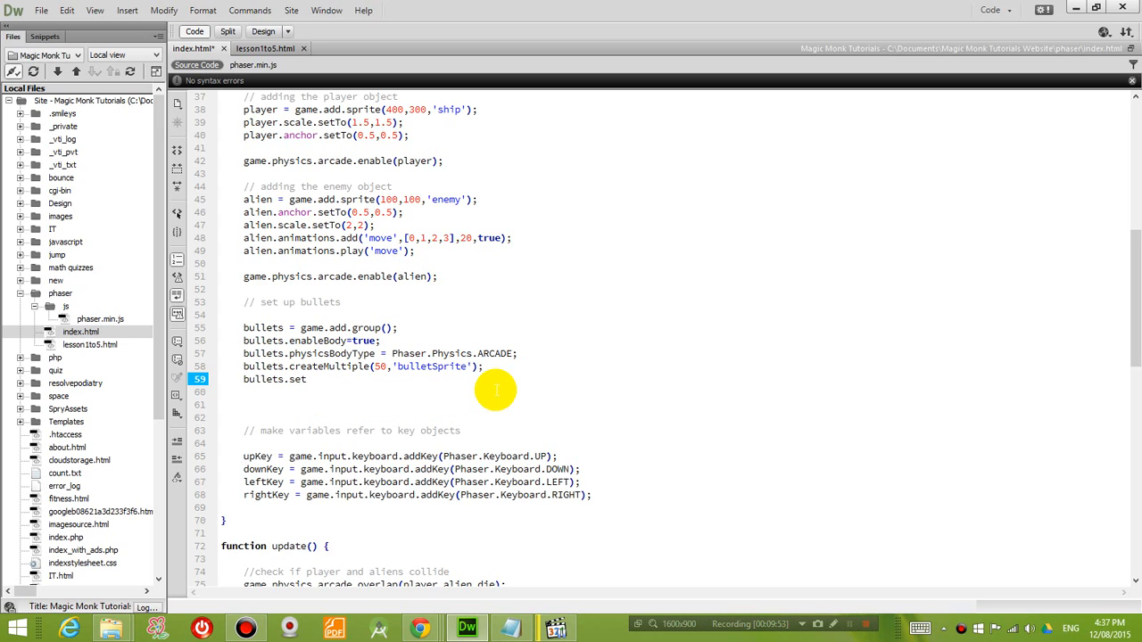
text(All)
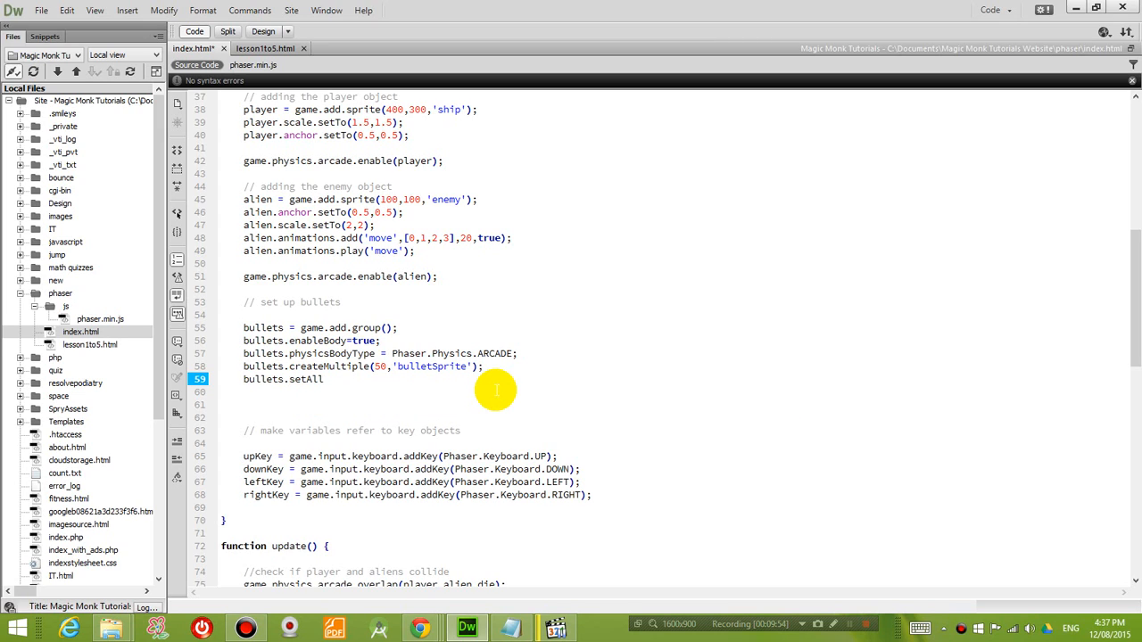
text(()
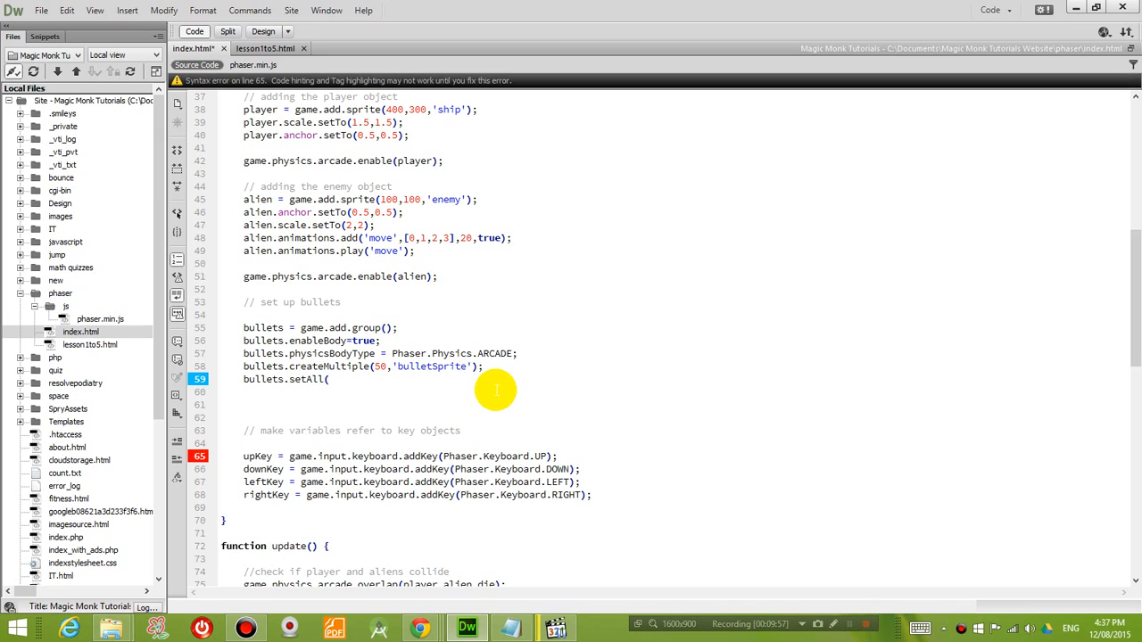
text('check)
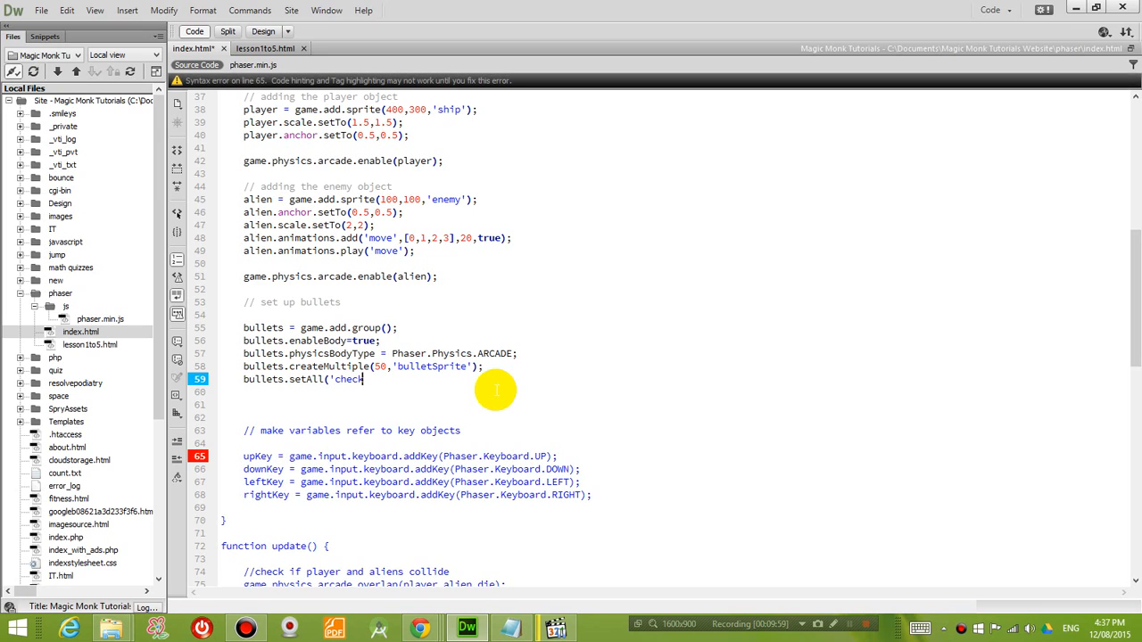
text(WorldBounds')
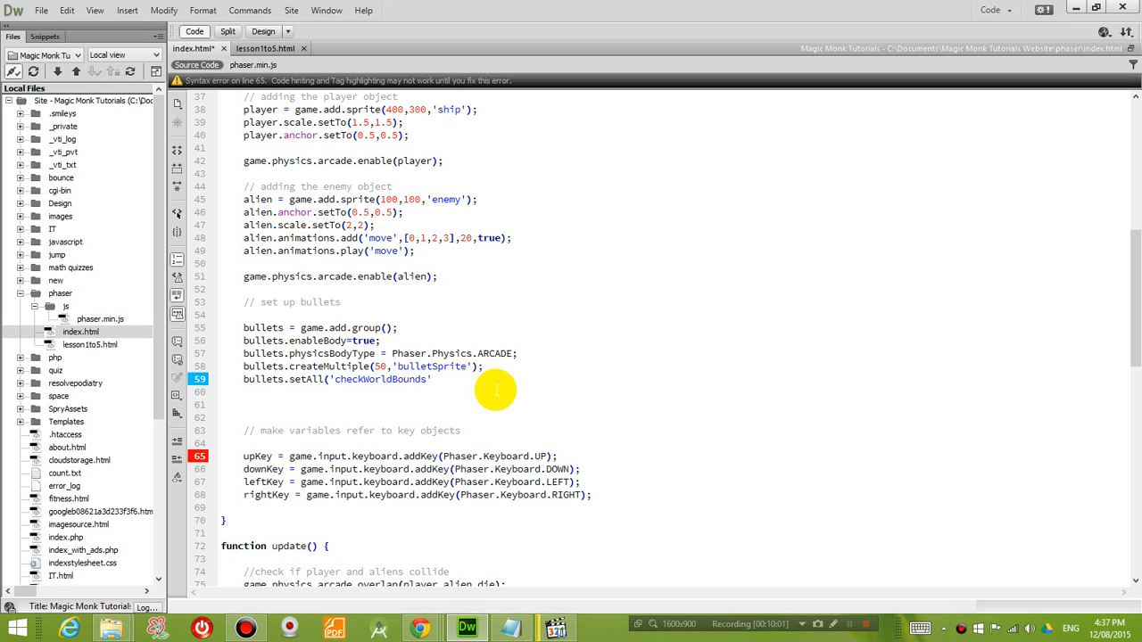
text(,true);)
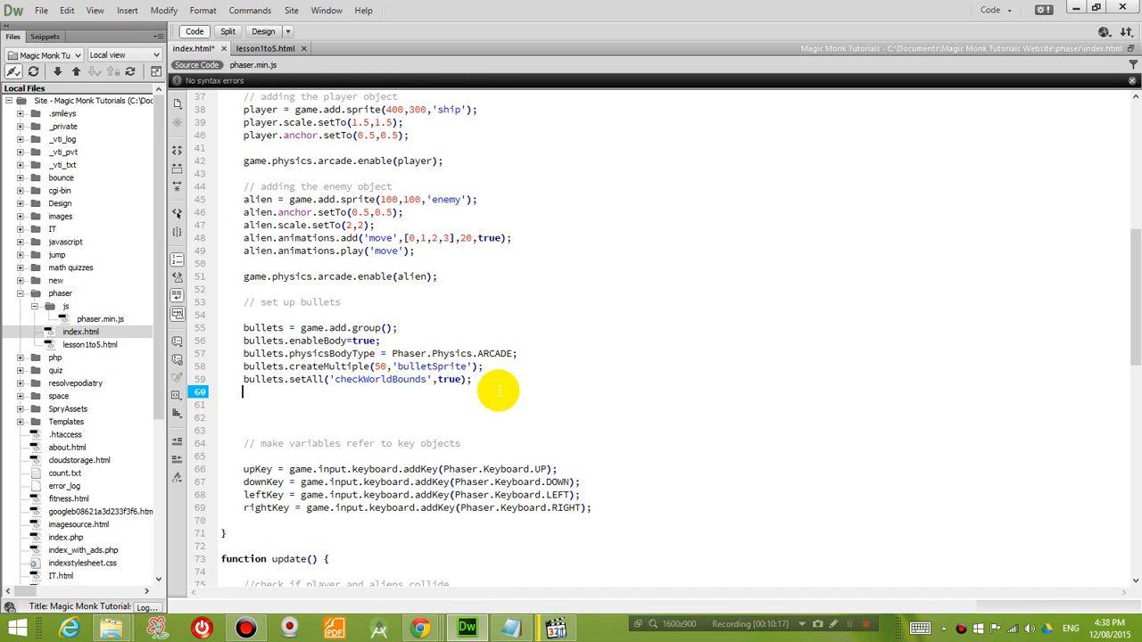
- Add bullets.setAll('outOfBoundsKill',true) so off-screen bullets get killed
text(bullet)
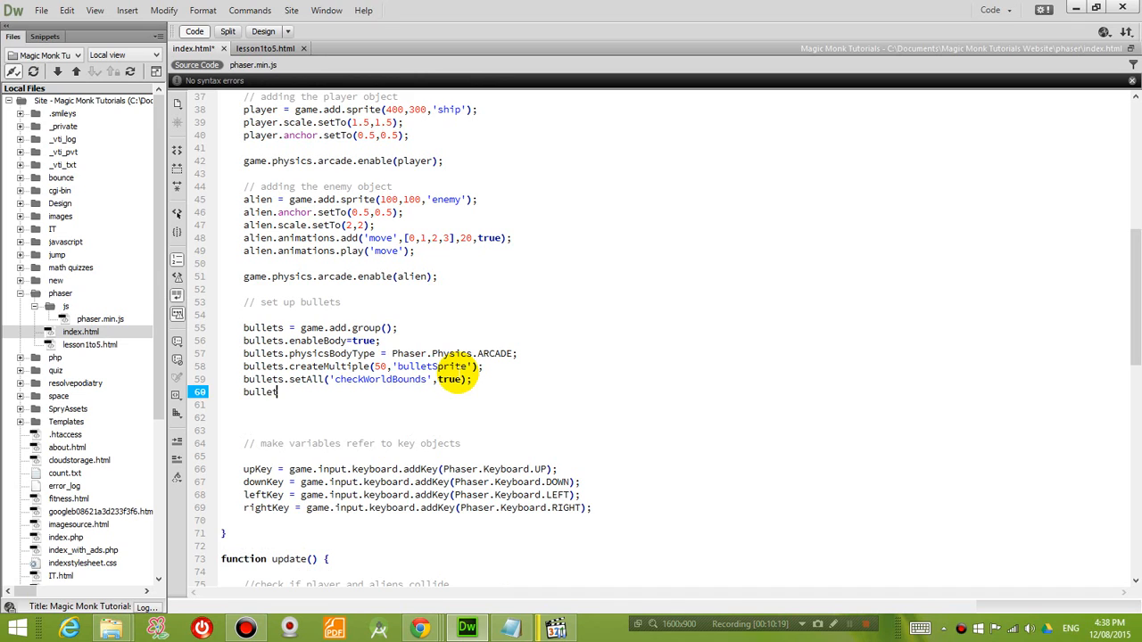
text(s.setAll('o)
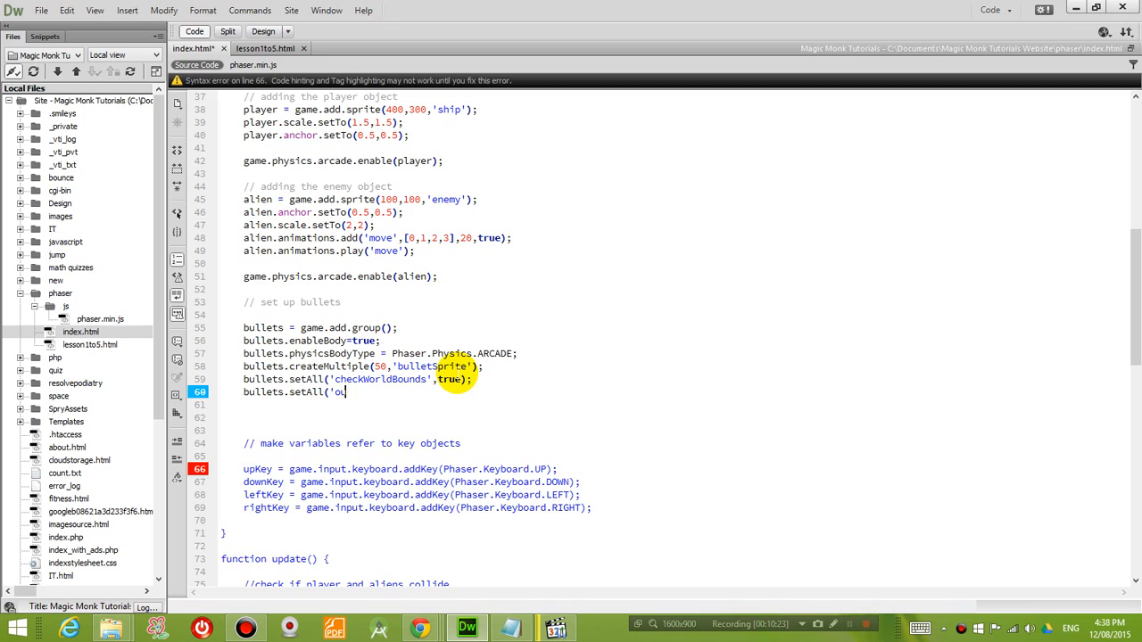
text(utOfBounds)
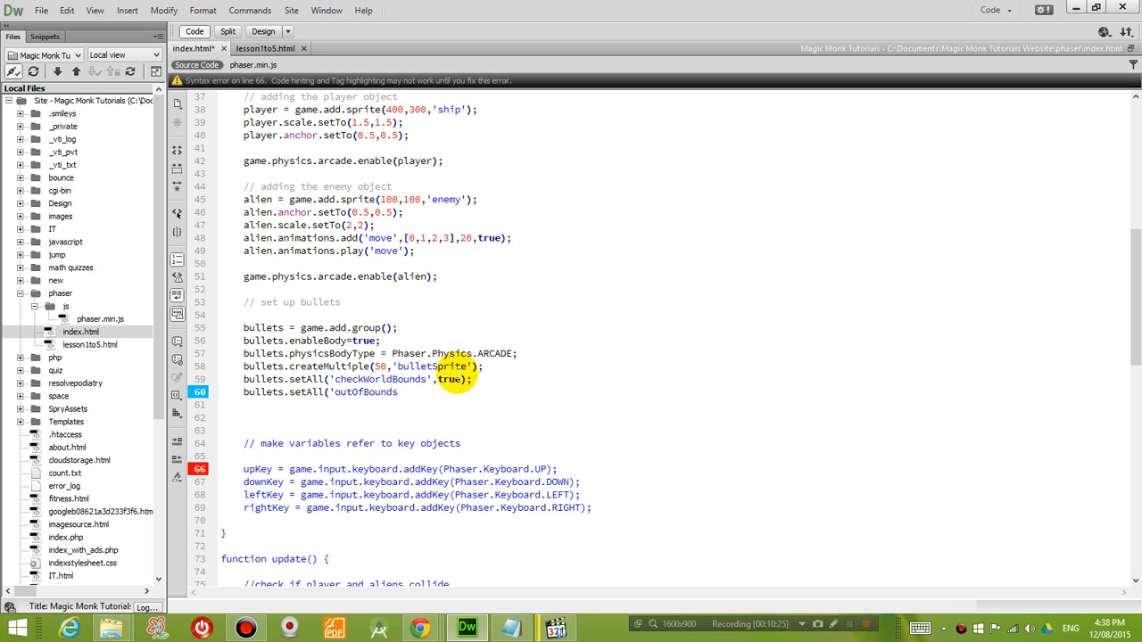
text(Kill')
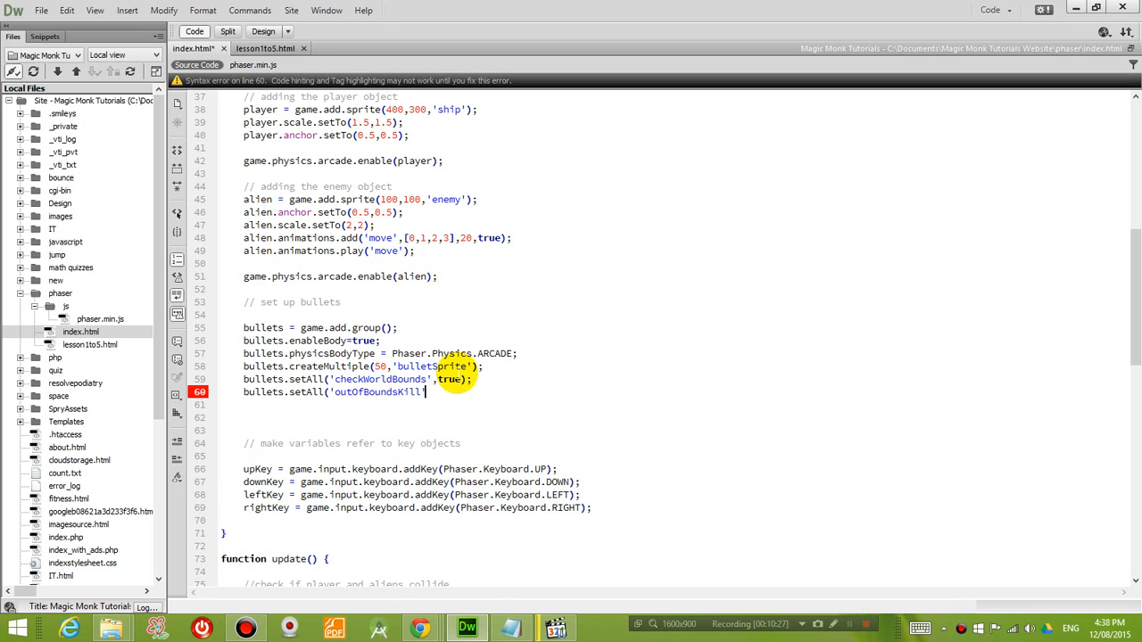
text(,true);)
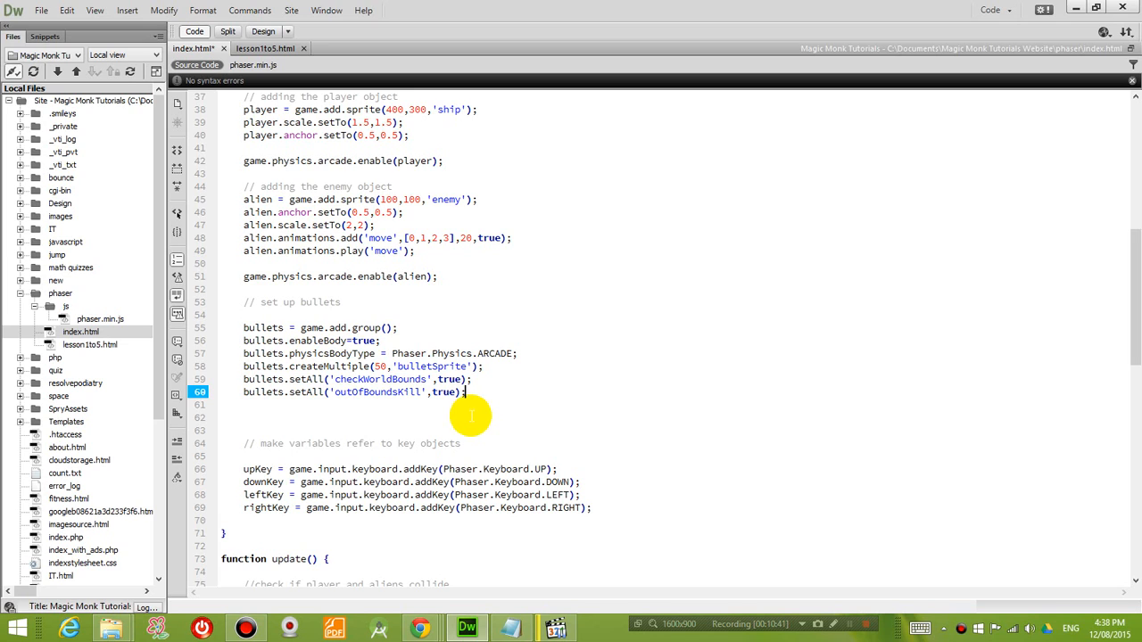
mouse_move(500, 395)
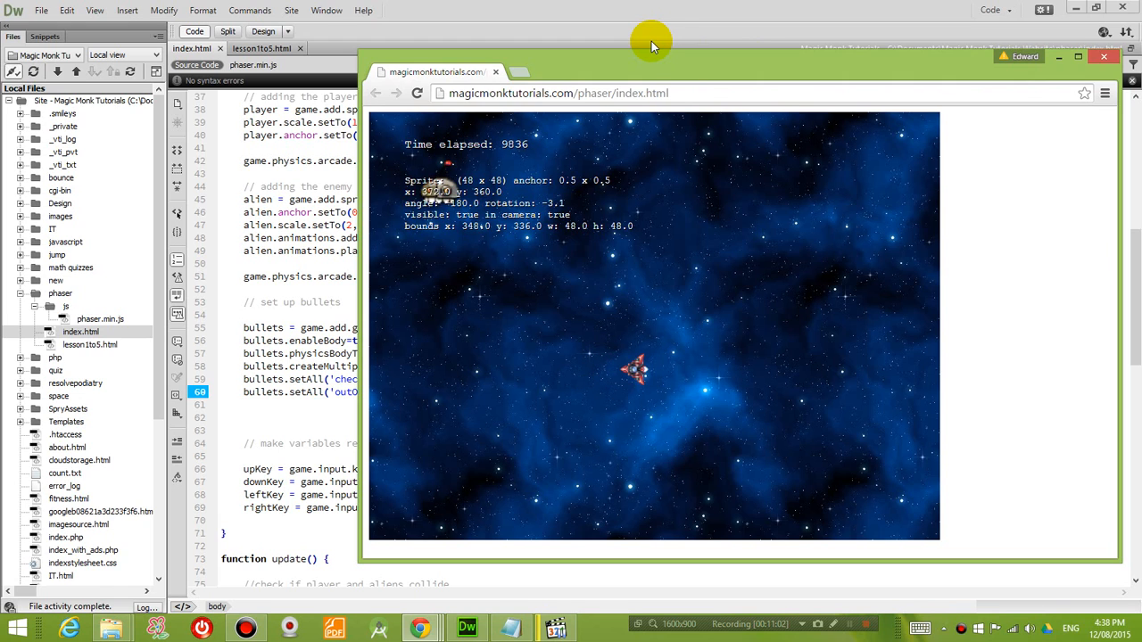
- Bring the Dreamweaver index.html editor back in front after the Chrome preview
click(1104, 57)
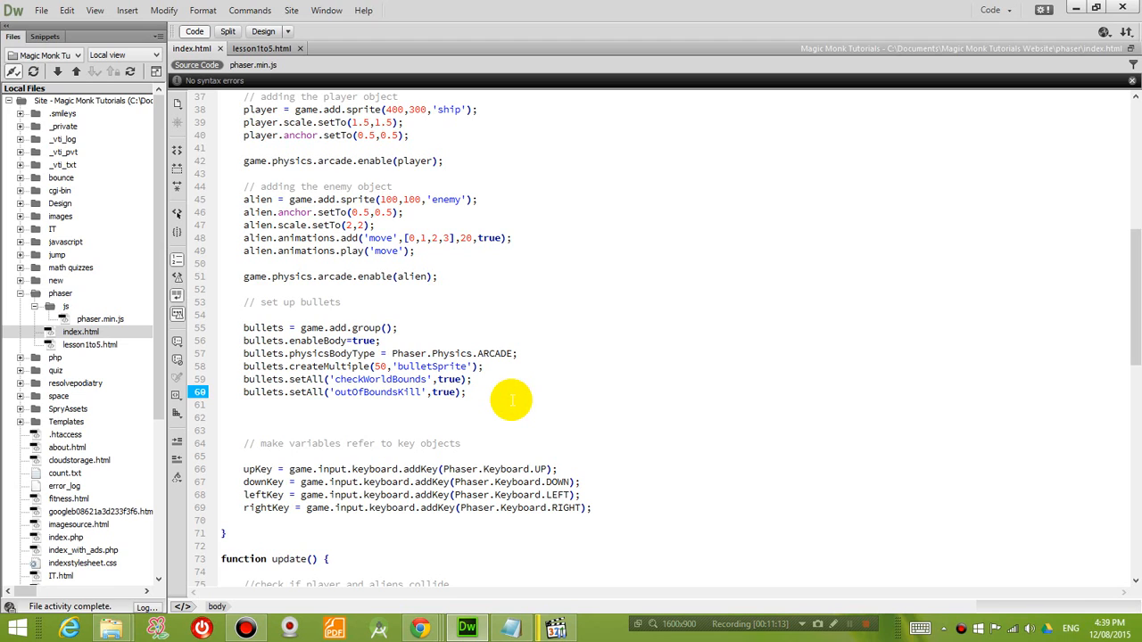
- Below rightKey, add fireKey = game.input.keyboard.addKey(Phaser.Keyboard.SPACEBAR);
click(464, 393)
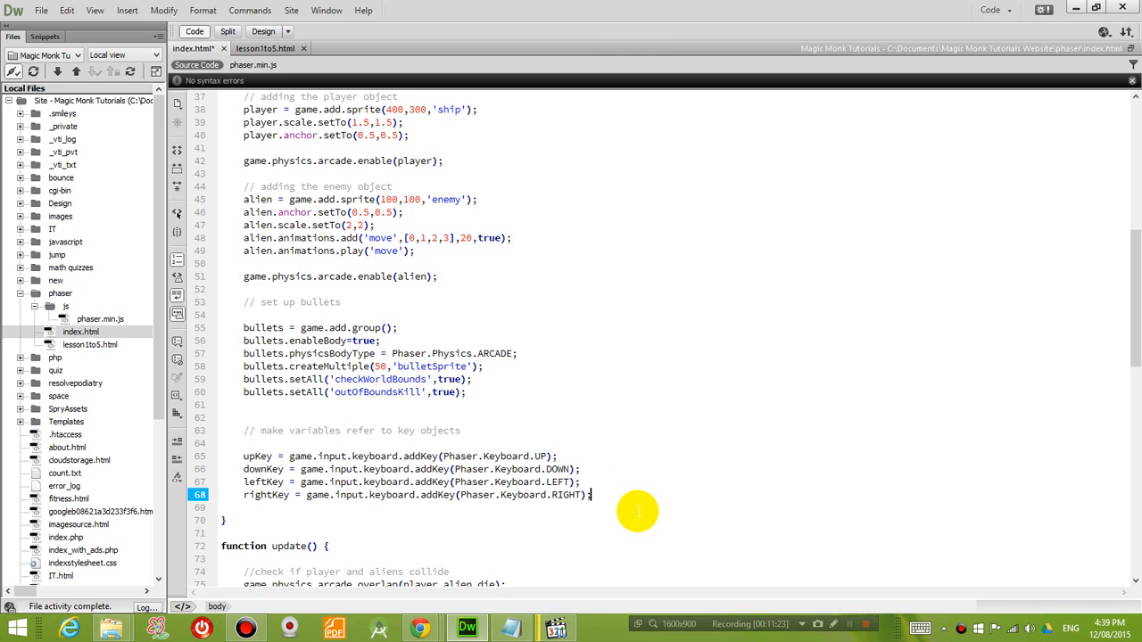
text(fireKey)
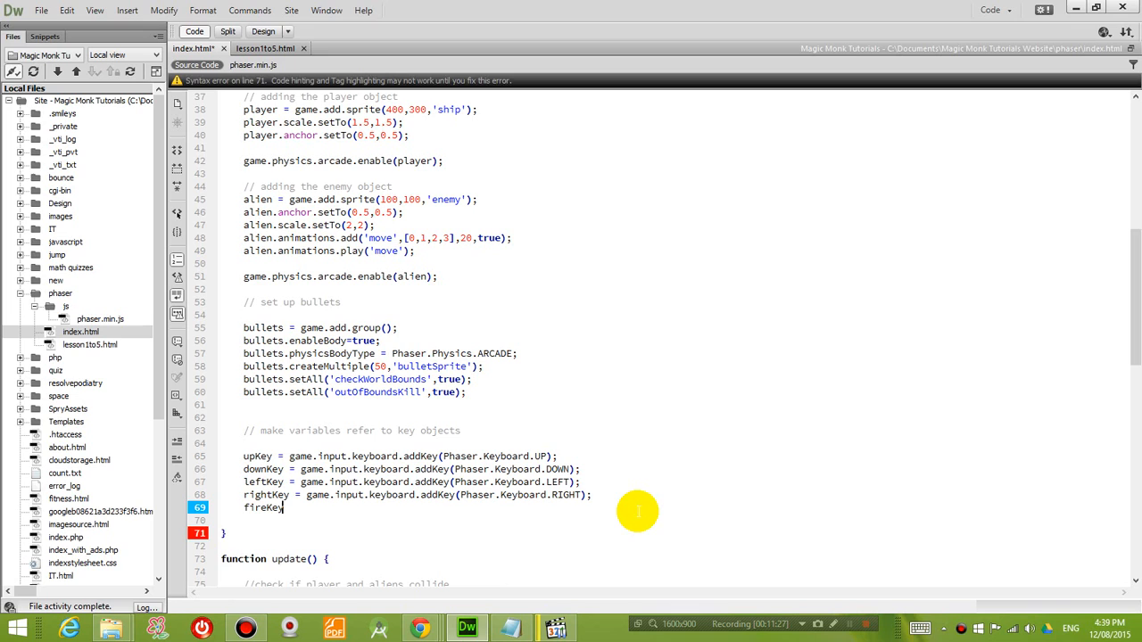
text(" ")
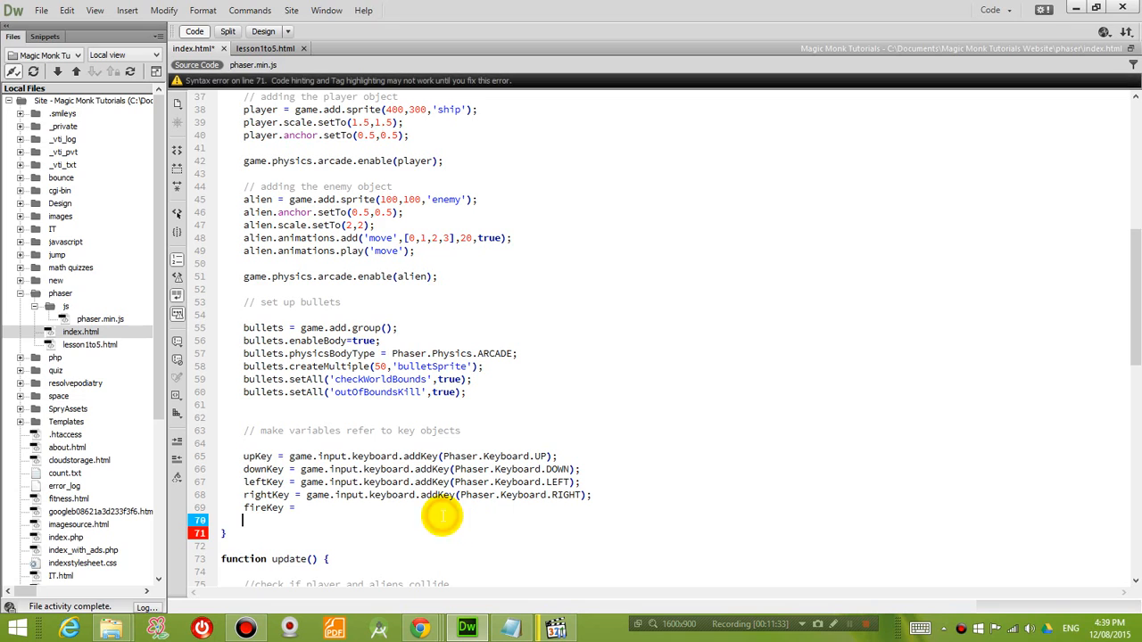
text(game.input.keyboard.addKey(Phaser.Keyboard.RIGHT);)
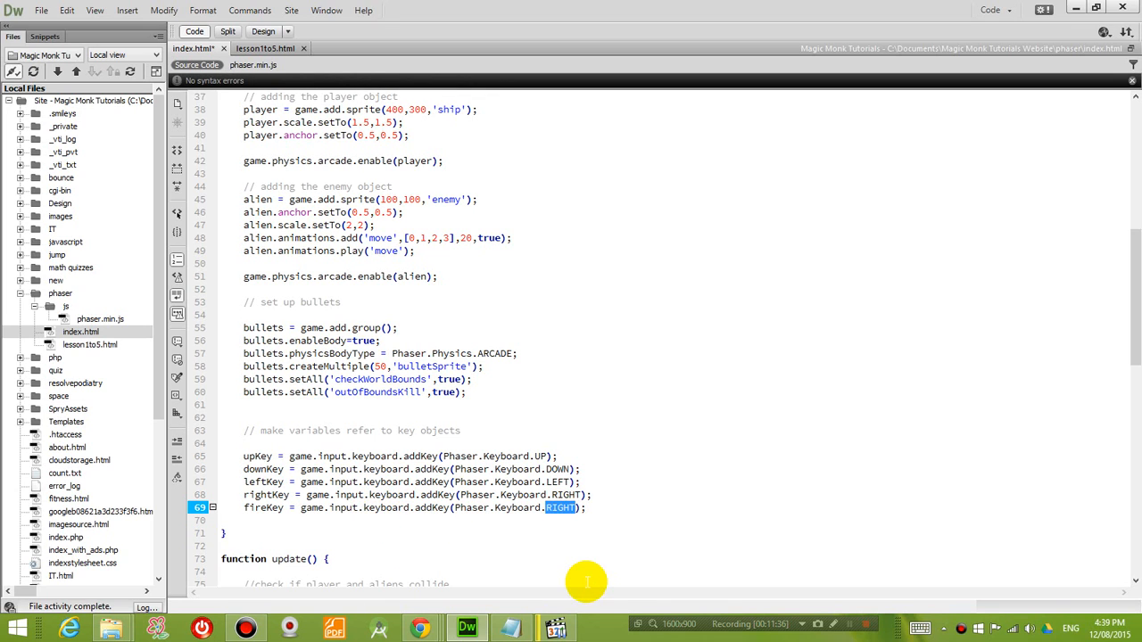
text(SPACEBAR)
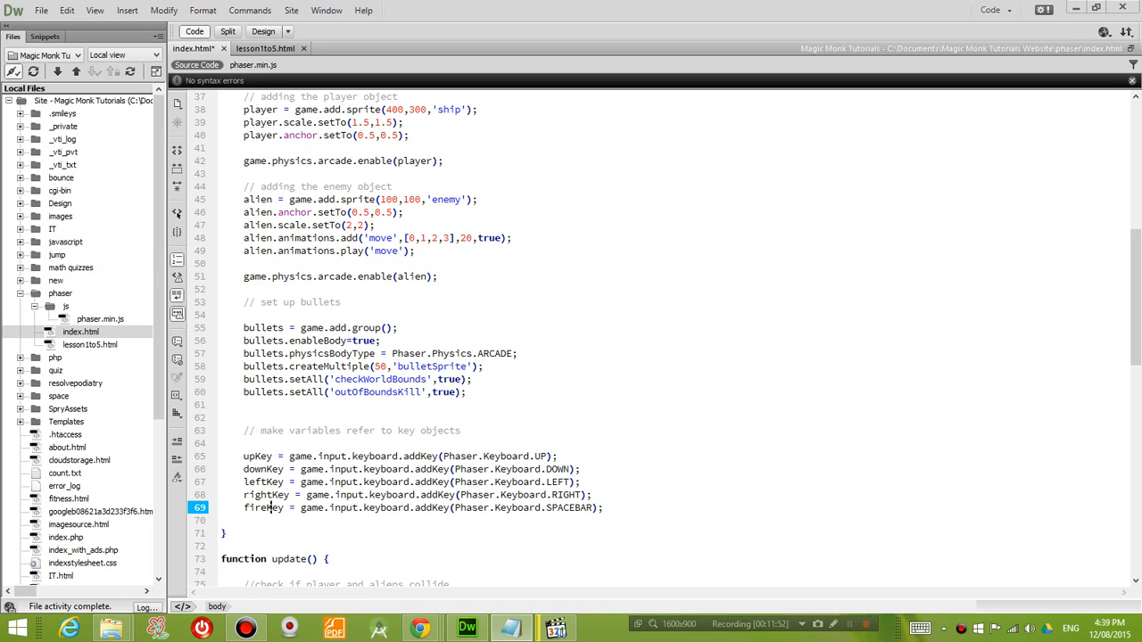
scroll(down, 3)
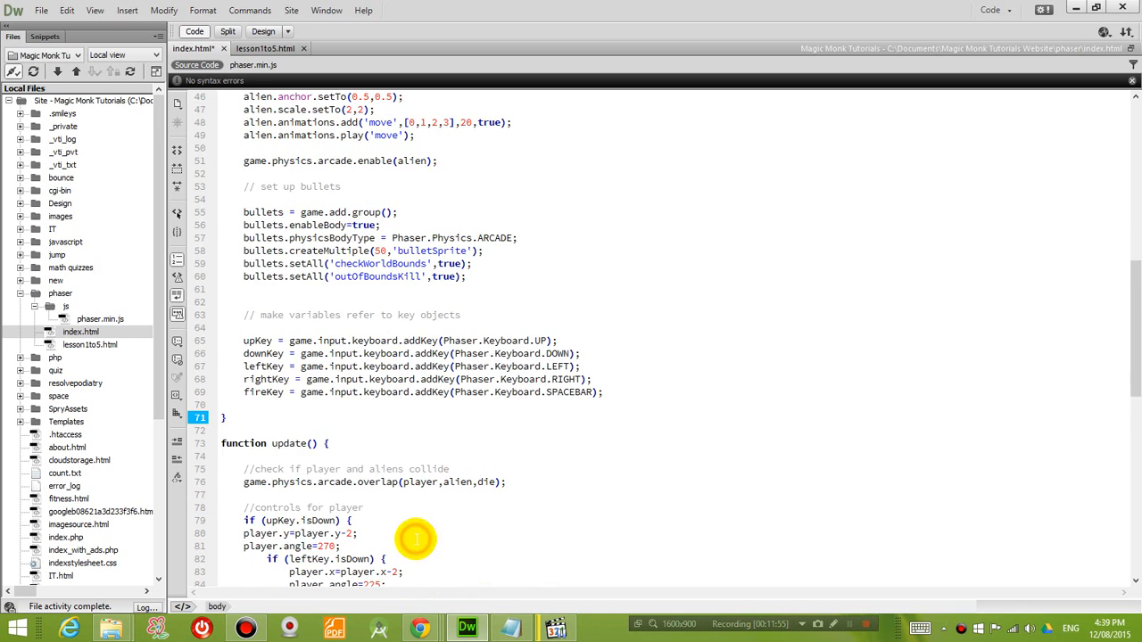
- In update(), add '// fire the bullet with the spacebar' and if (fireKey.isDown) { fire(); }
scroll(down, 3)
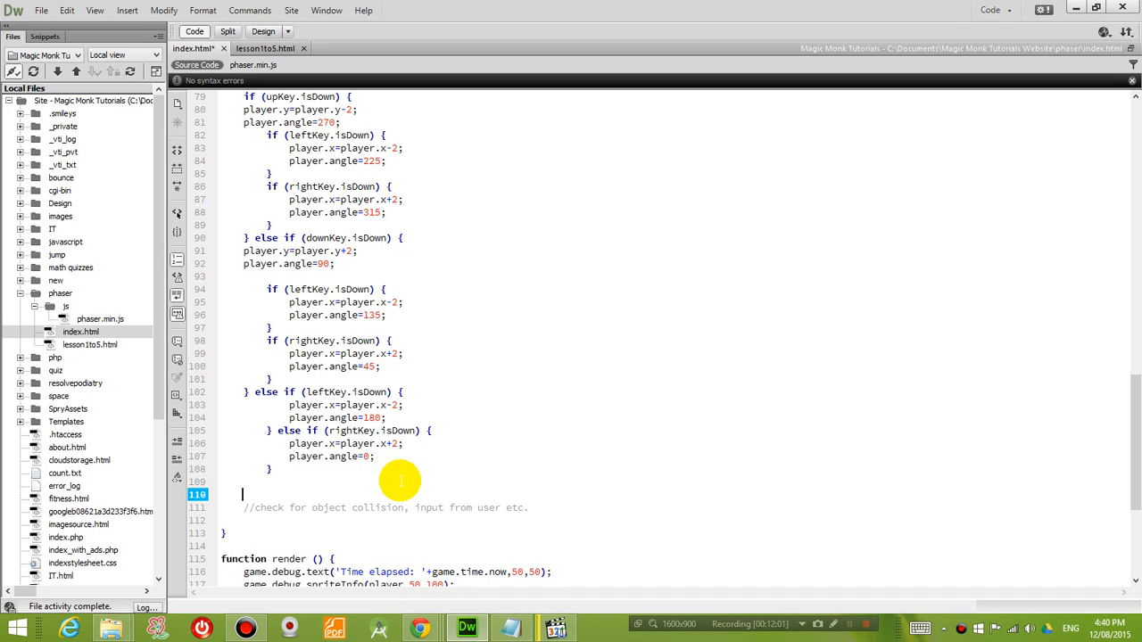
text(// fire the bullet with the spacebar)
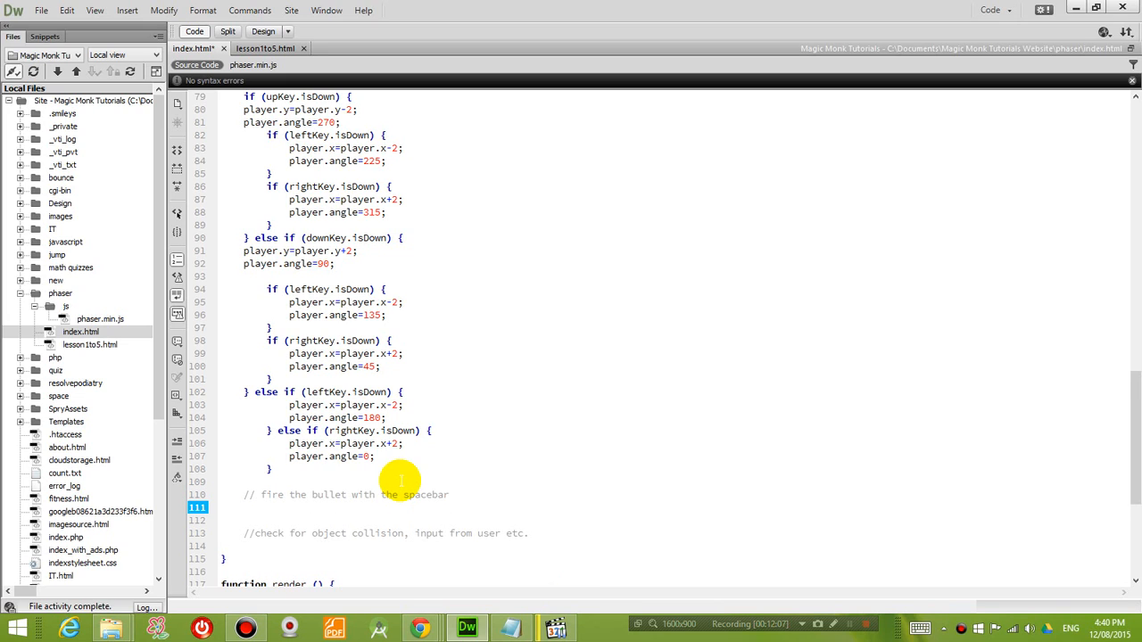
text(if ()
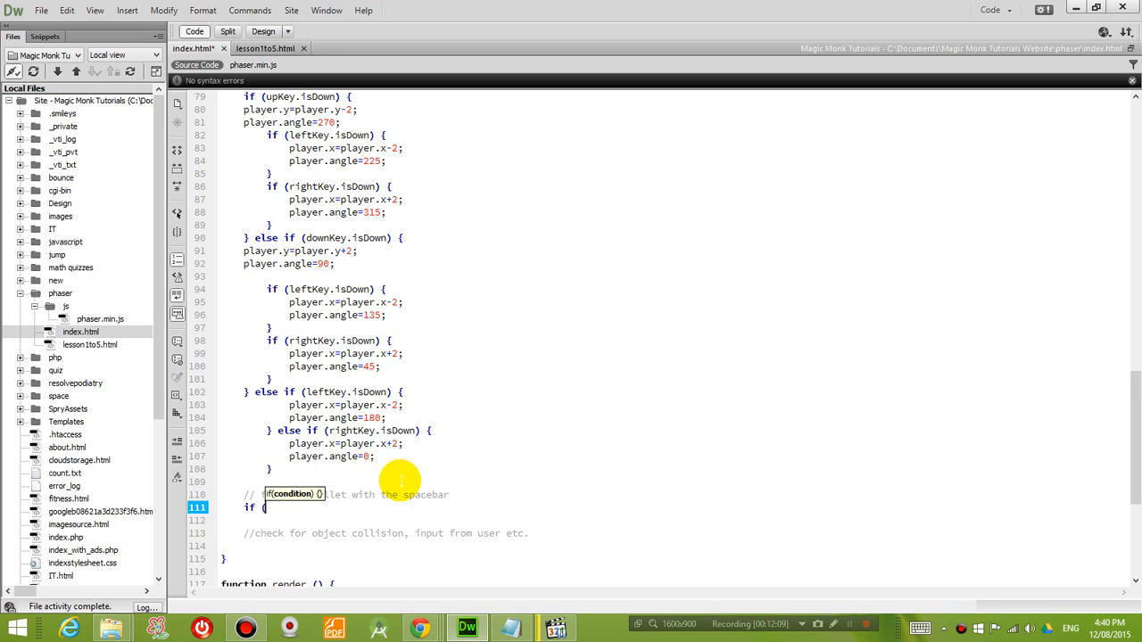
text(fireKey.isDown) {)
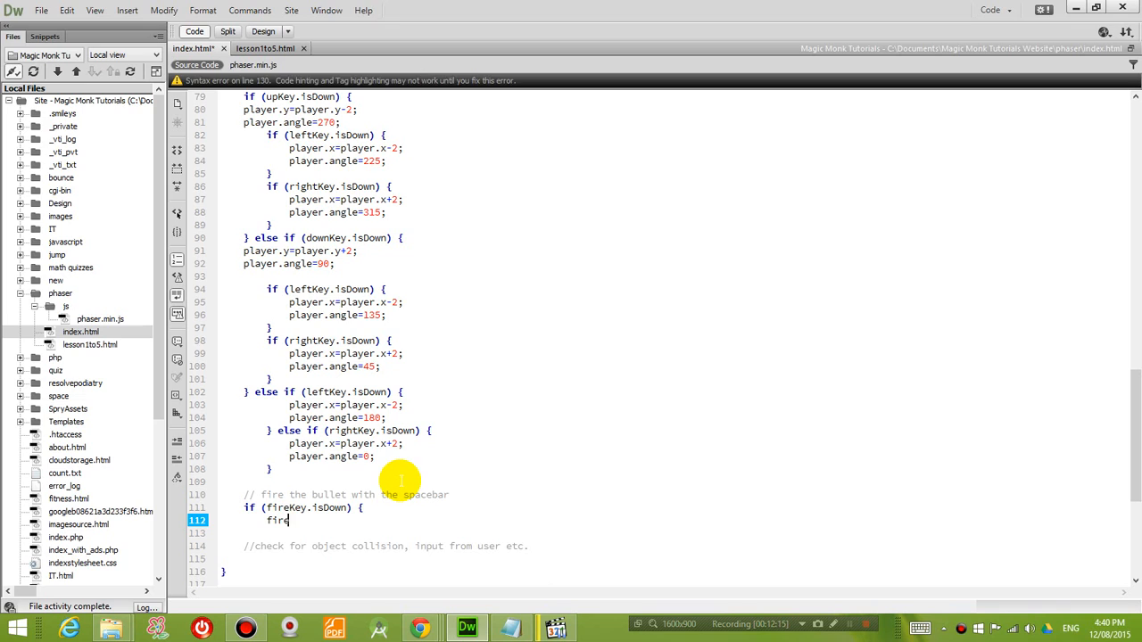
text(();)
click(432, 533)
text(})
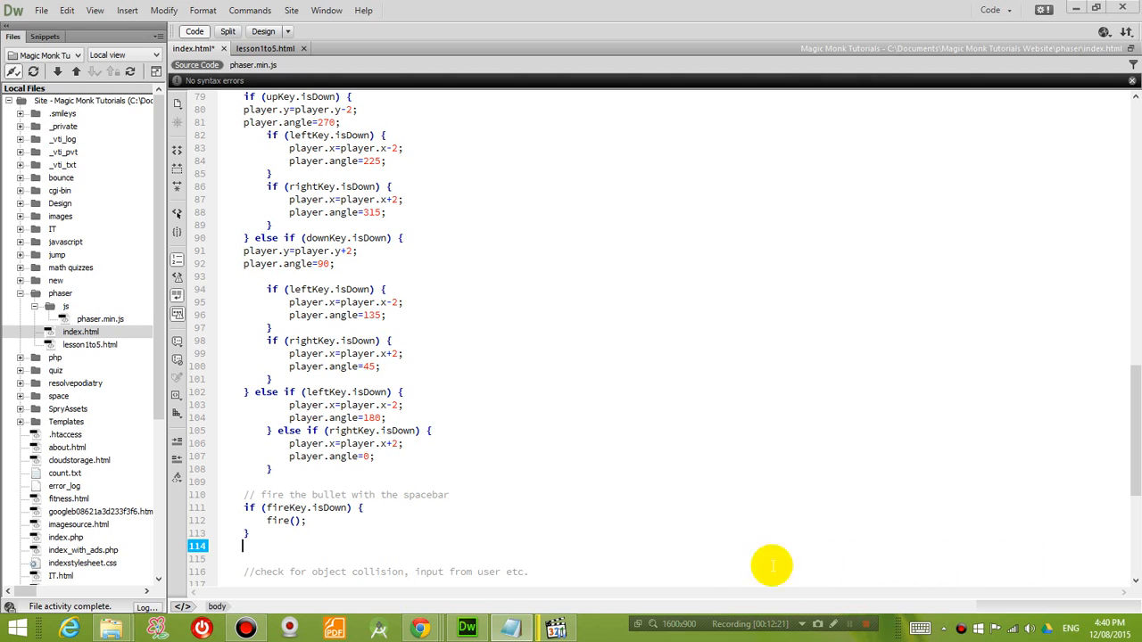
scroll(down, 3)
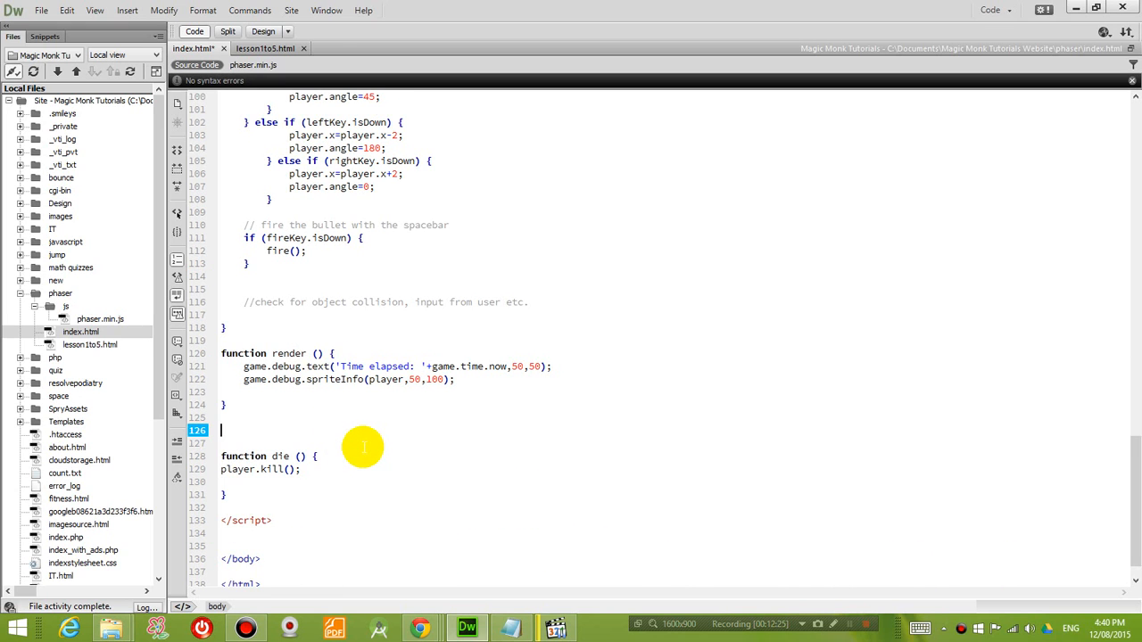
- Create function fire() that sets var bullet = bullets.getFirstDead();
text(function fire)
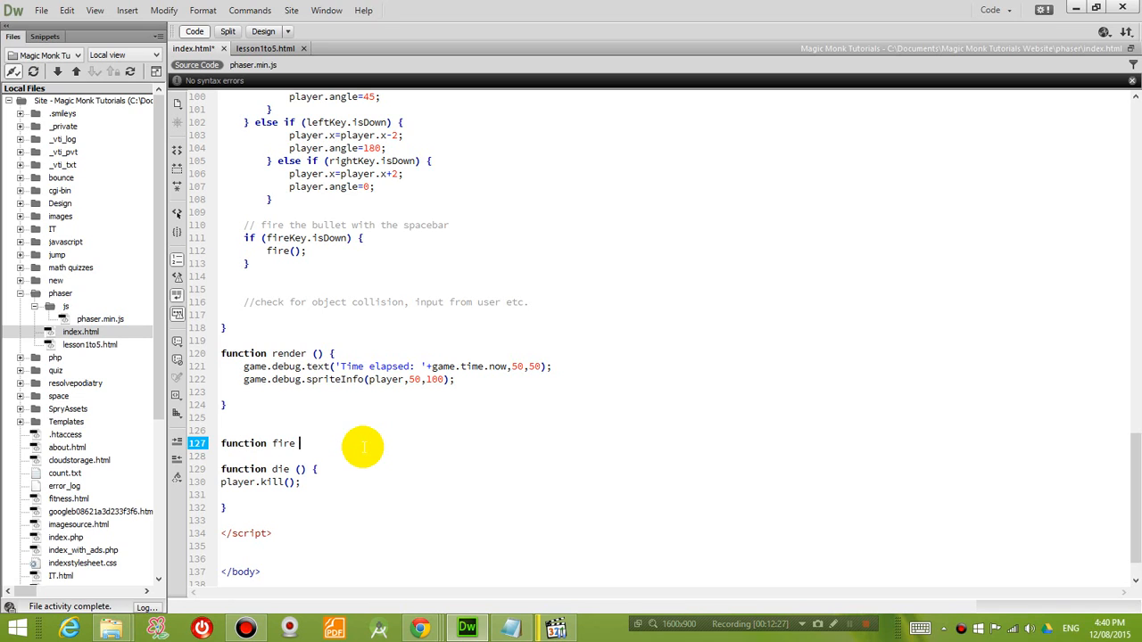
text((){)
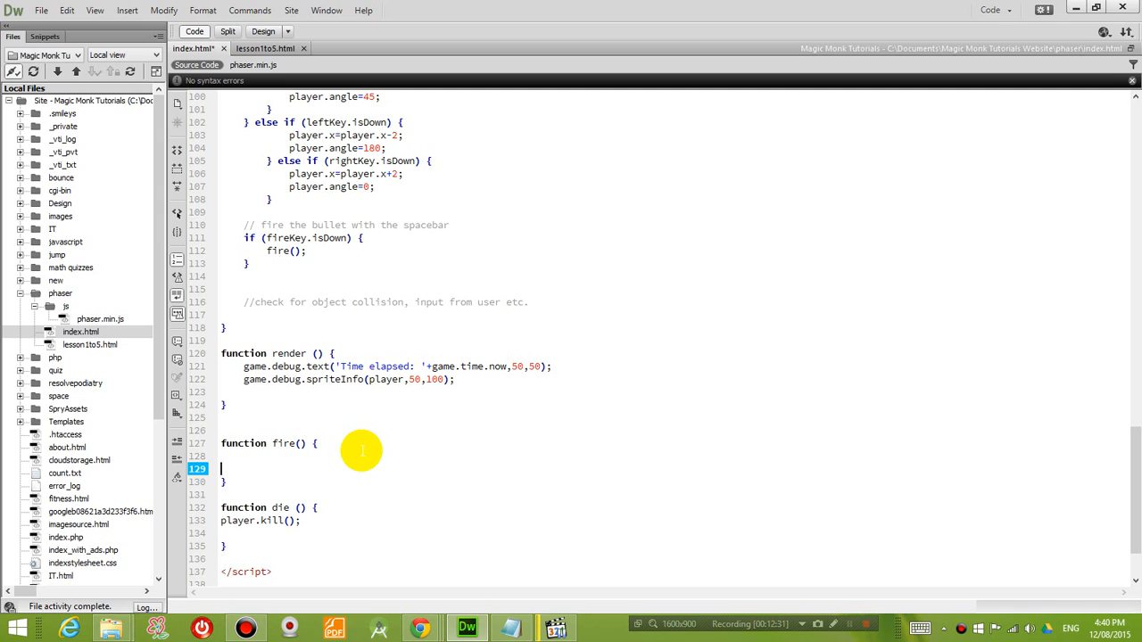
mouse_move(357, 447)
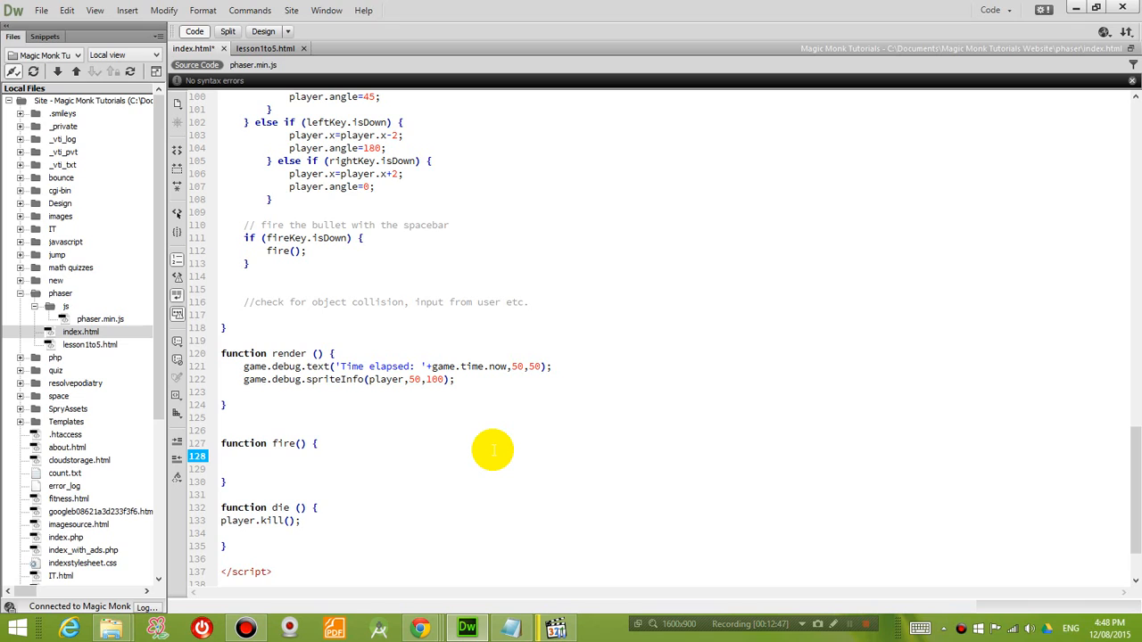
text(var b)
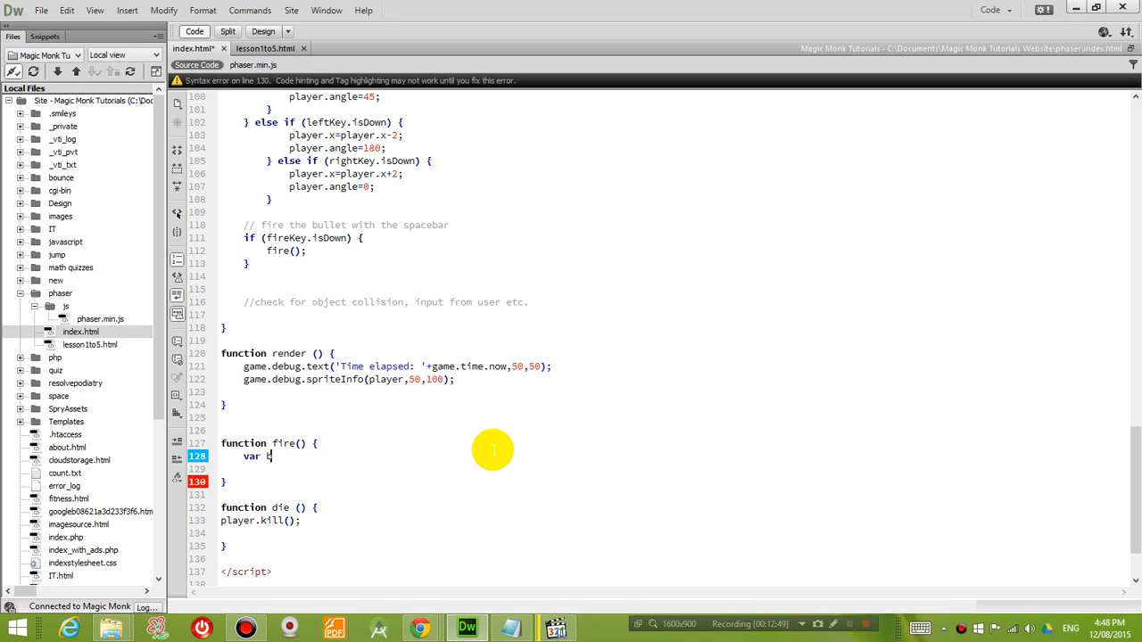
text(bullet)
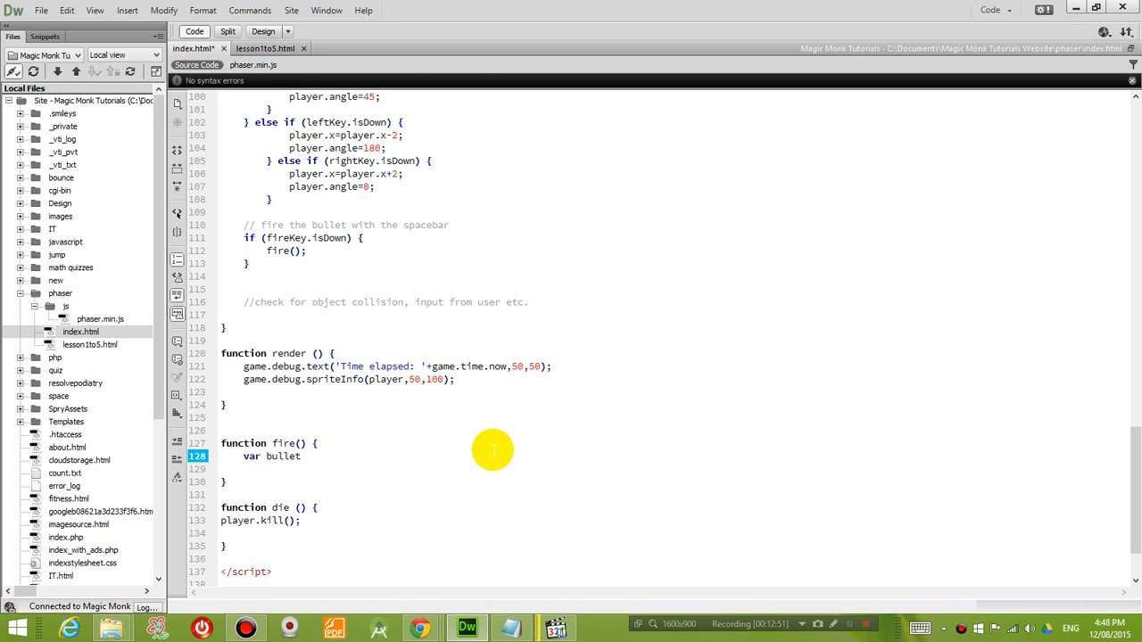
text(=)
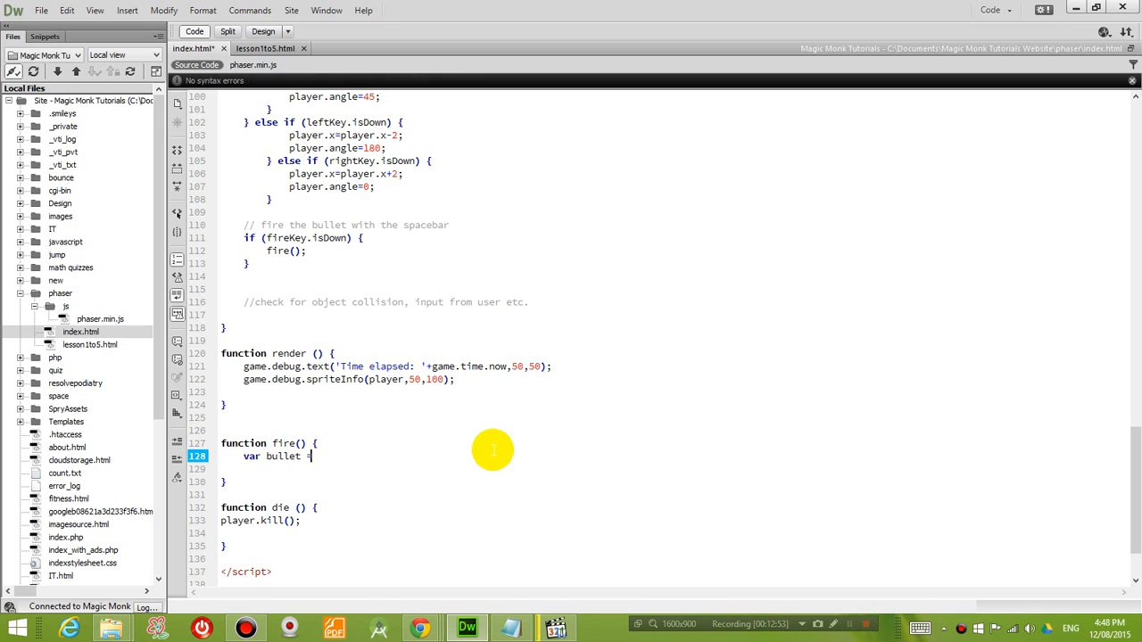
text(=)
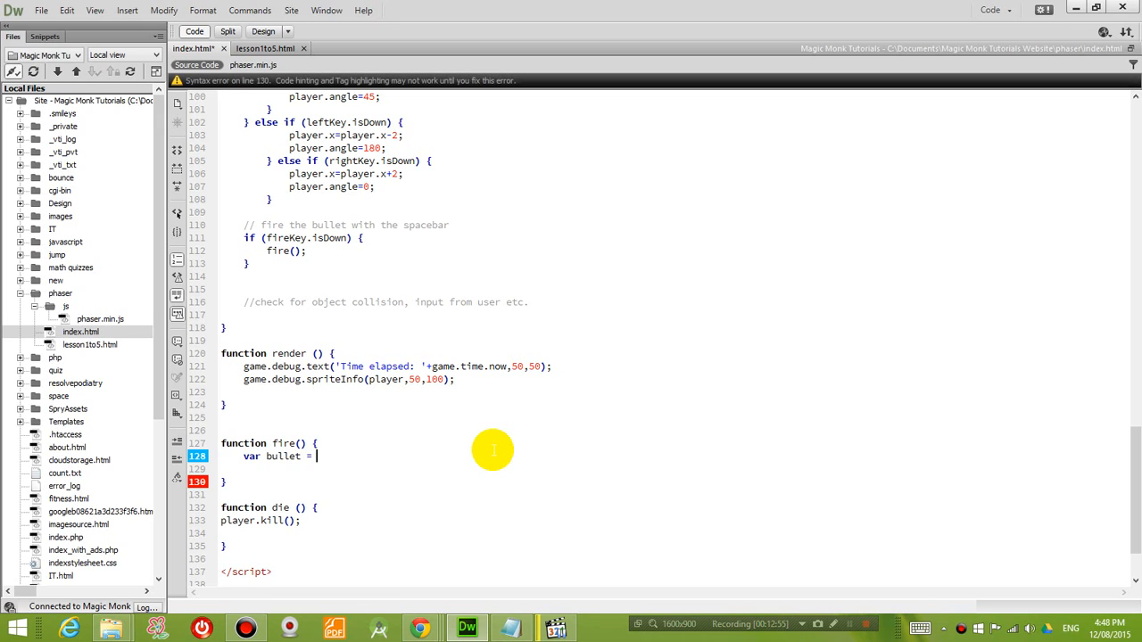
text(bullets.)
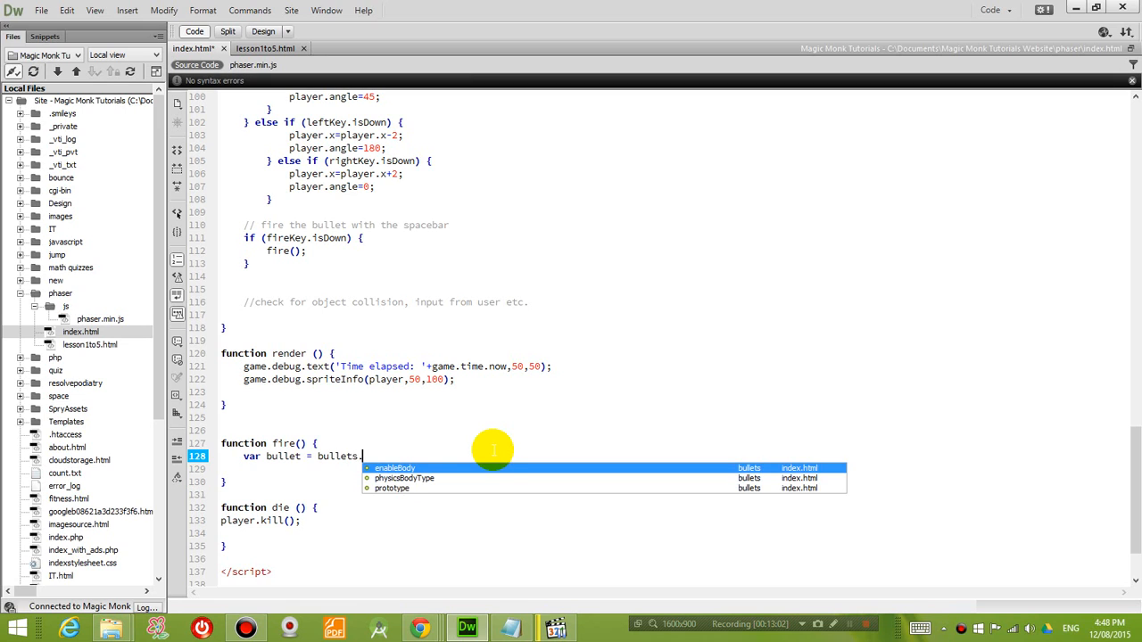
text(getf)
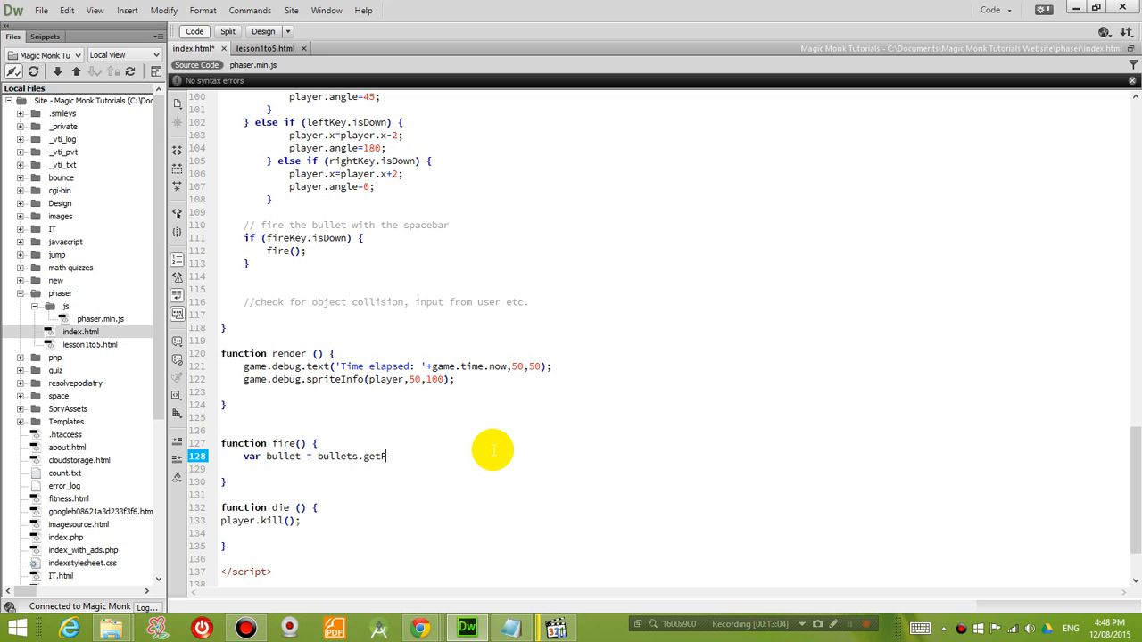
text(FirstDead();)
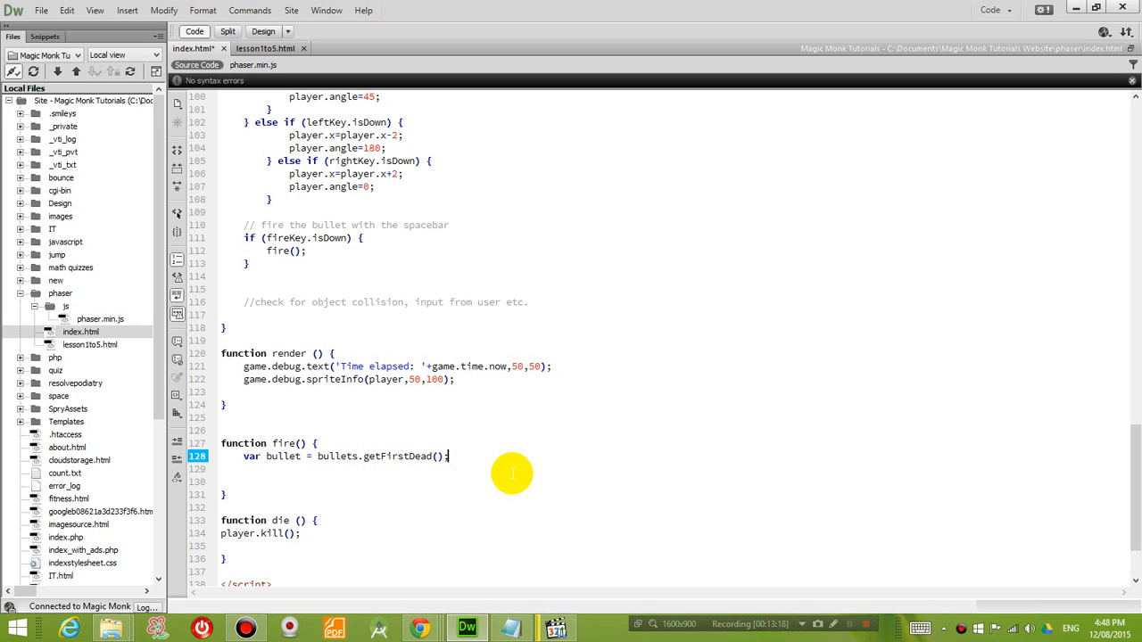
- Complete the fire() line as bullet.set(player.x,player.y); to clear the syntax error
text(bullet.set)
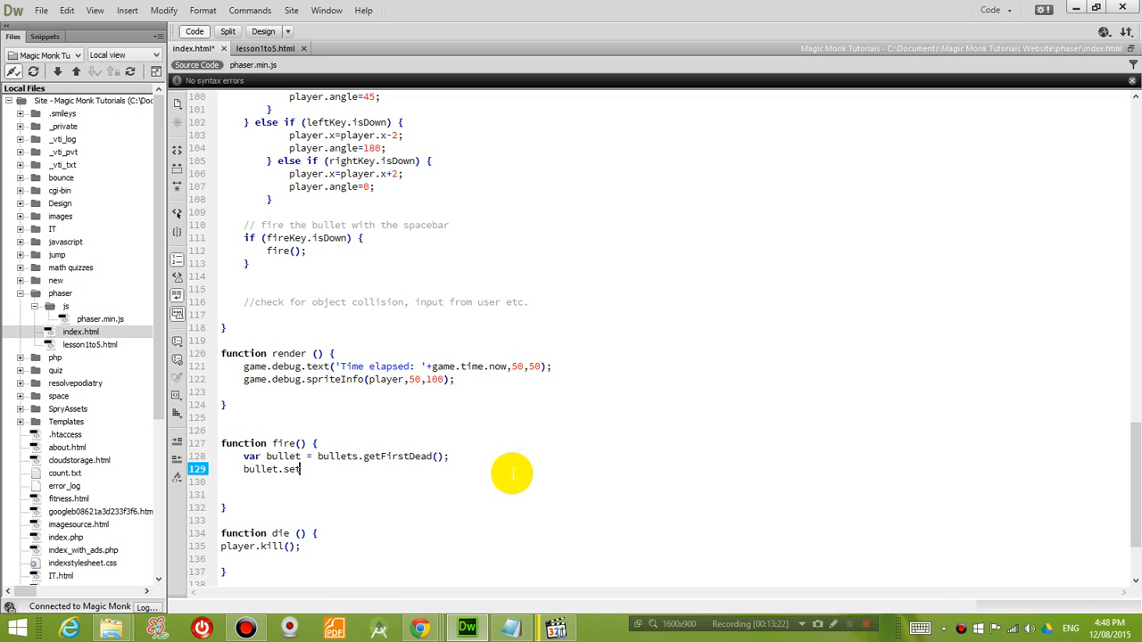
text((player)
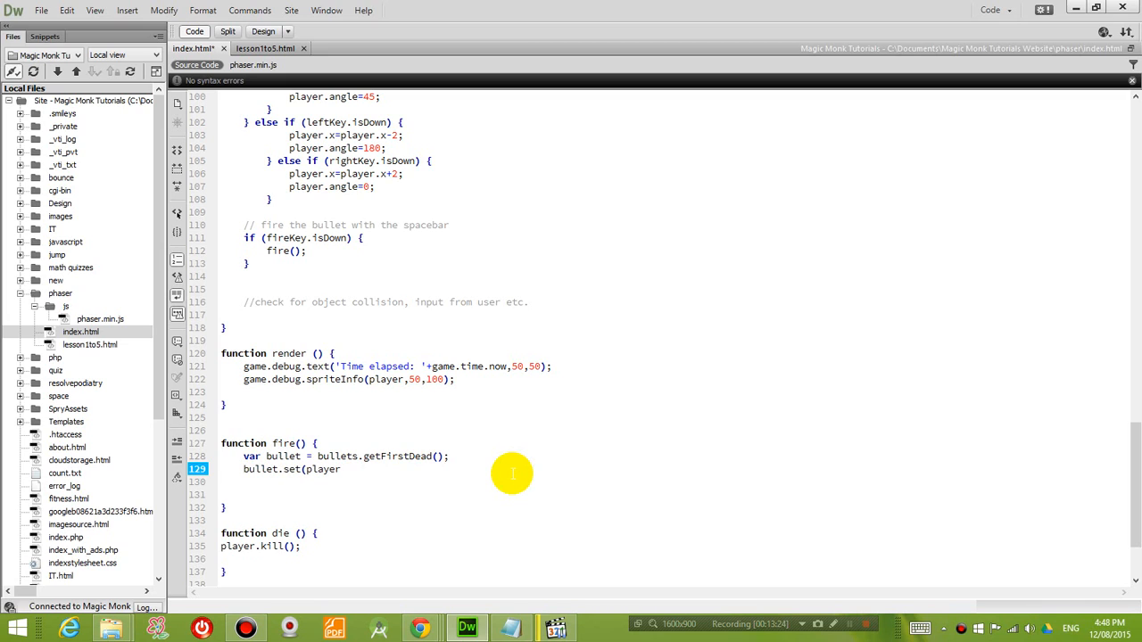
text(.x)
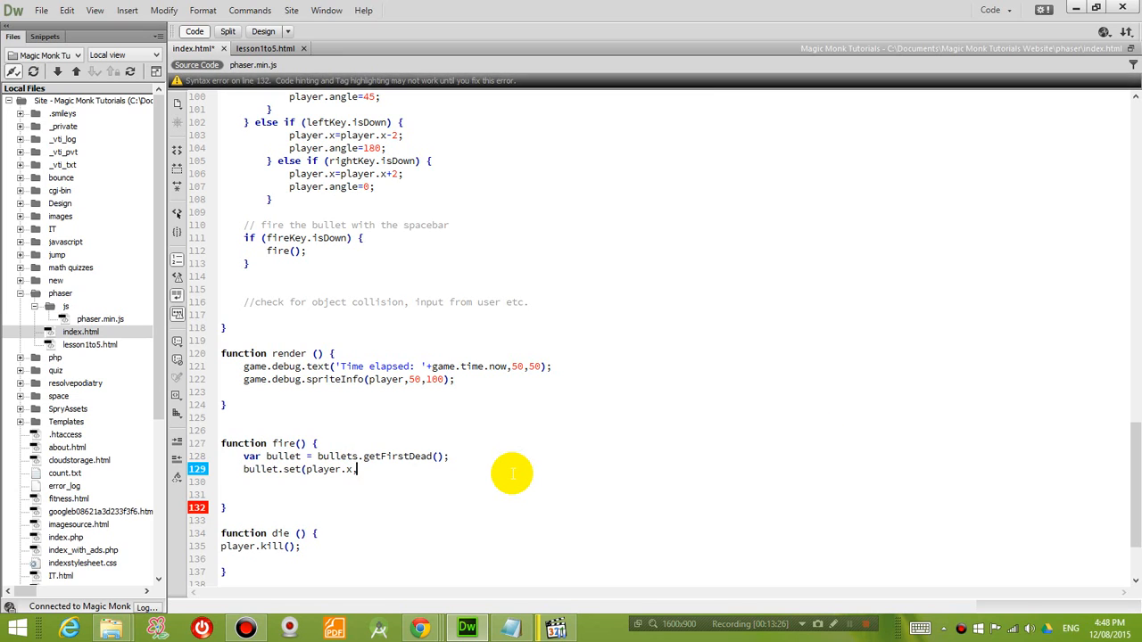
text(,player.y))
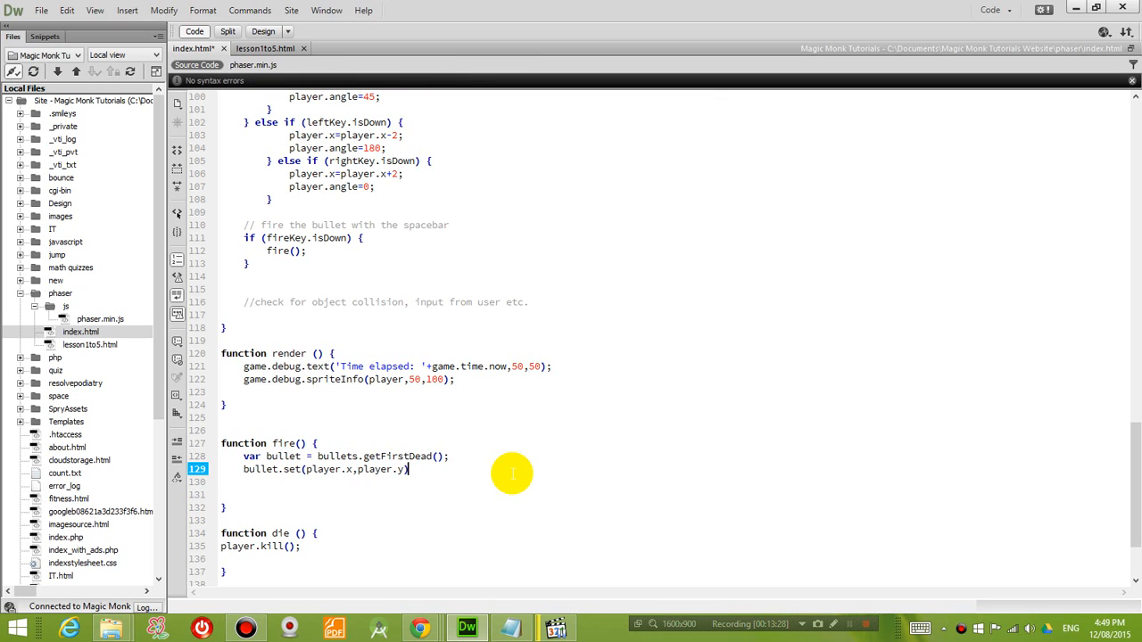
text(;)
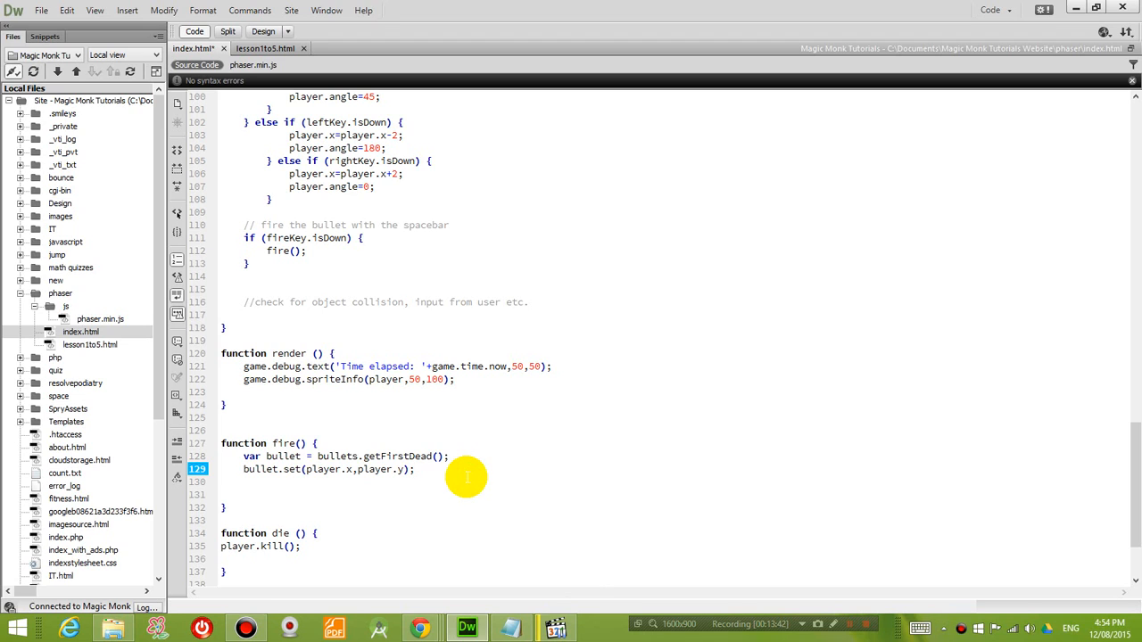
click(415, 469)
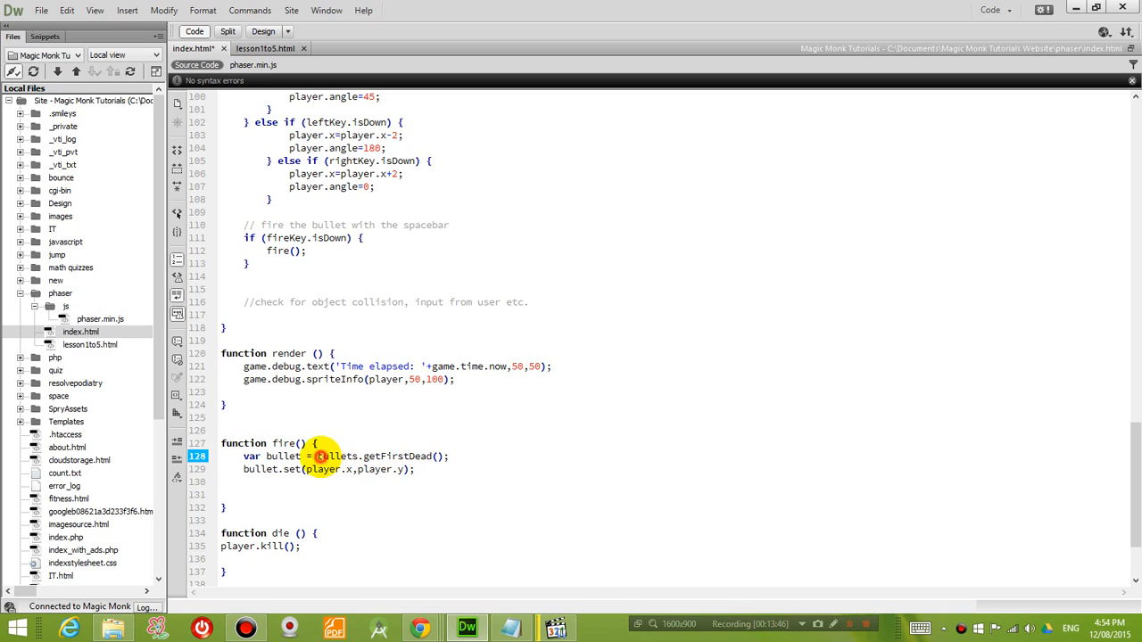
click(395, 469)
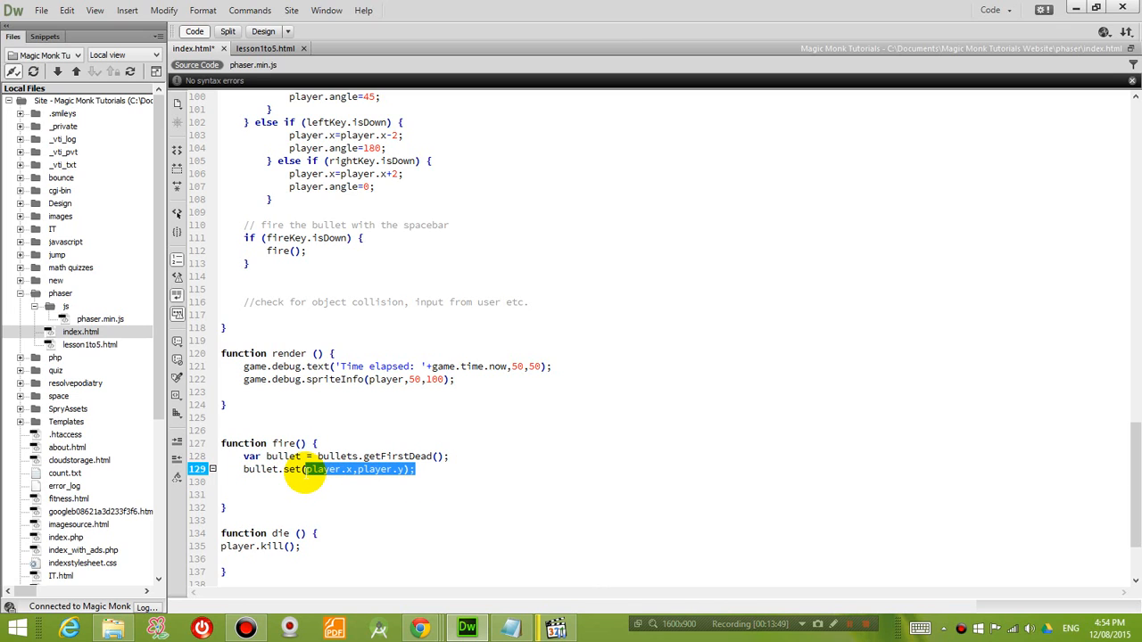
click(456, 491)
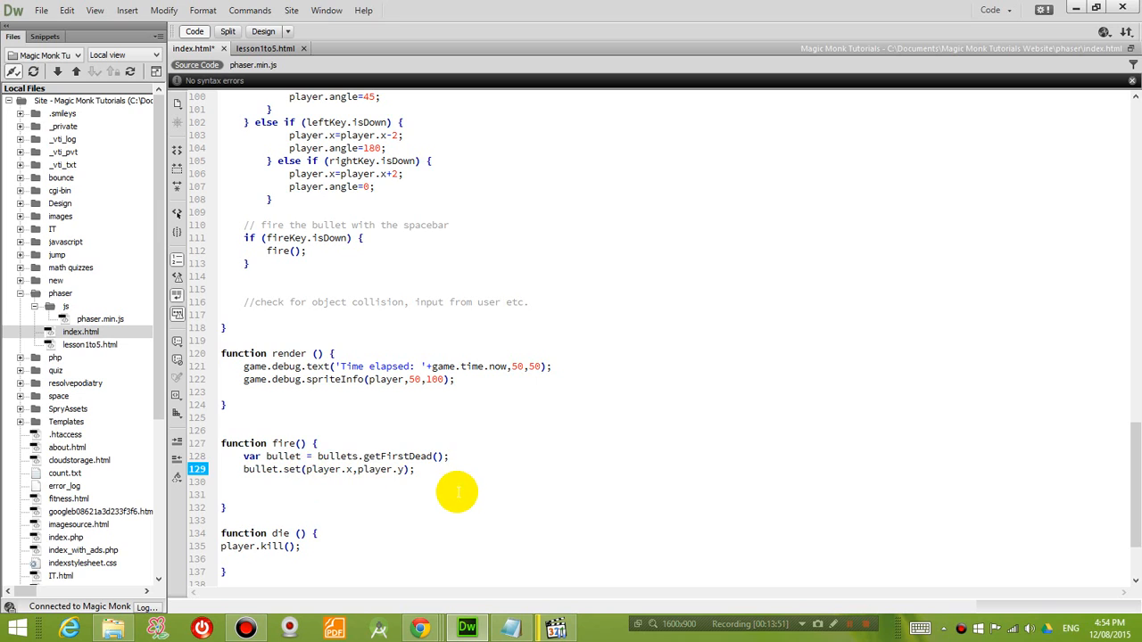
scroll(down, 3)
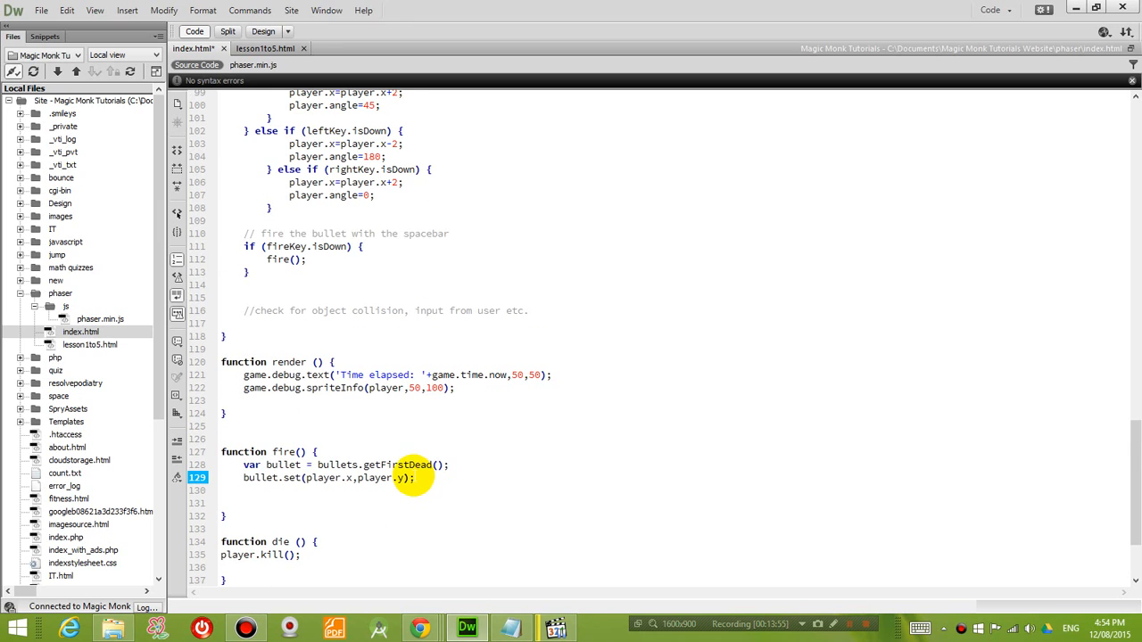
- In render(), add game.debug.text('Active bullets: '+bullets.countLiving(),50,100);
click(550, 375)
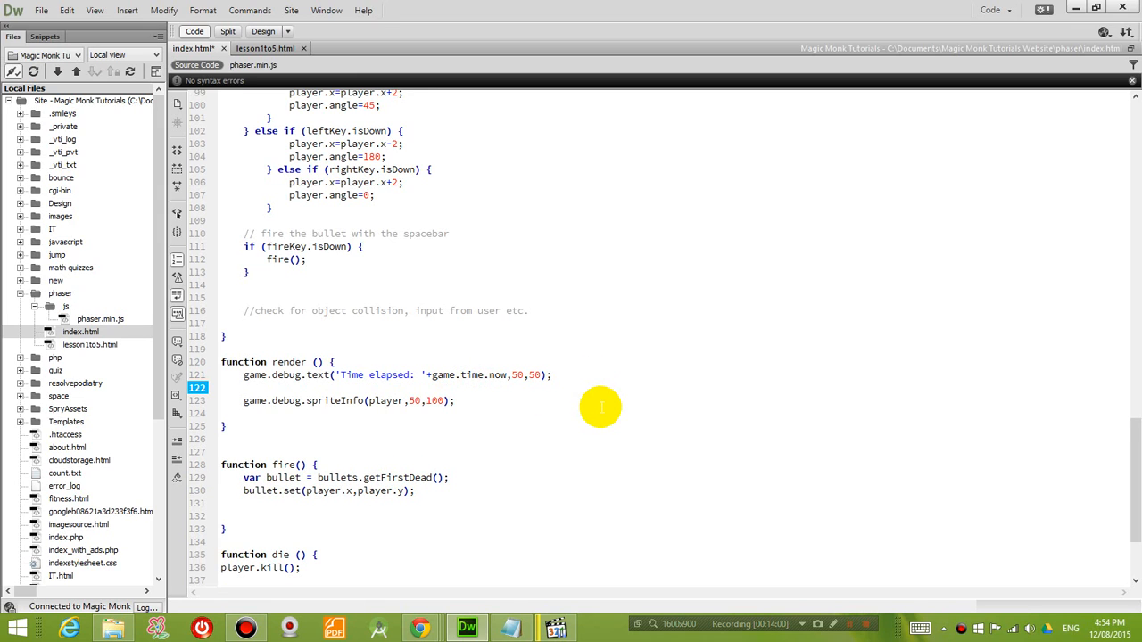
text(game)
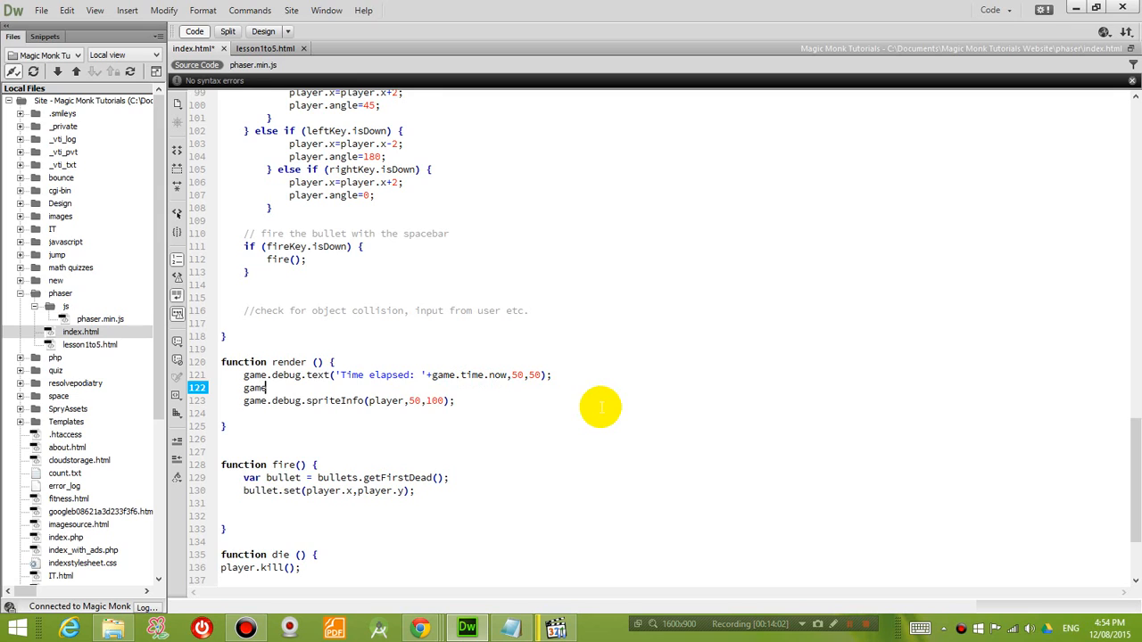
text(.debug.text()
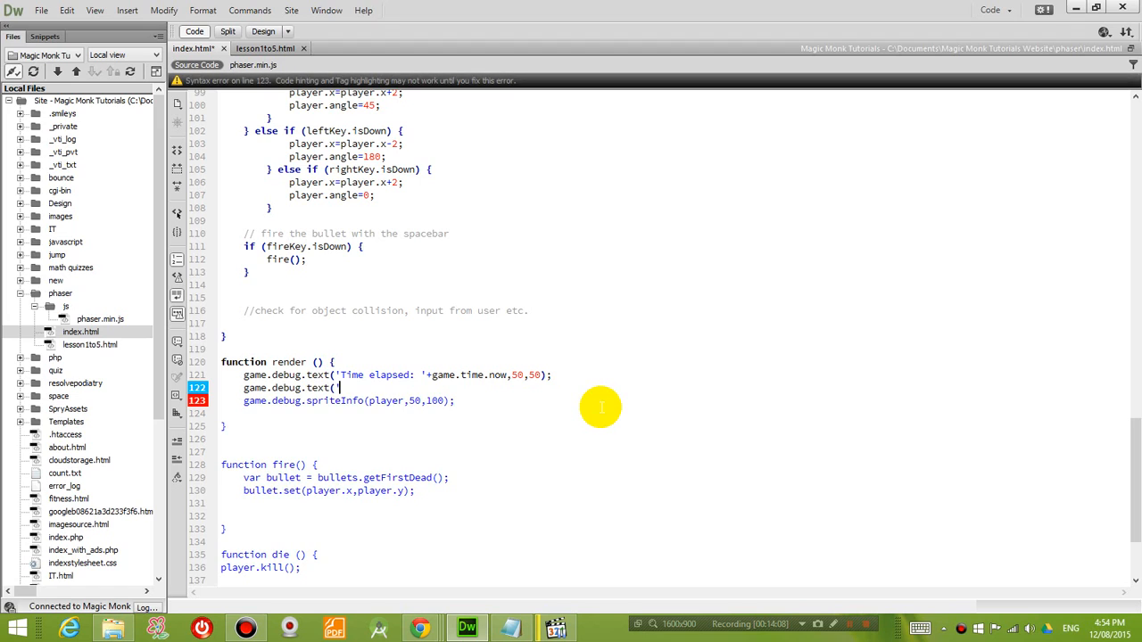
text('Nu)
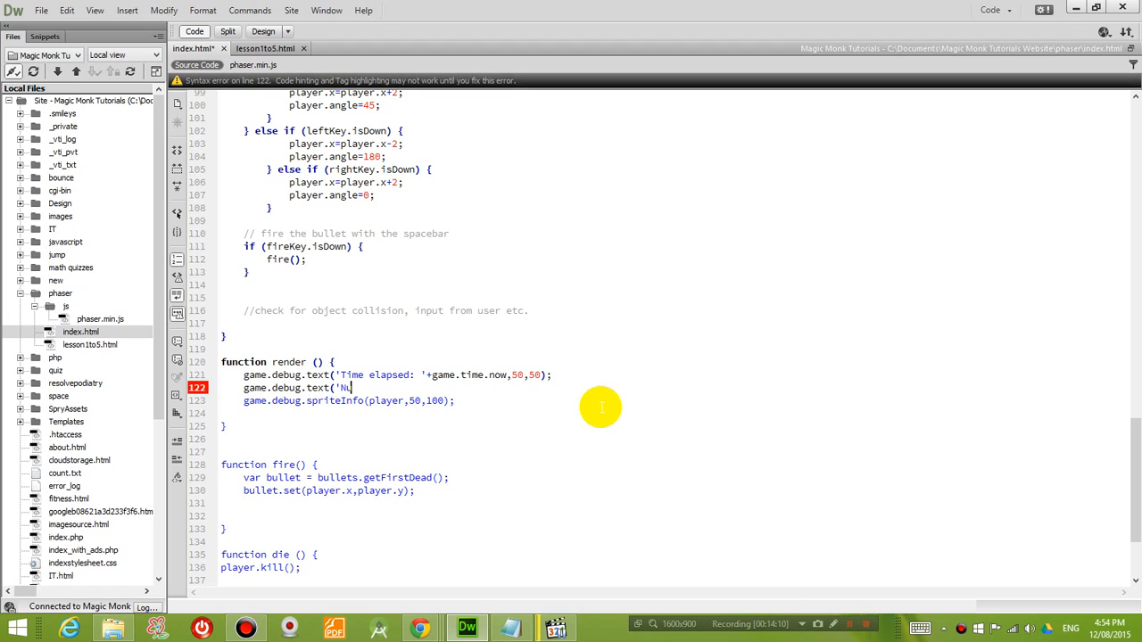
text(Activ)
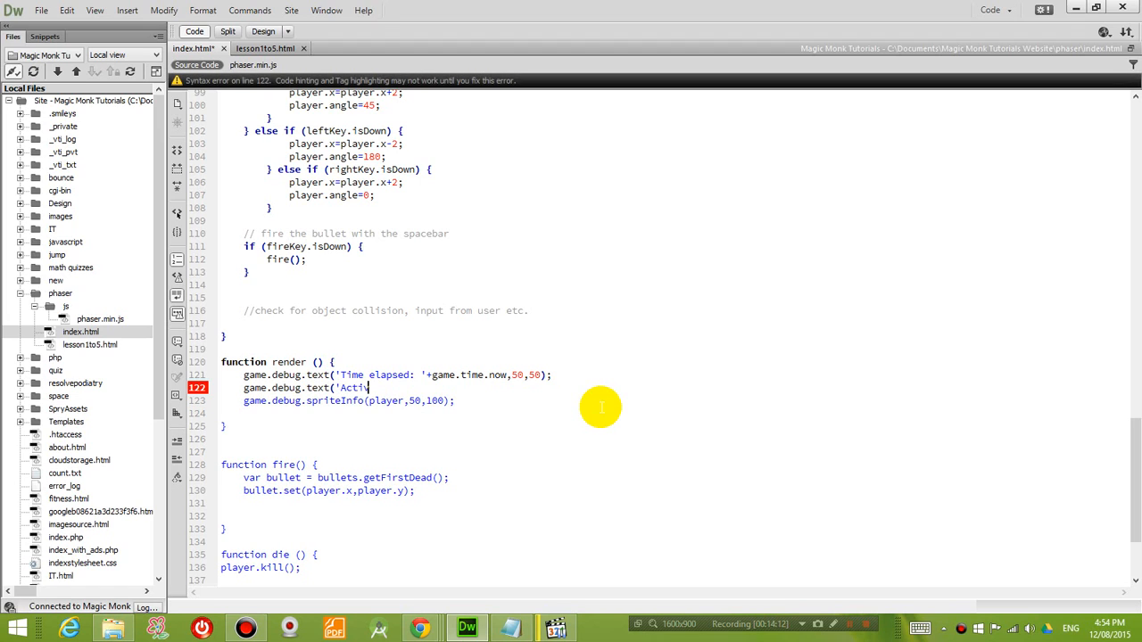
text(ve bullets:)
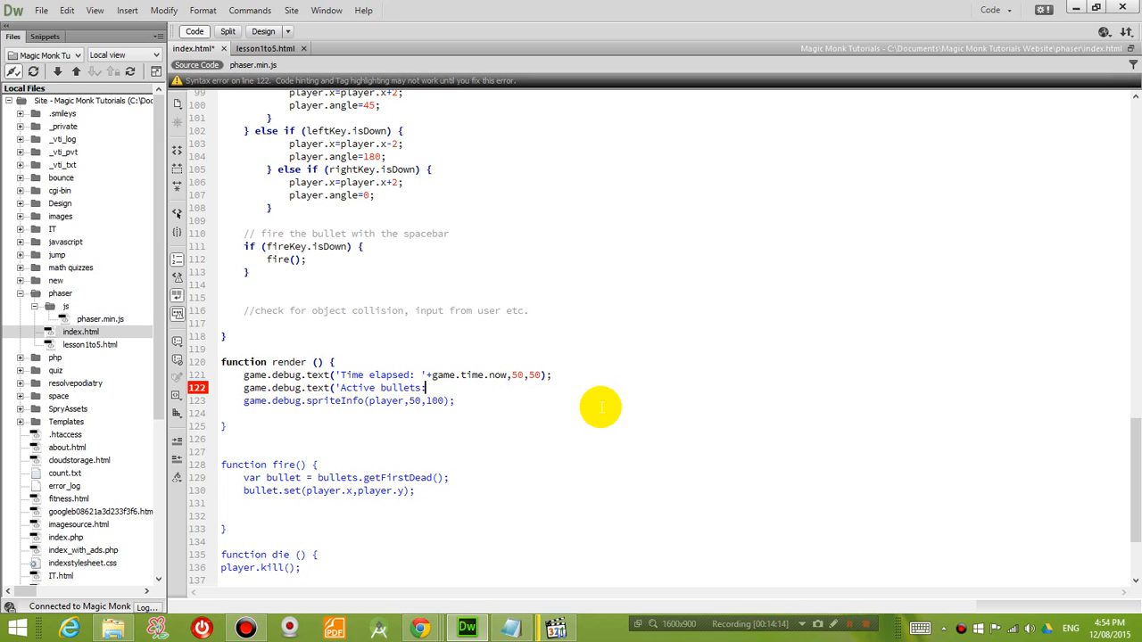
text(+)
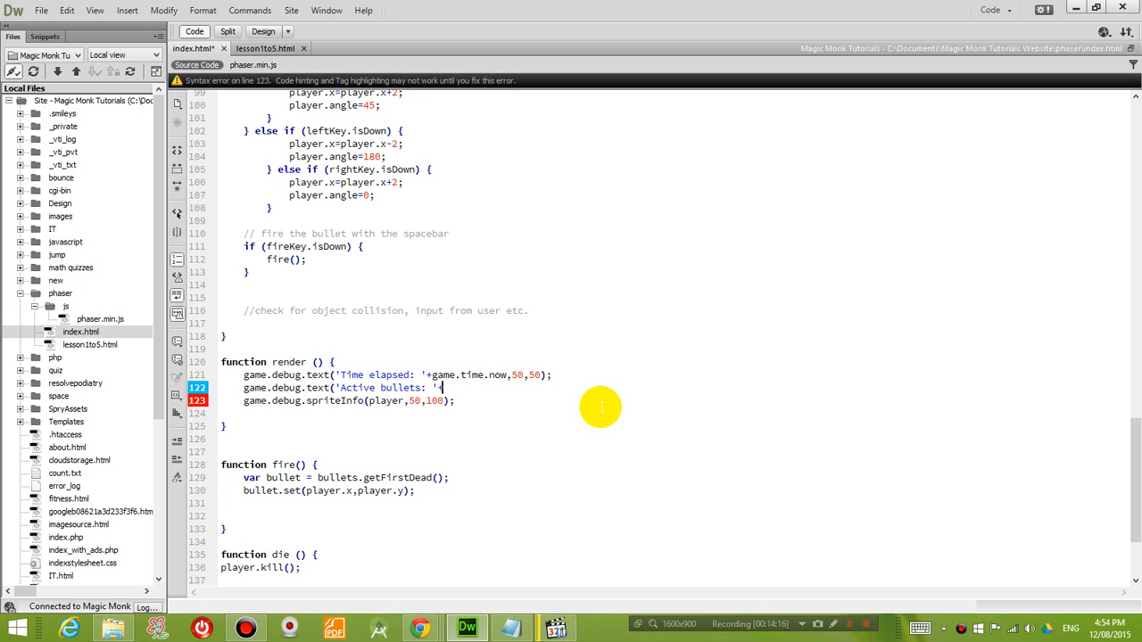
text(bullet)
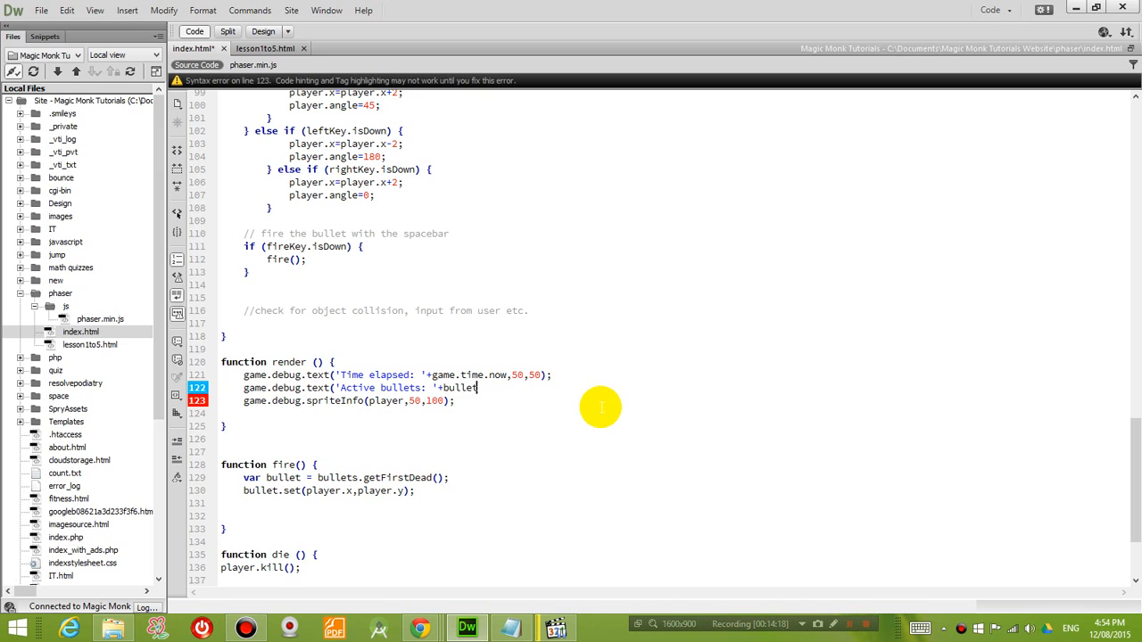
text(s.countL)
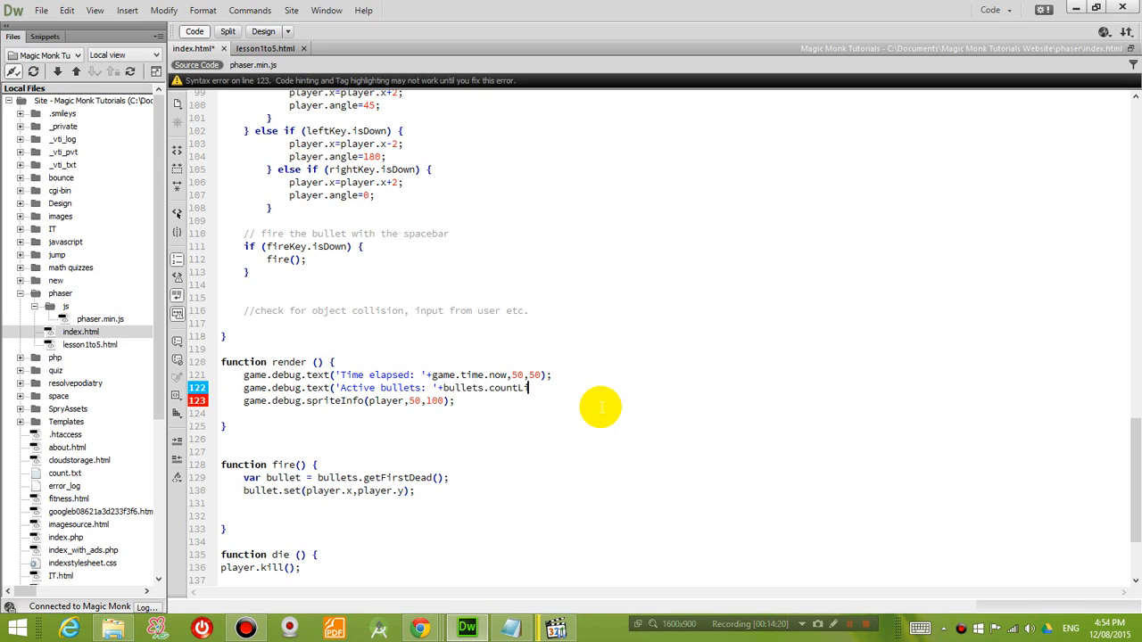
text(ving())
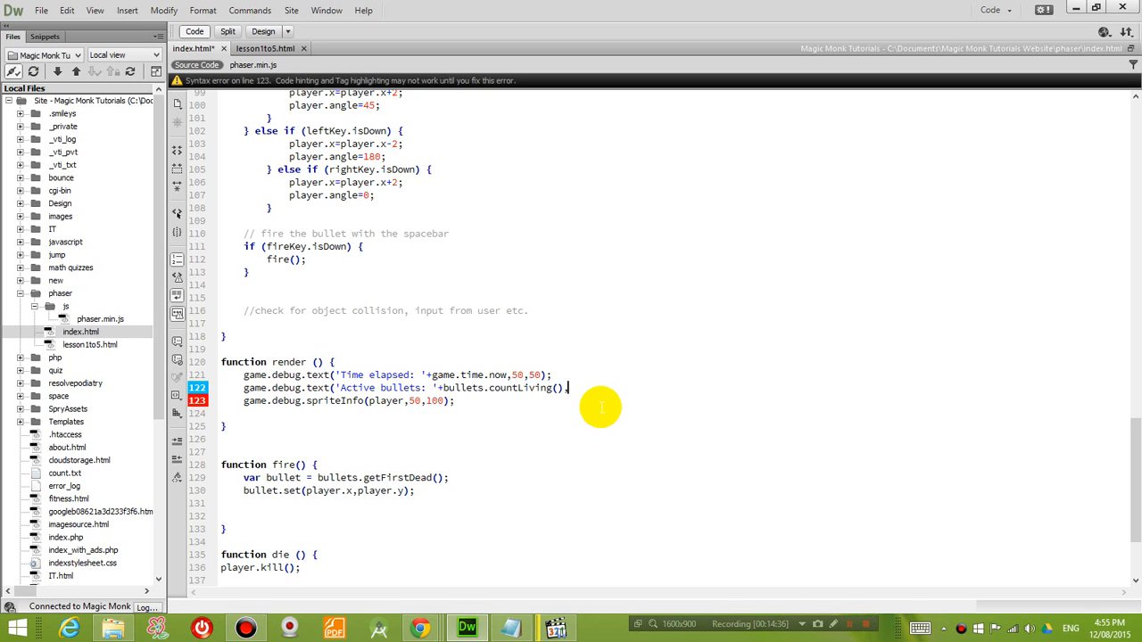
text(,50,)
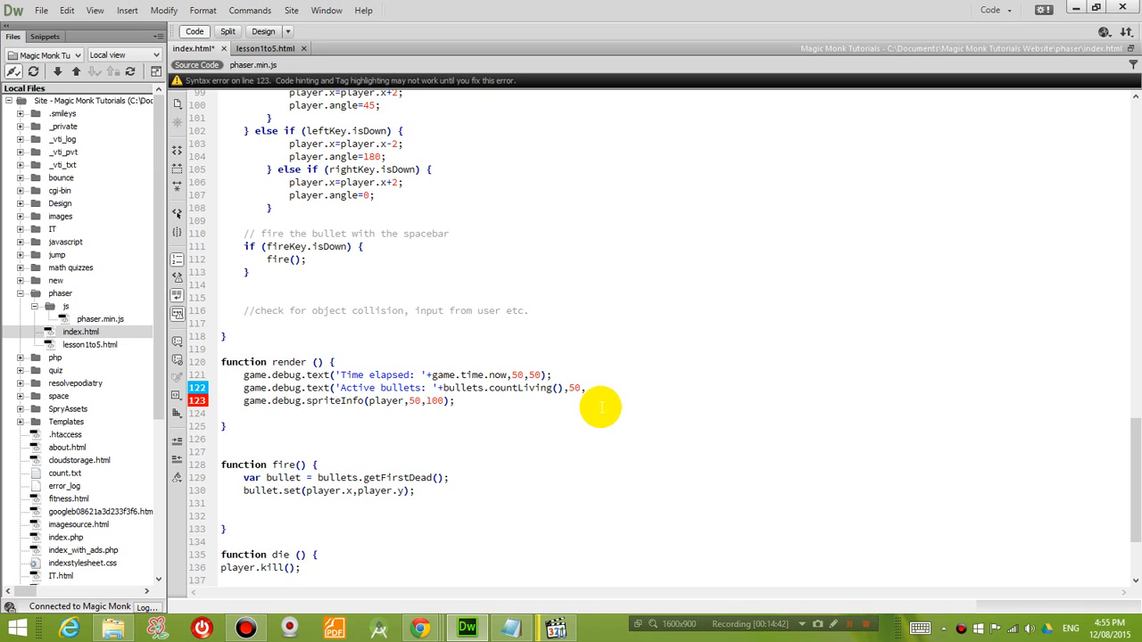
text(,100);)
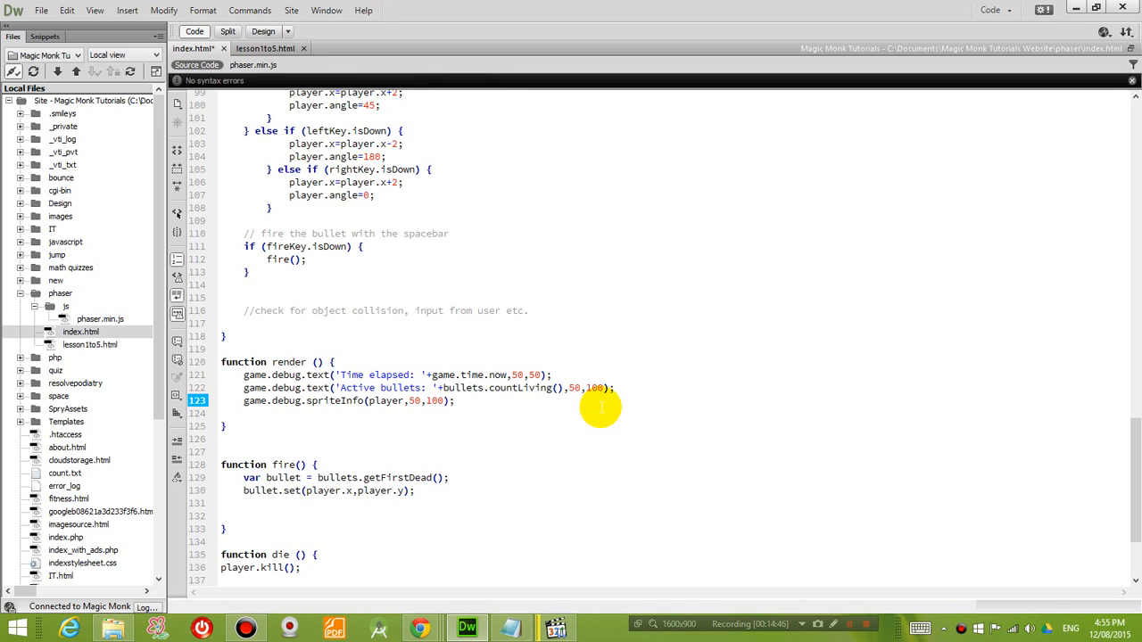
text(//)
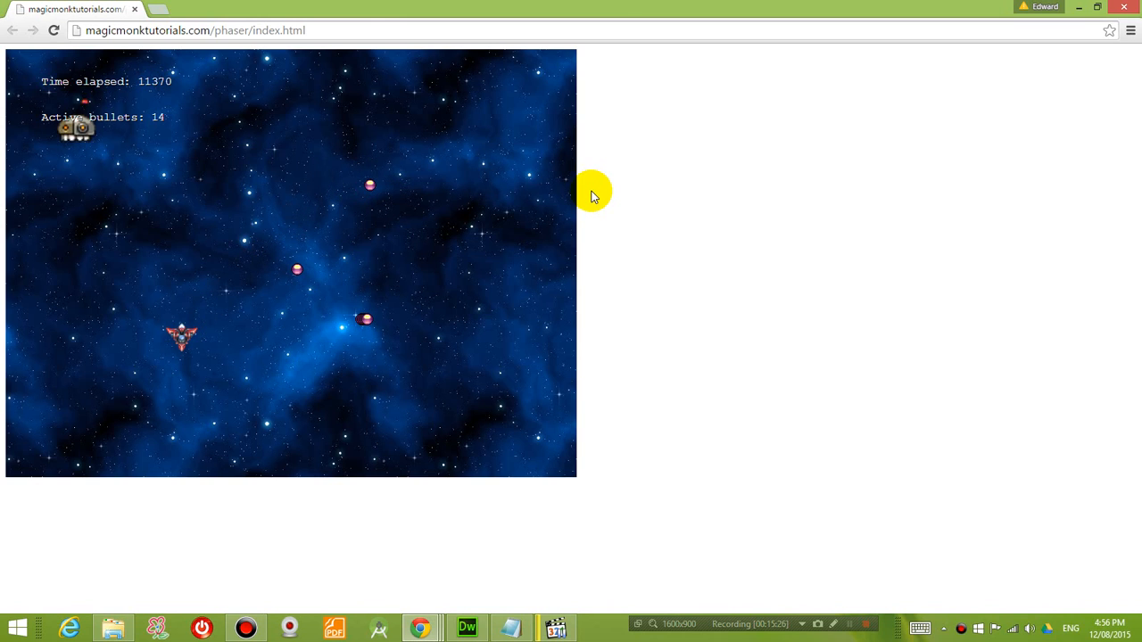
mouse_move(166, 143)
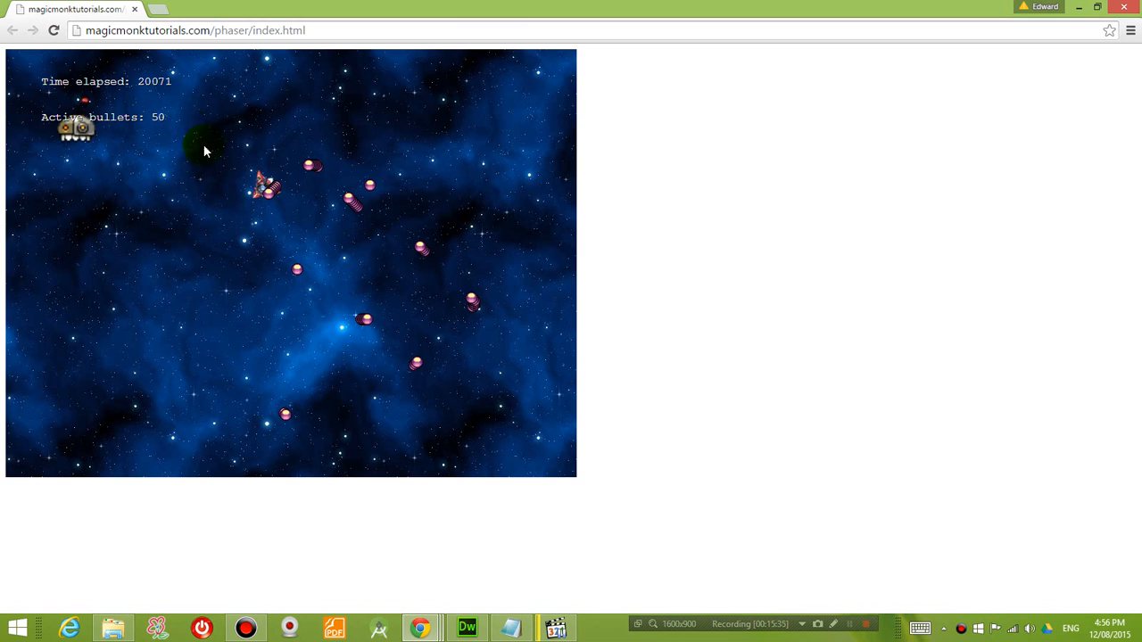
mouse_move(216, 274)
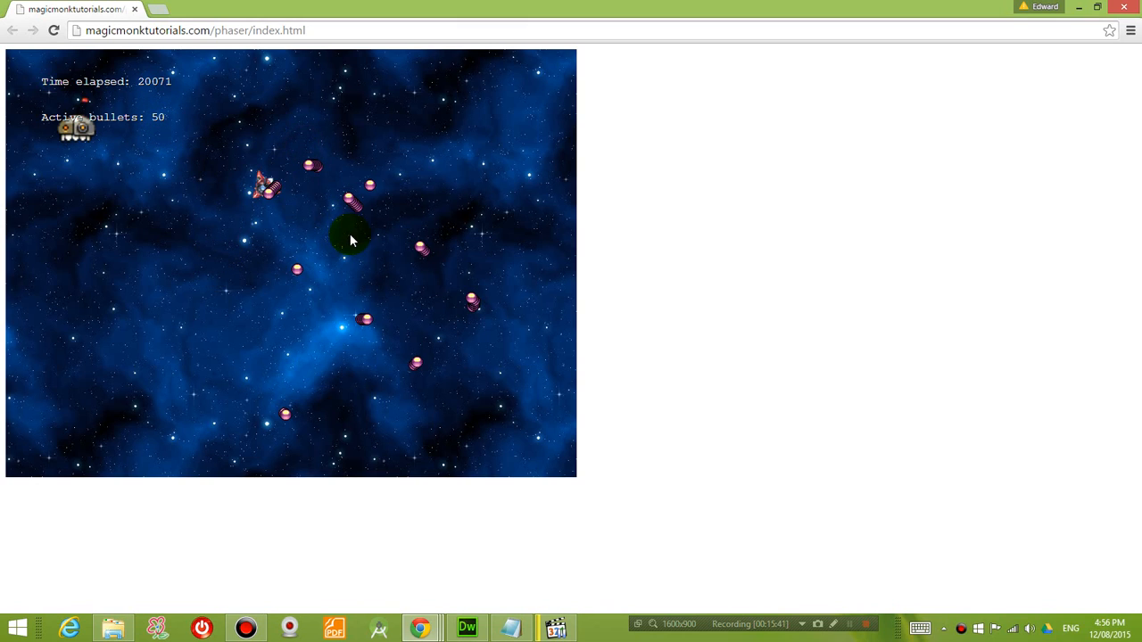
mouse_move(312, 292)
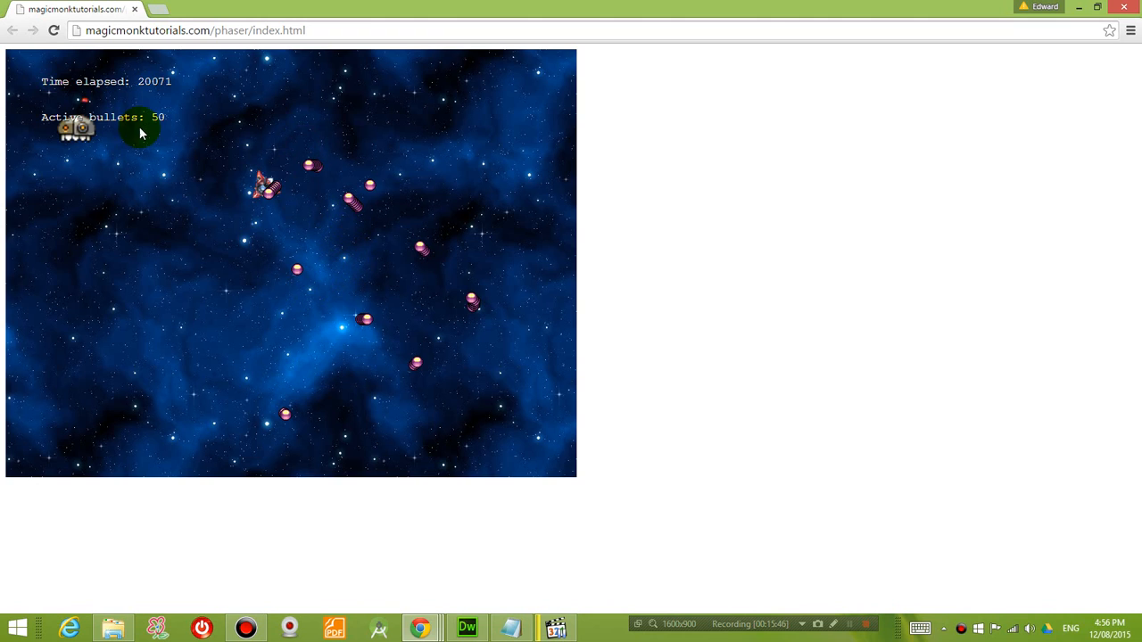
mouse_move(273, 249)
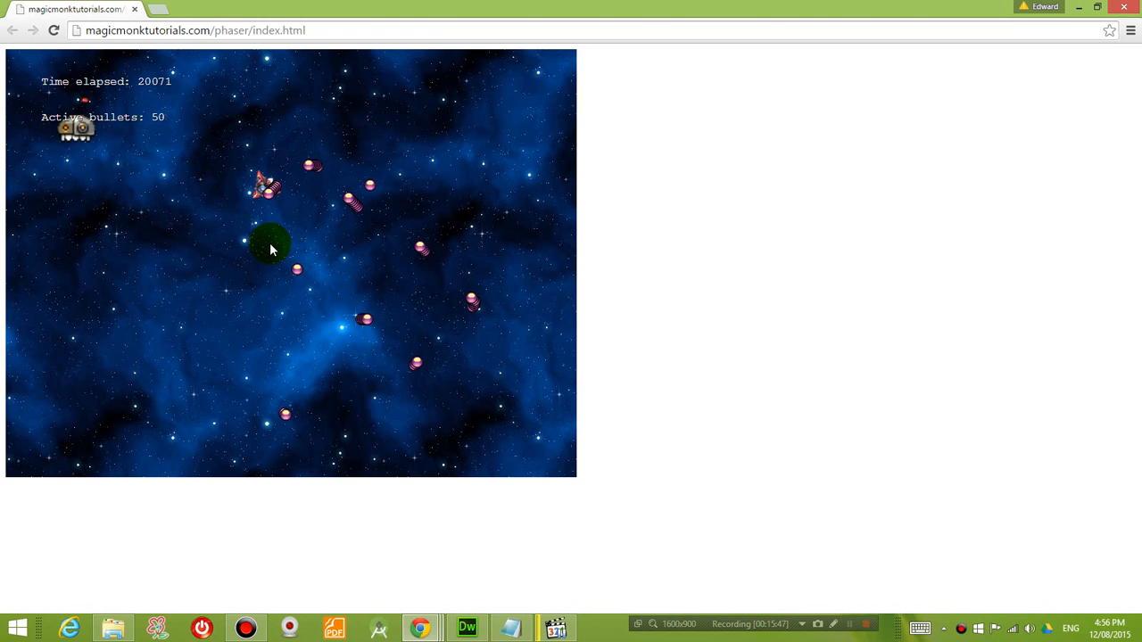
mouse_move(268, 310)
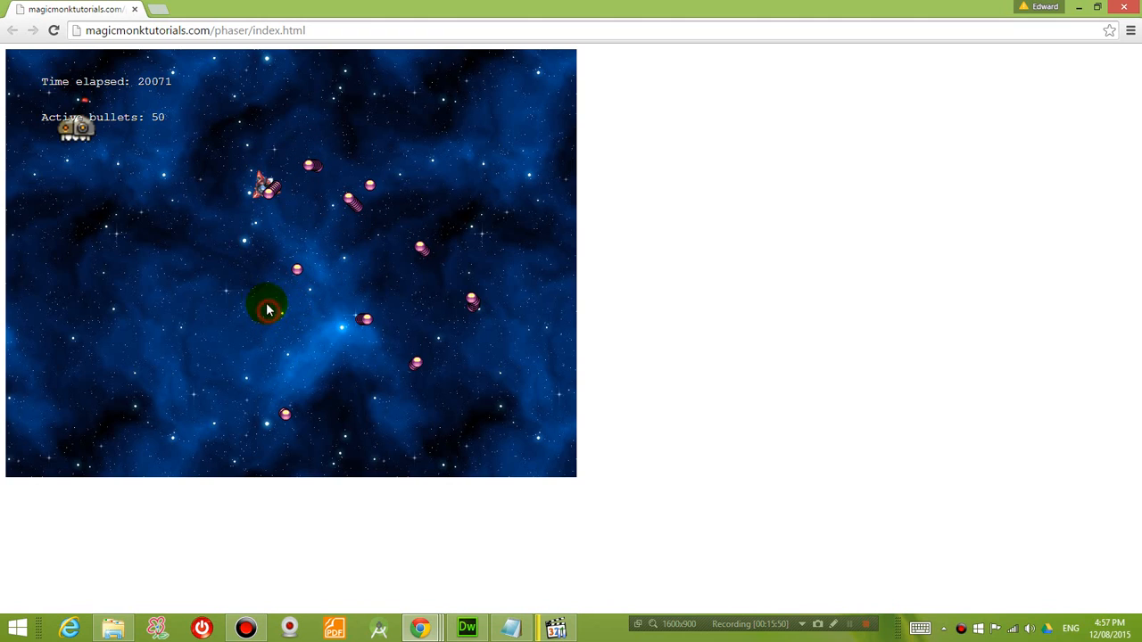
mouse_move(277, 290)
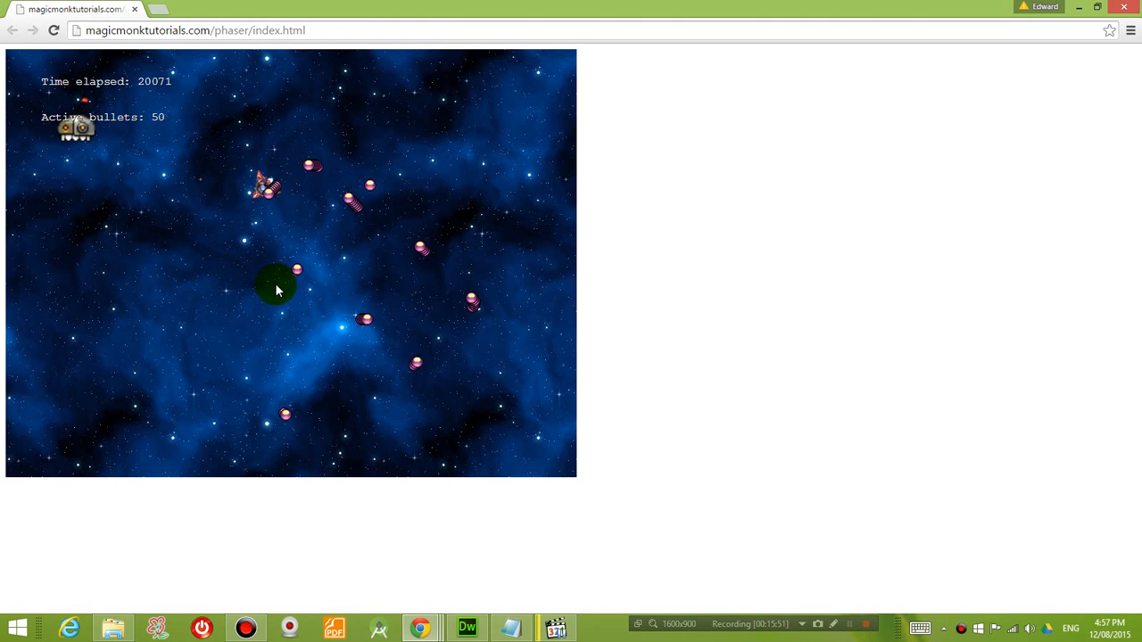
mouse_move(268, 317)
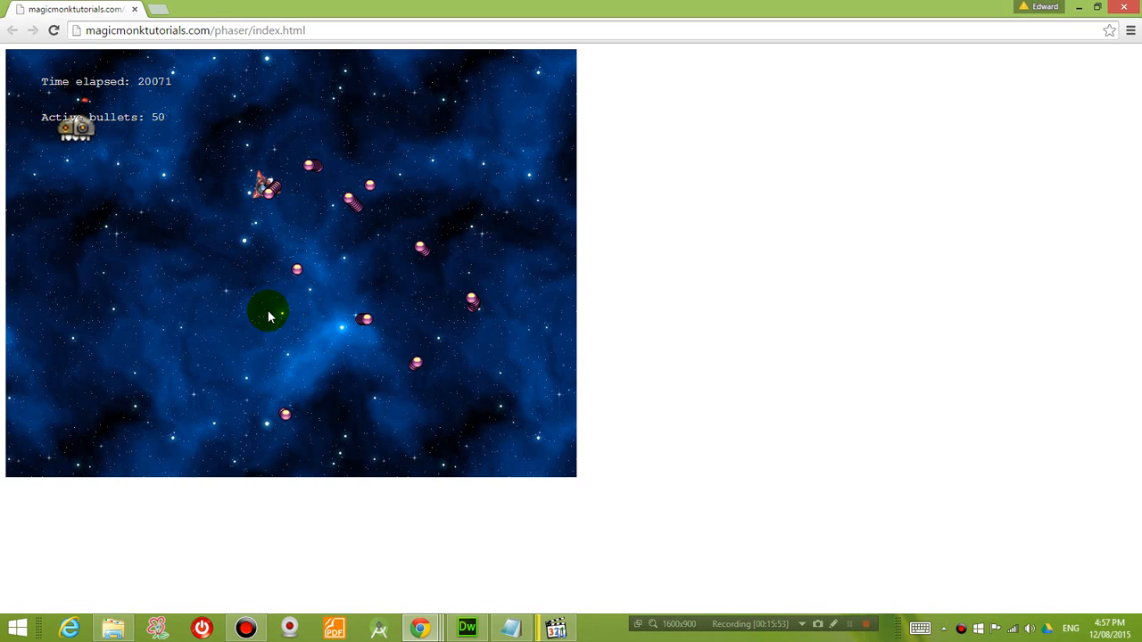